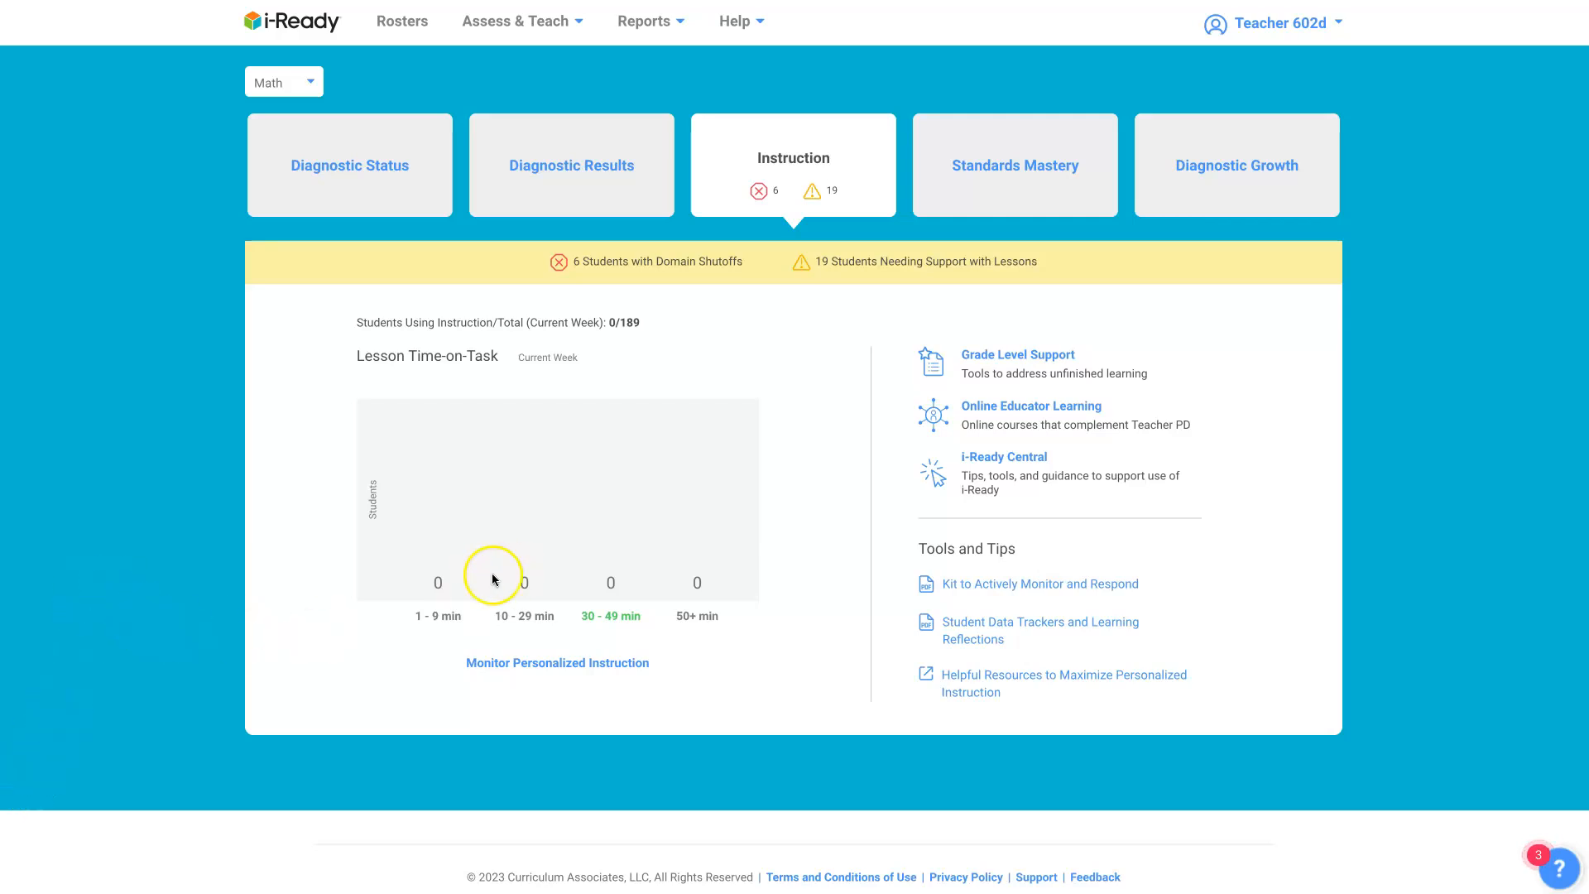
pyautogui.moveTo(814, 367)
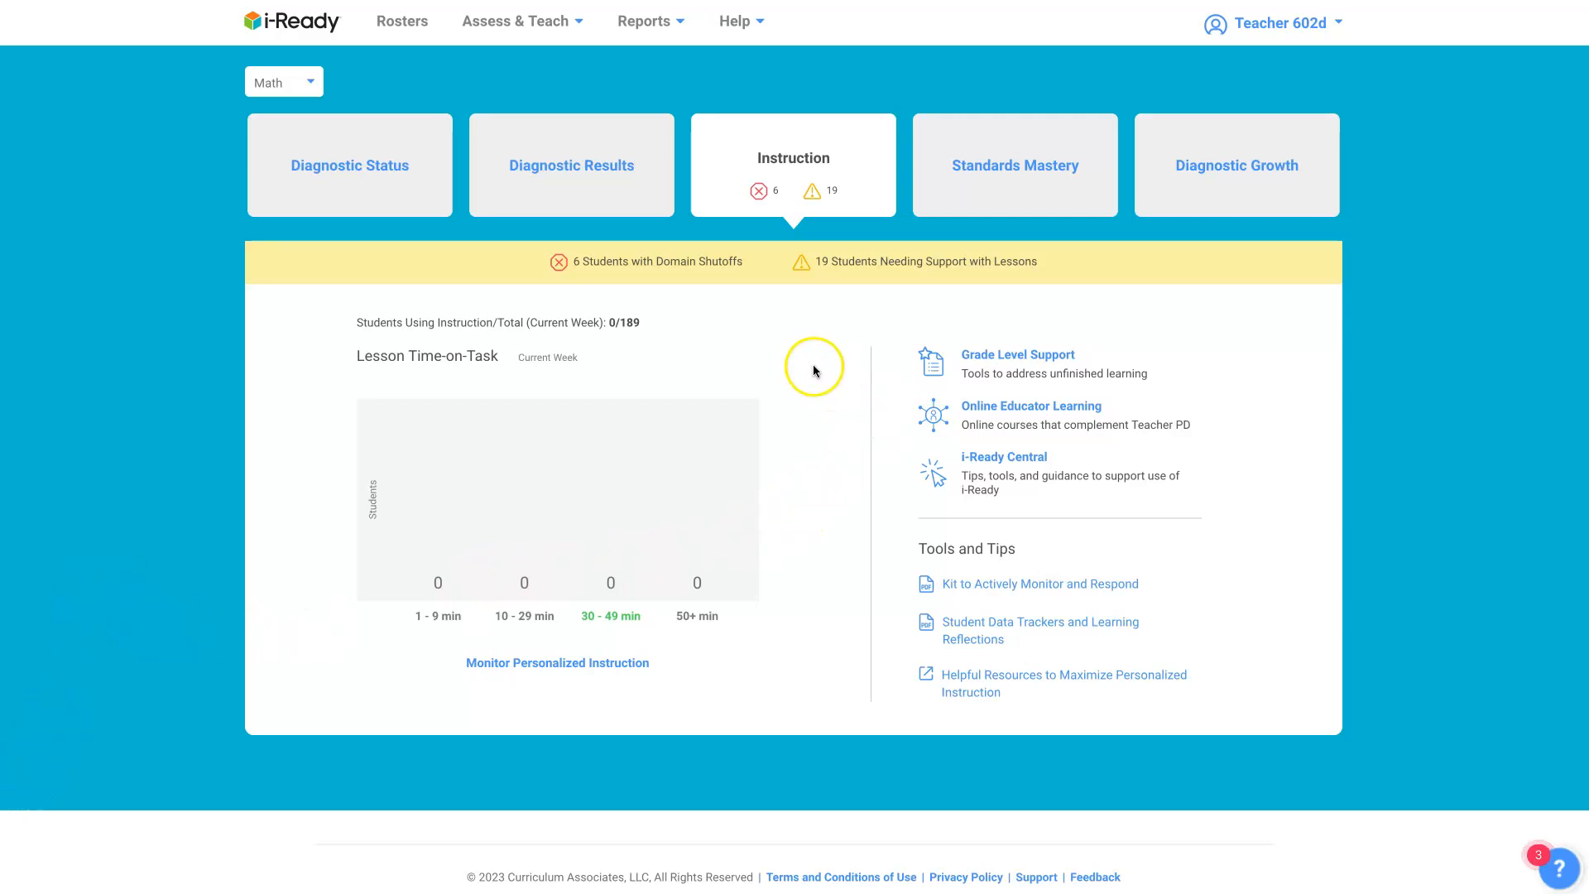
pyautogui.moveTo(811, 368)
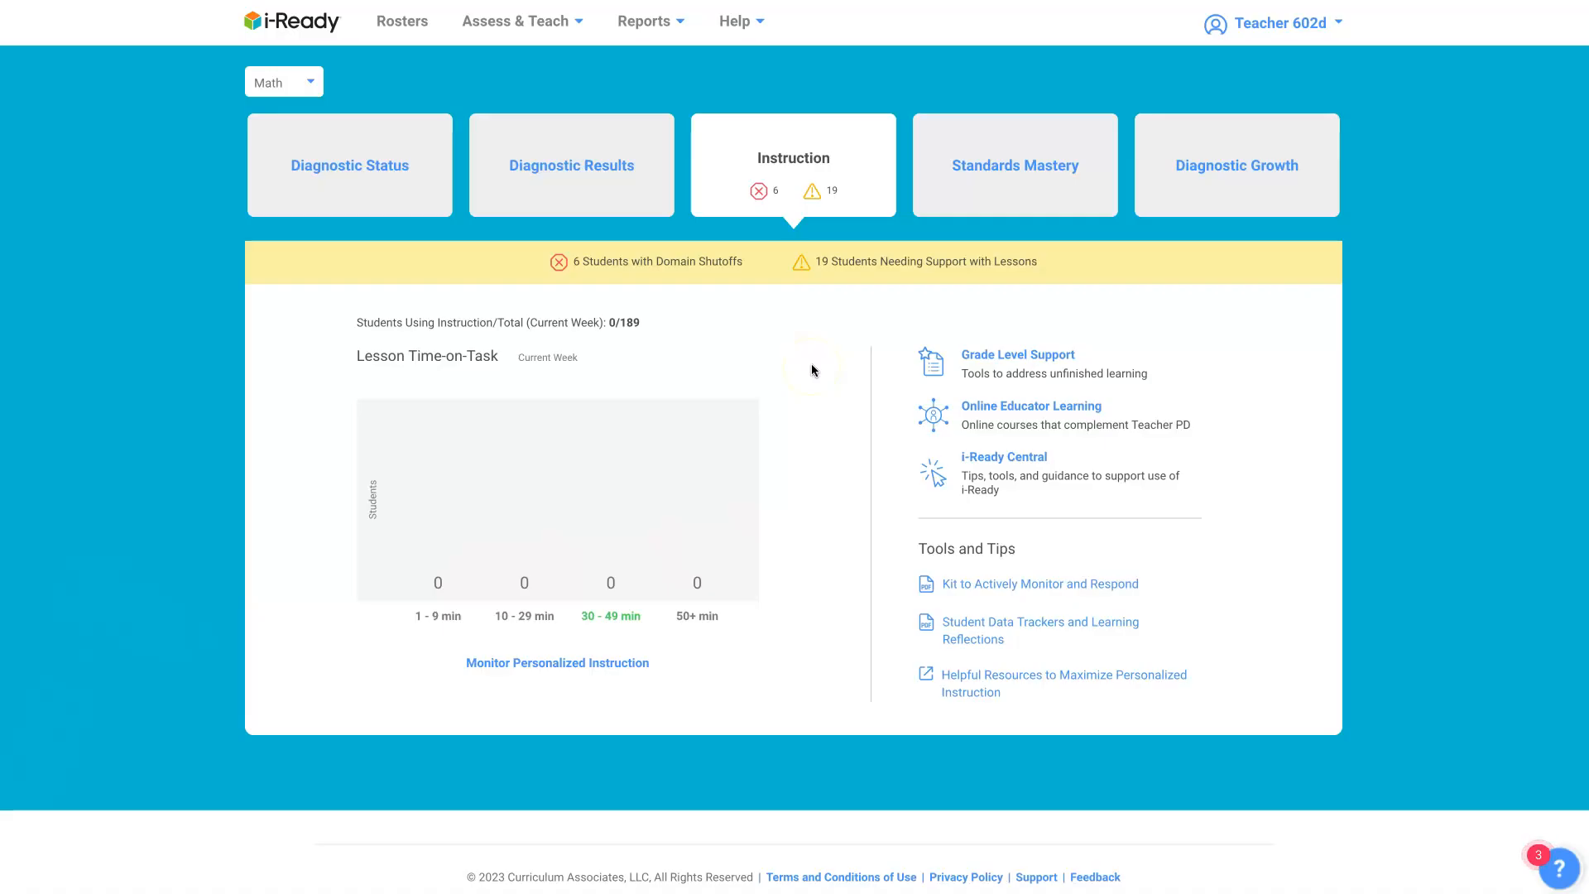
pyautogui.moveTo(789, 349)
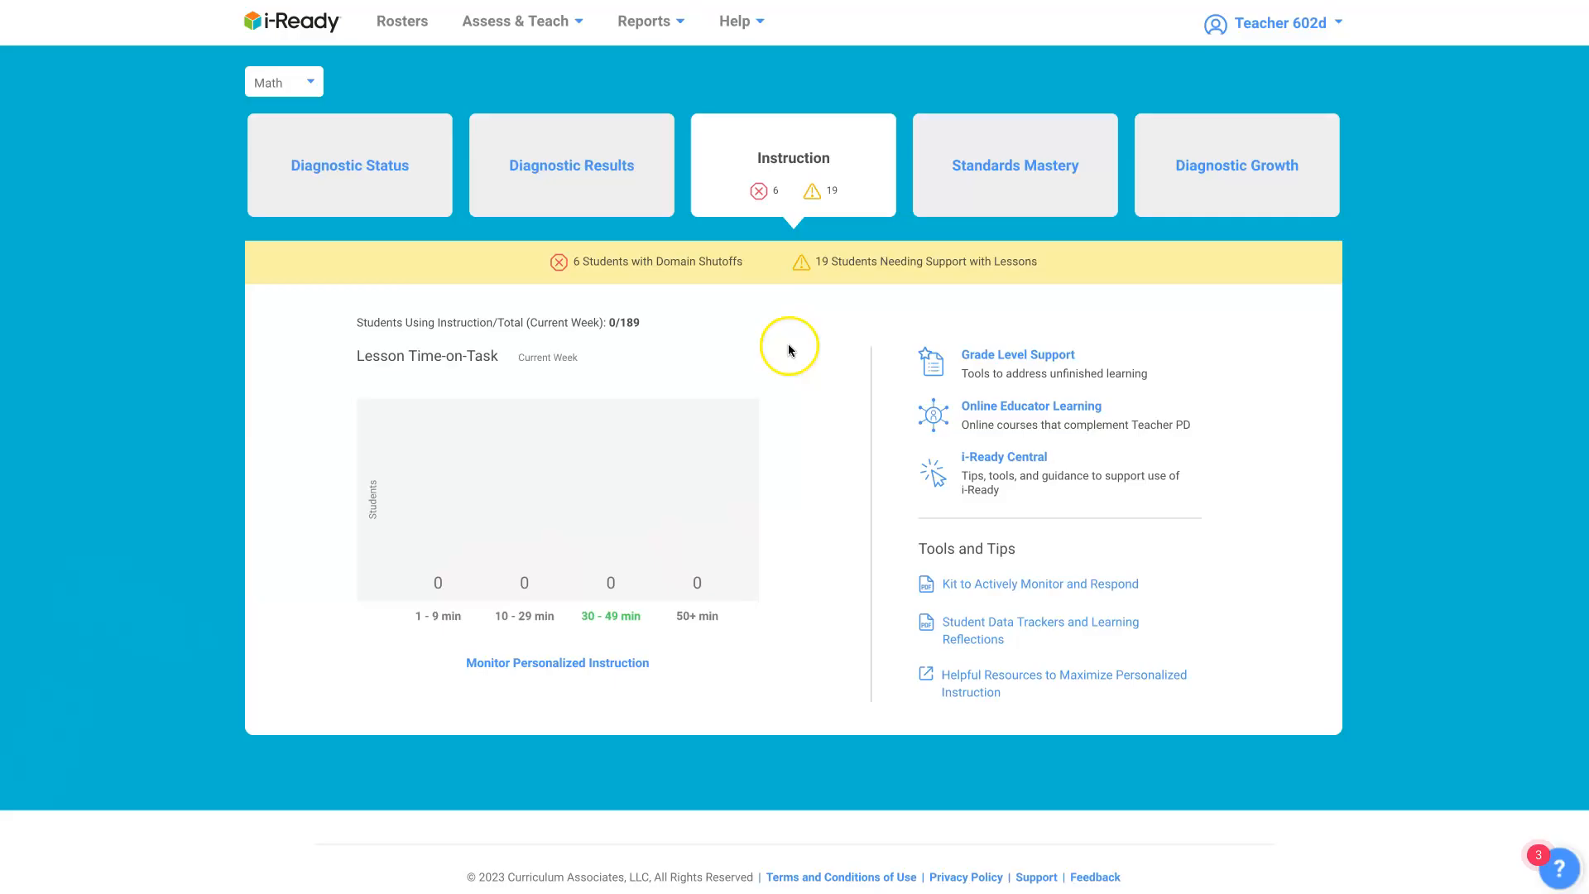
pyautogui.moveTo(720, 210)
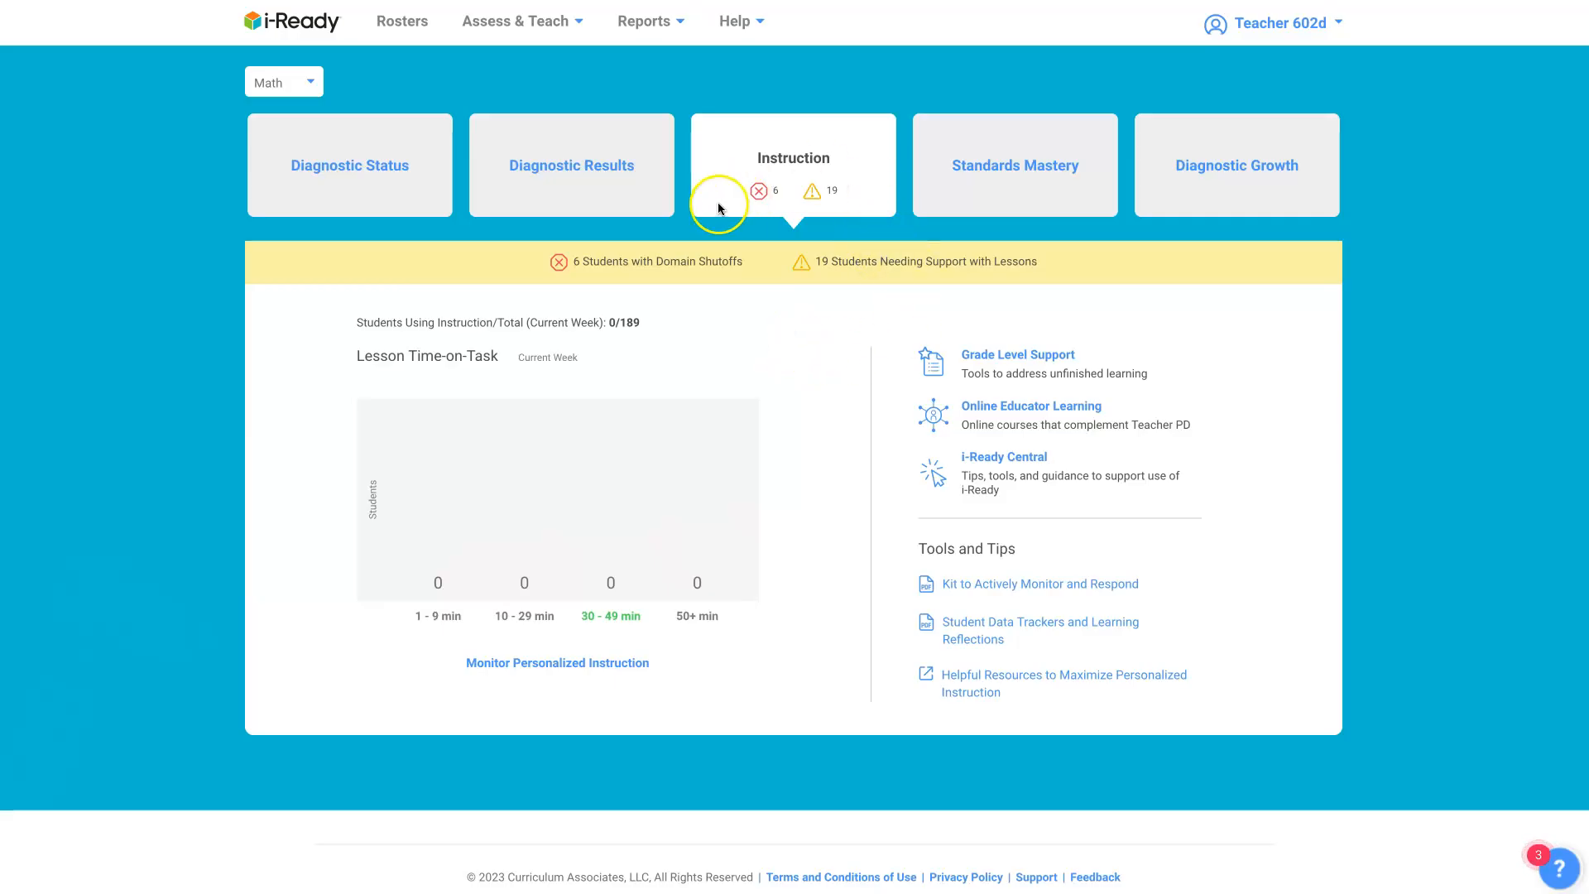
pyautogui.moveTo(626, 187)
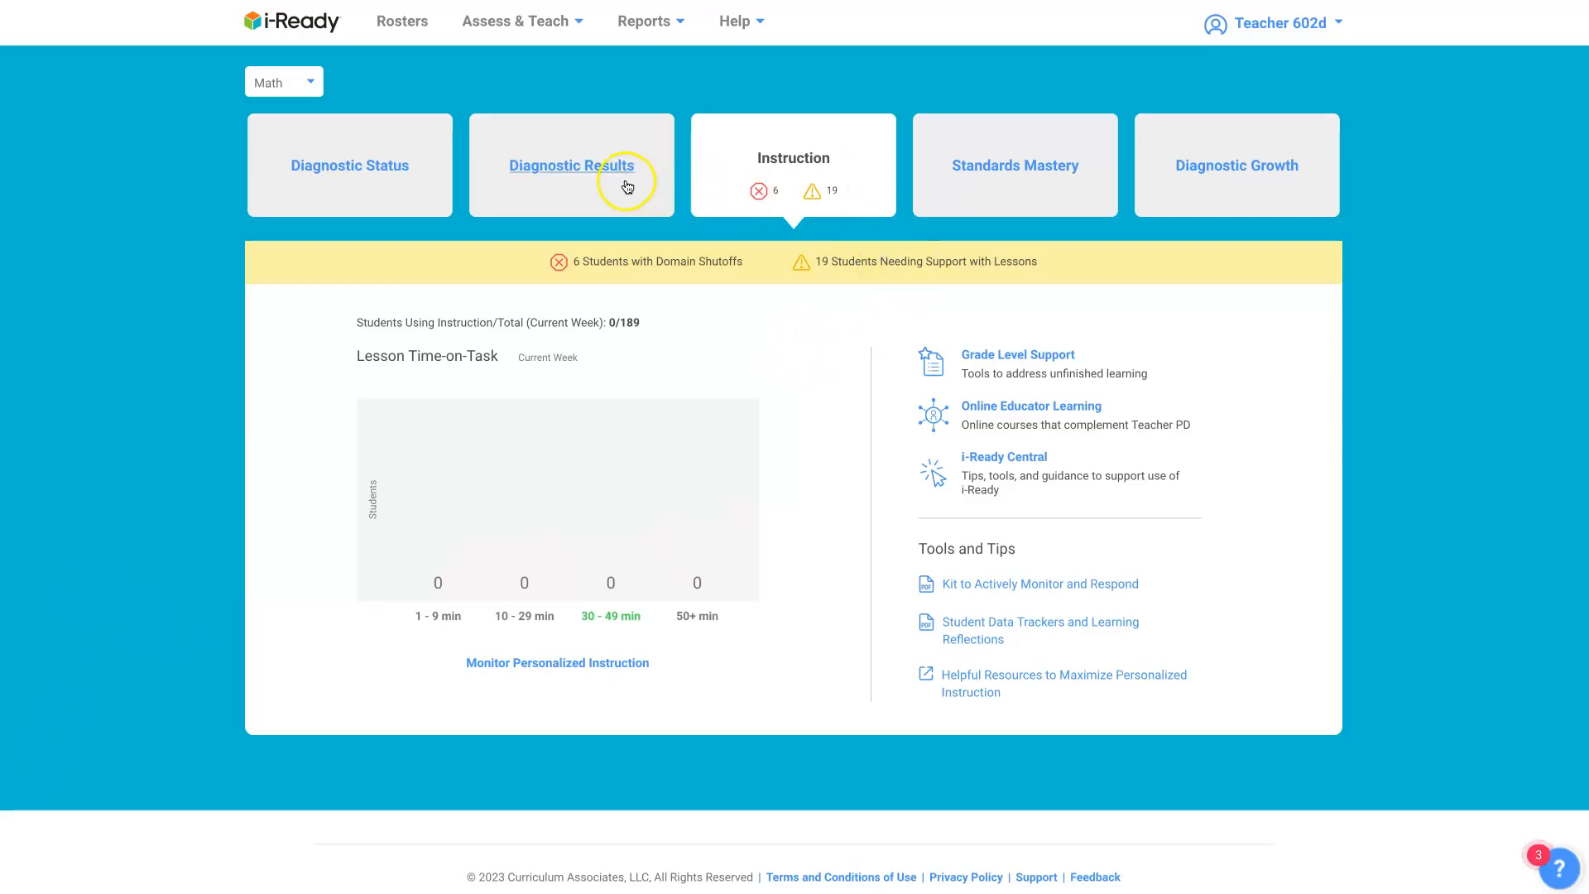
pyautogui.moveTo(558, 91)
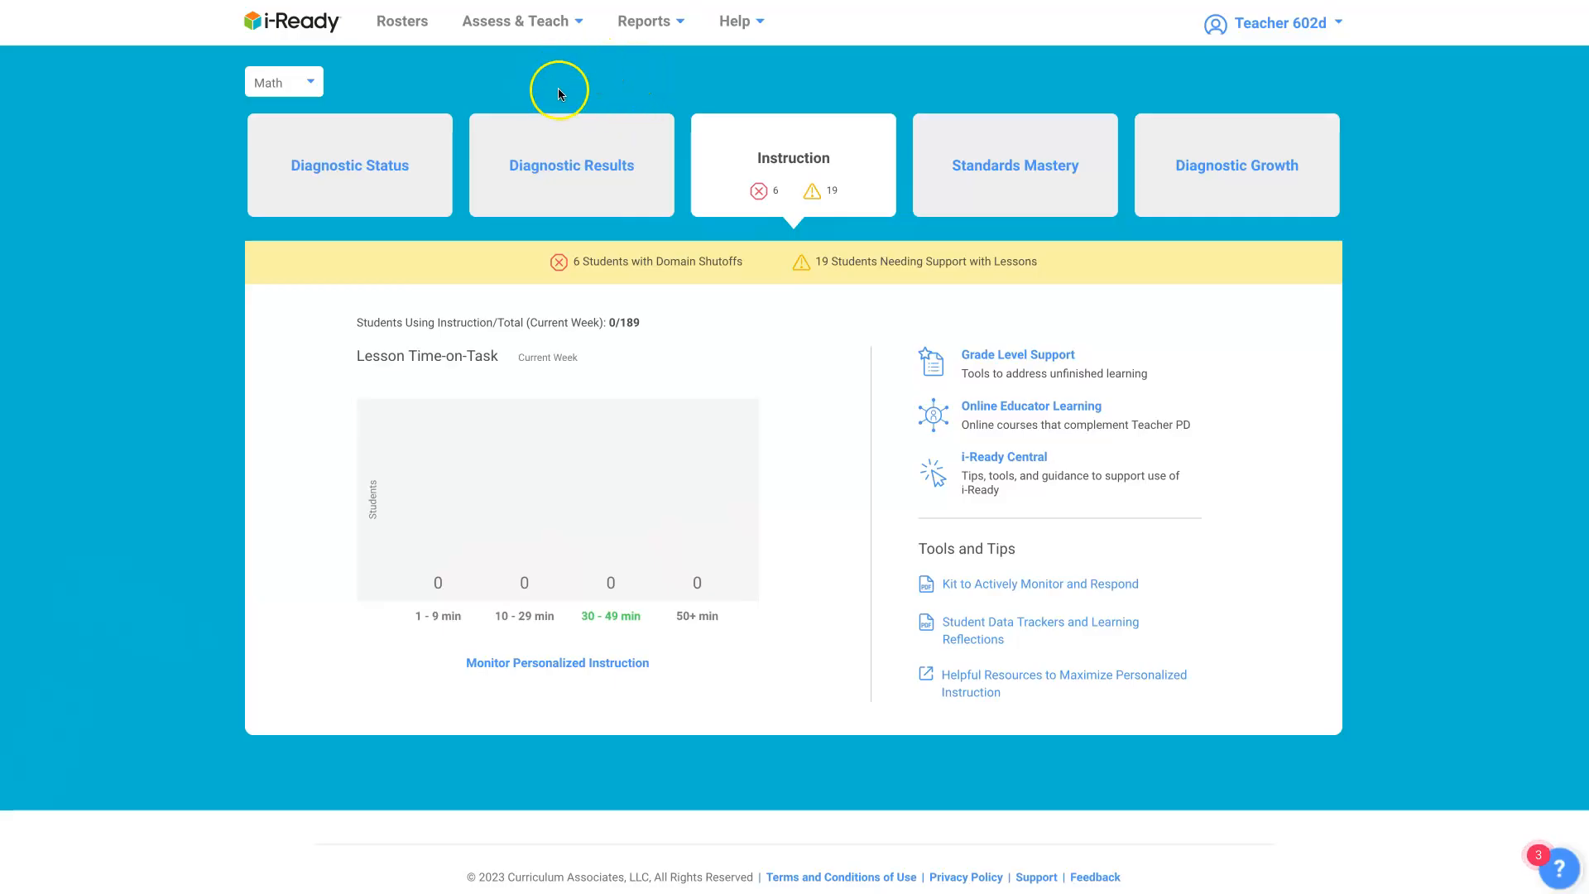
pyautogui.moveTo(661, 137)
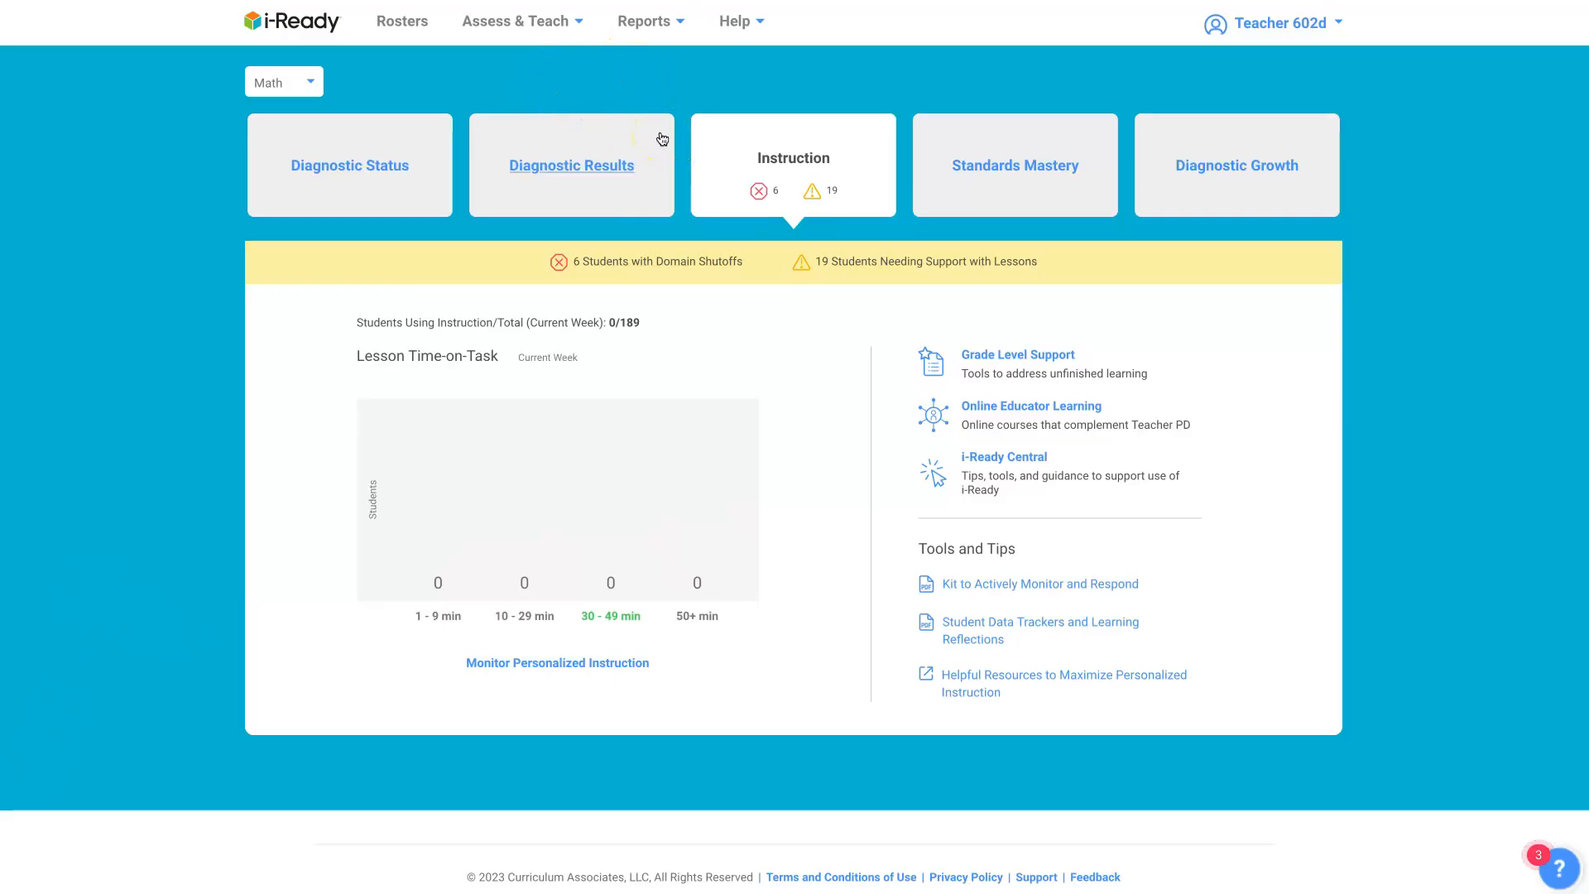
pyautogui.moveTo(521, 21)
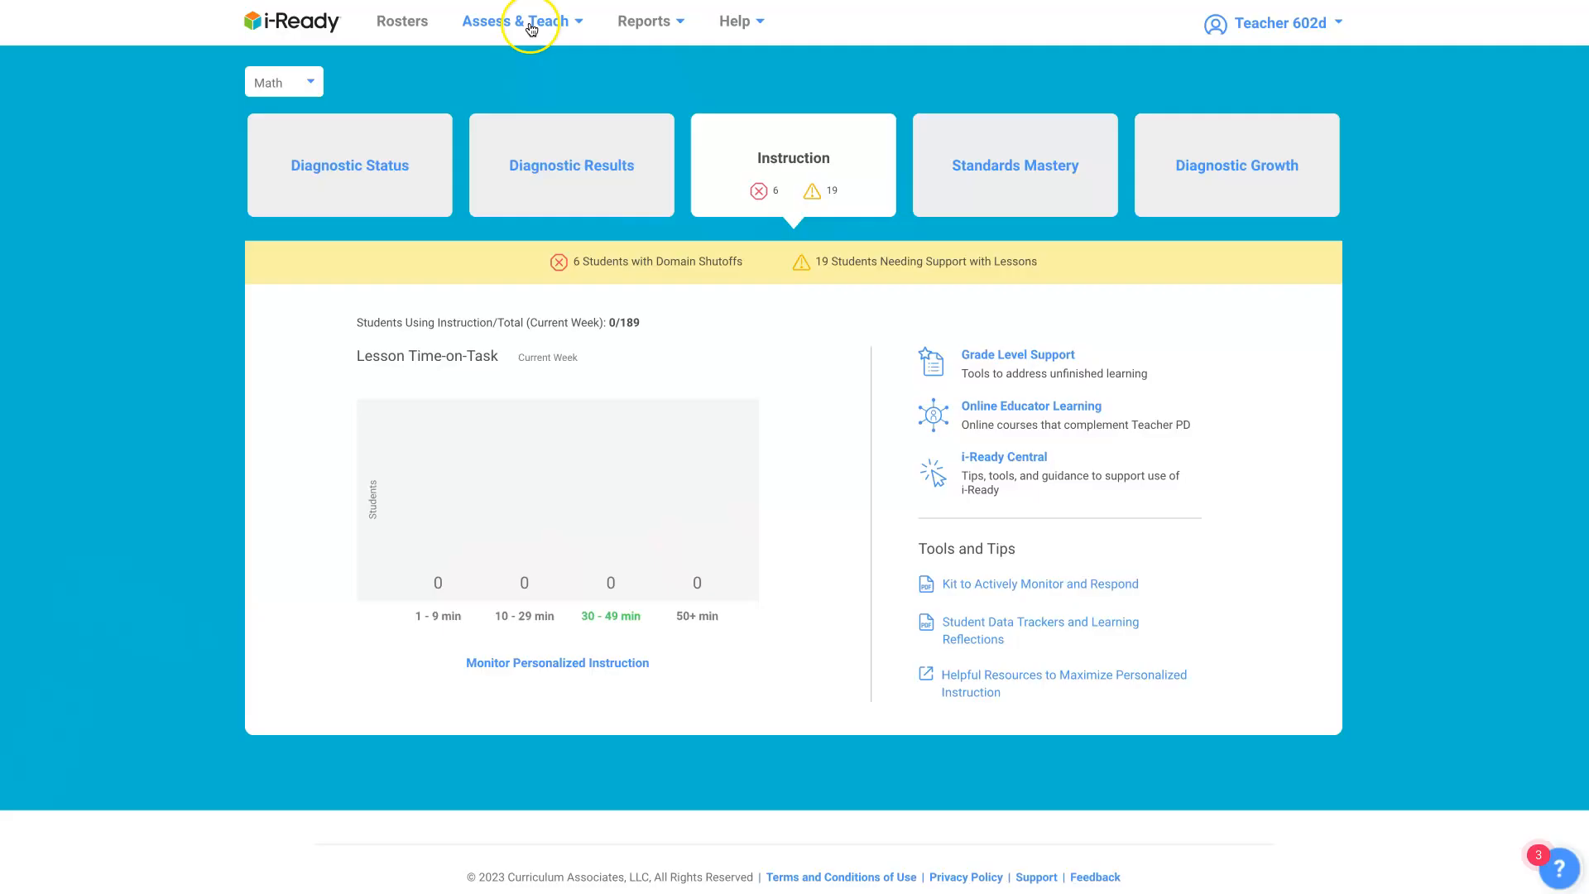
# Reach Math Personalized Instruction via Assess & Teach and the Instruction section.
pyautogui.click(514, 20)
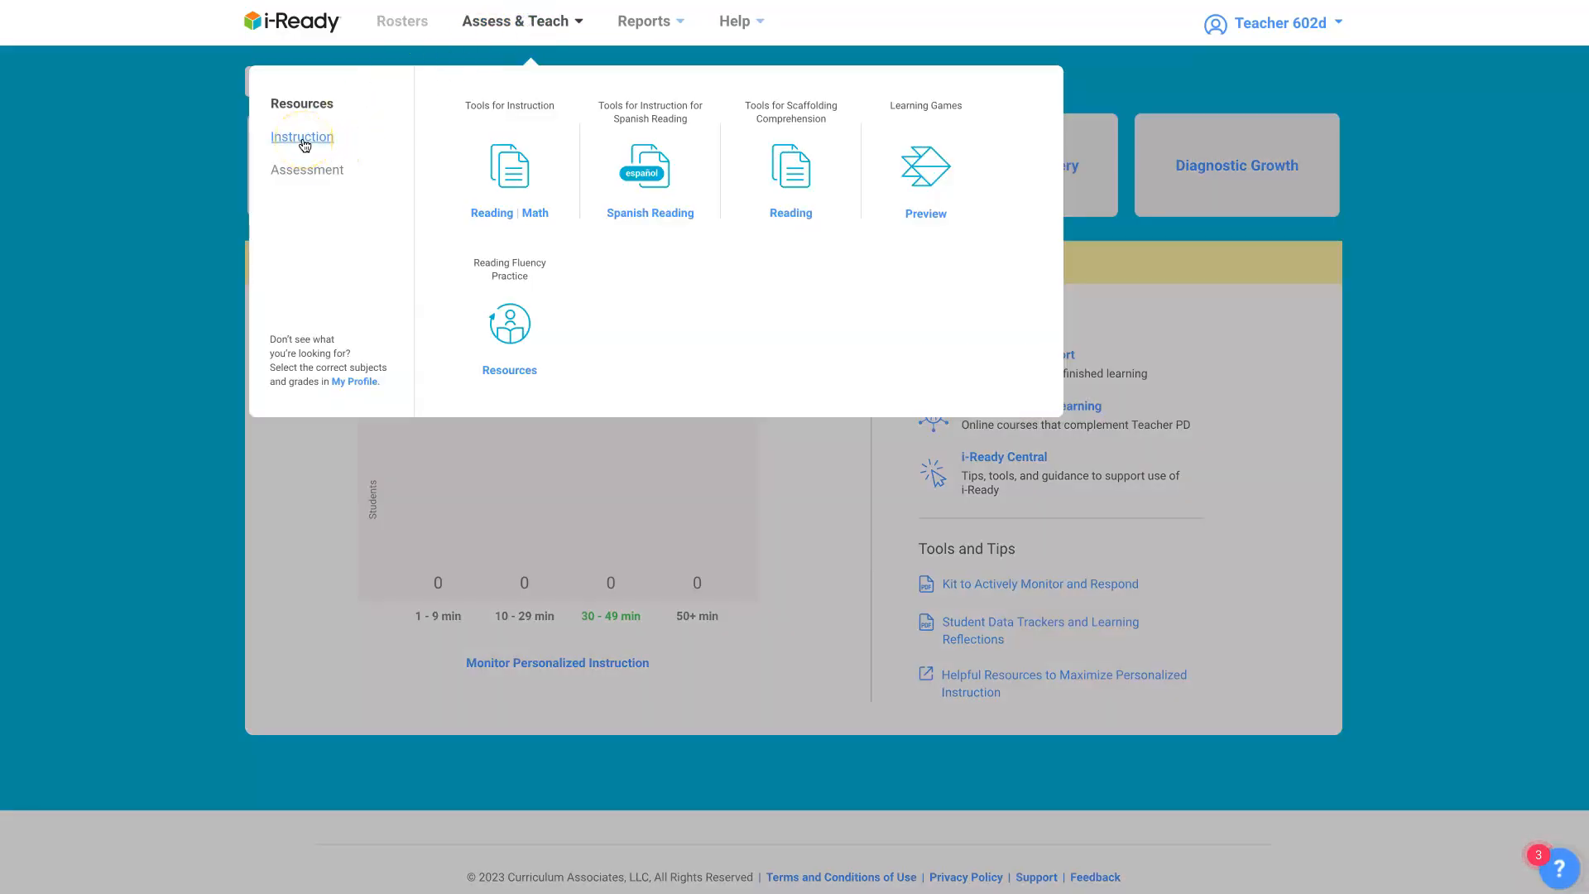
pyautogui.click(301, 137)
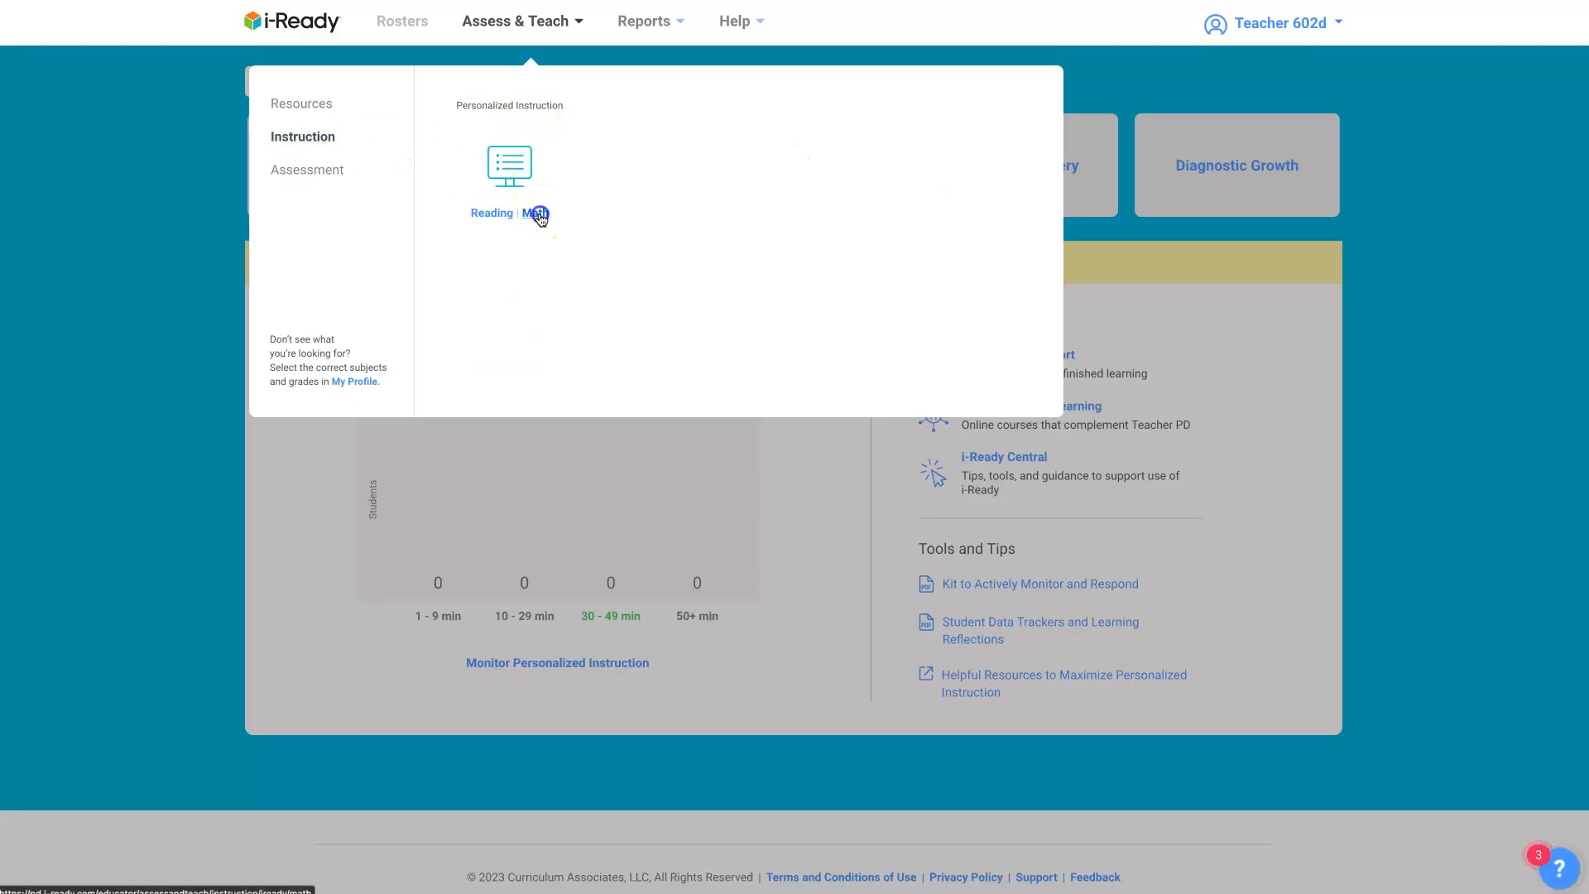
pyautogui.click(535, 213)
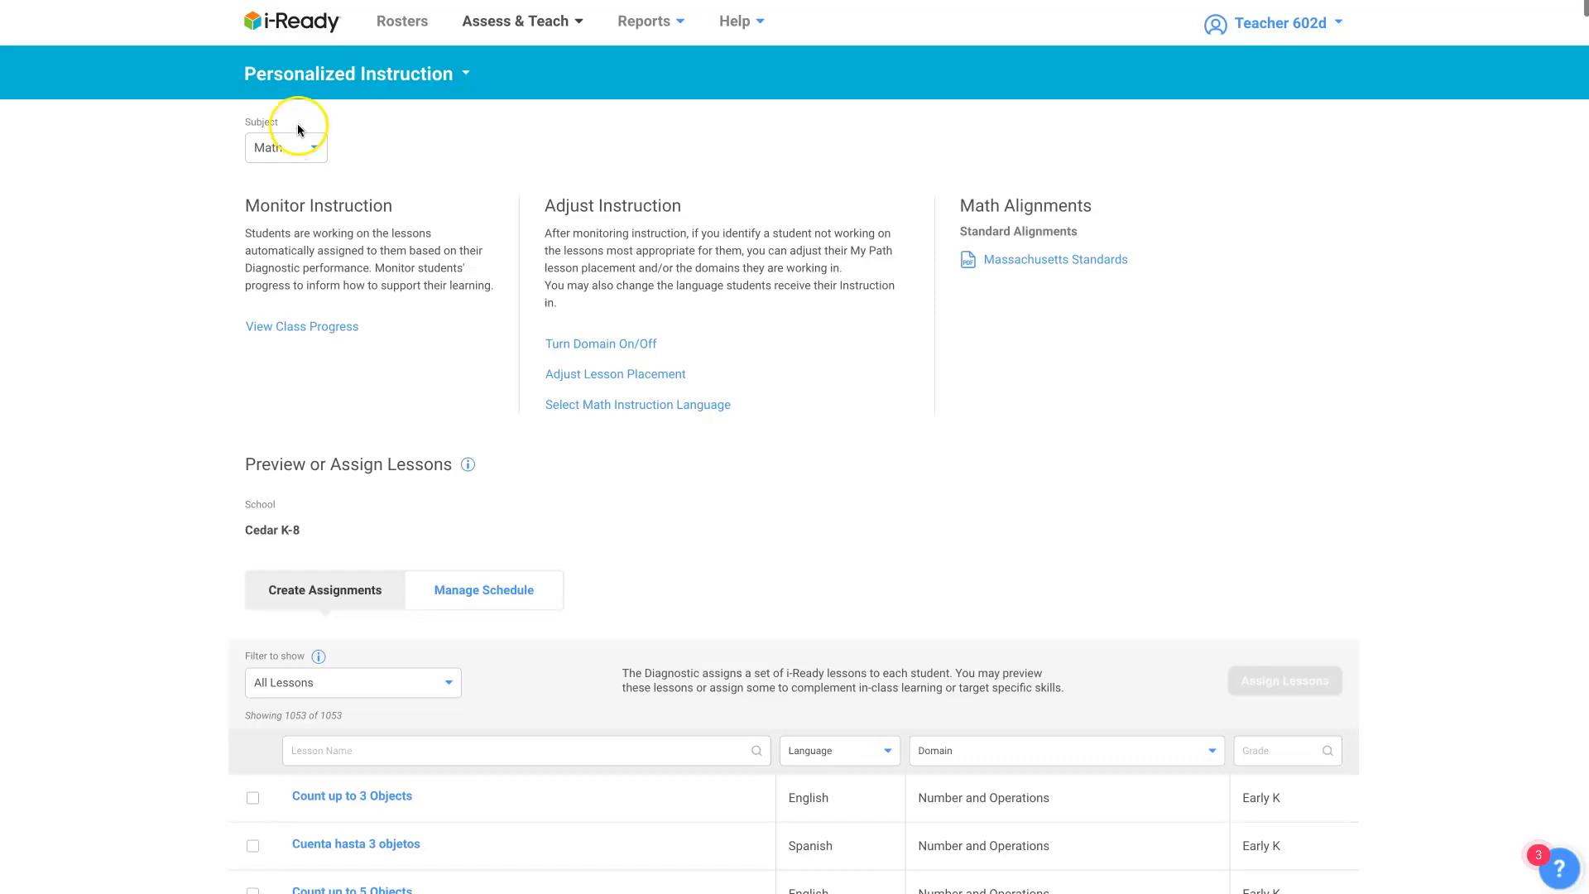
pyautogui.moveTo(665, 214)
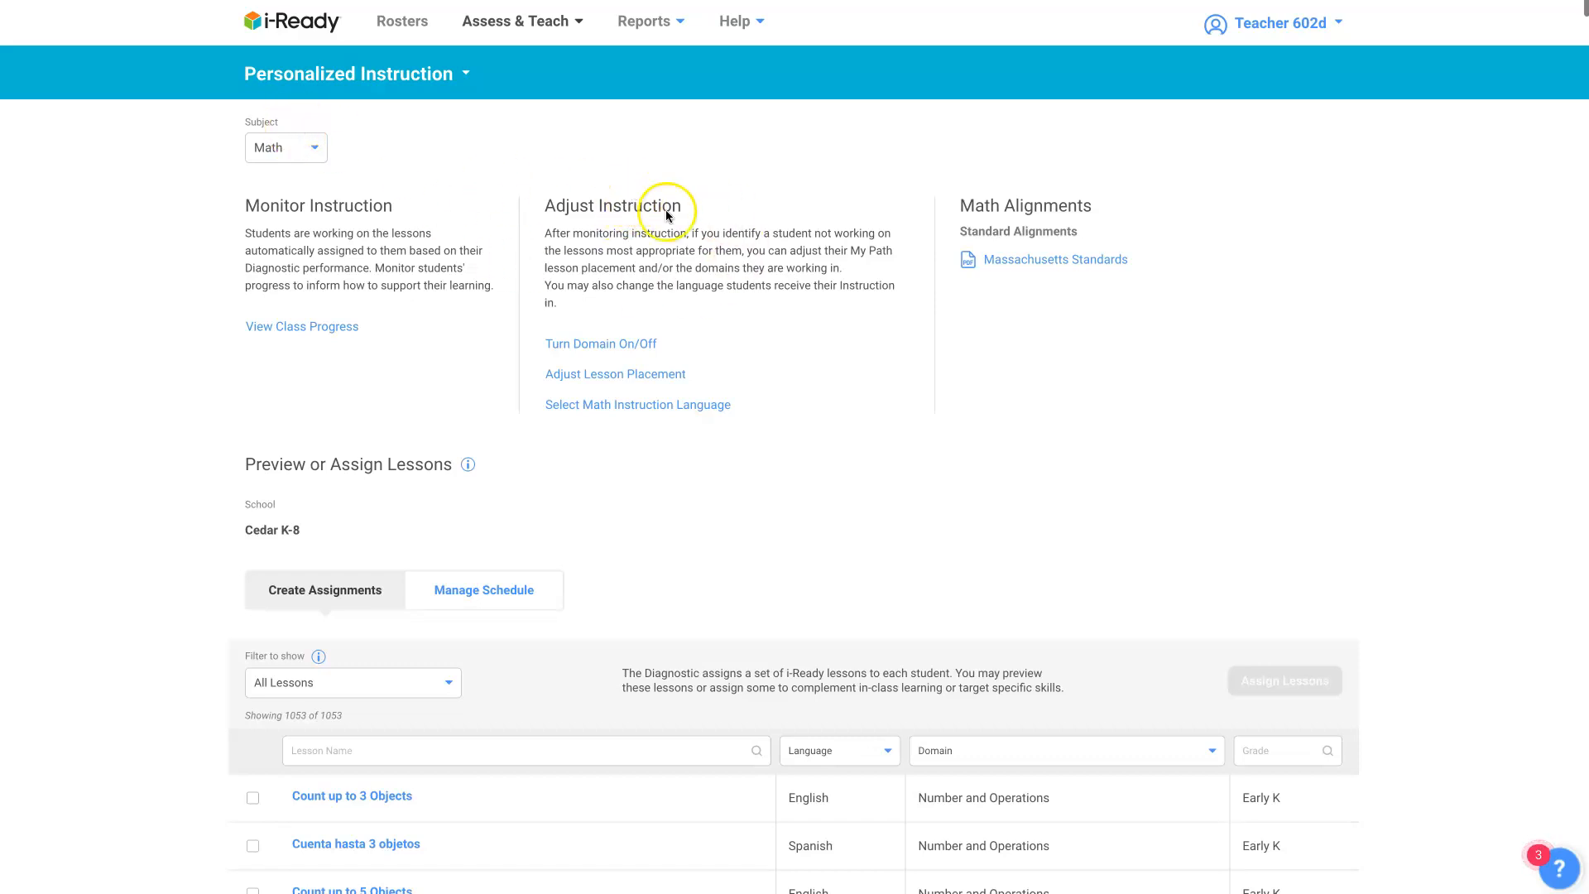
pyautogui.moveTo(625, 238)
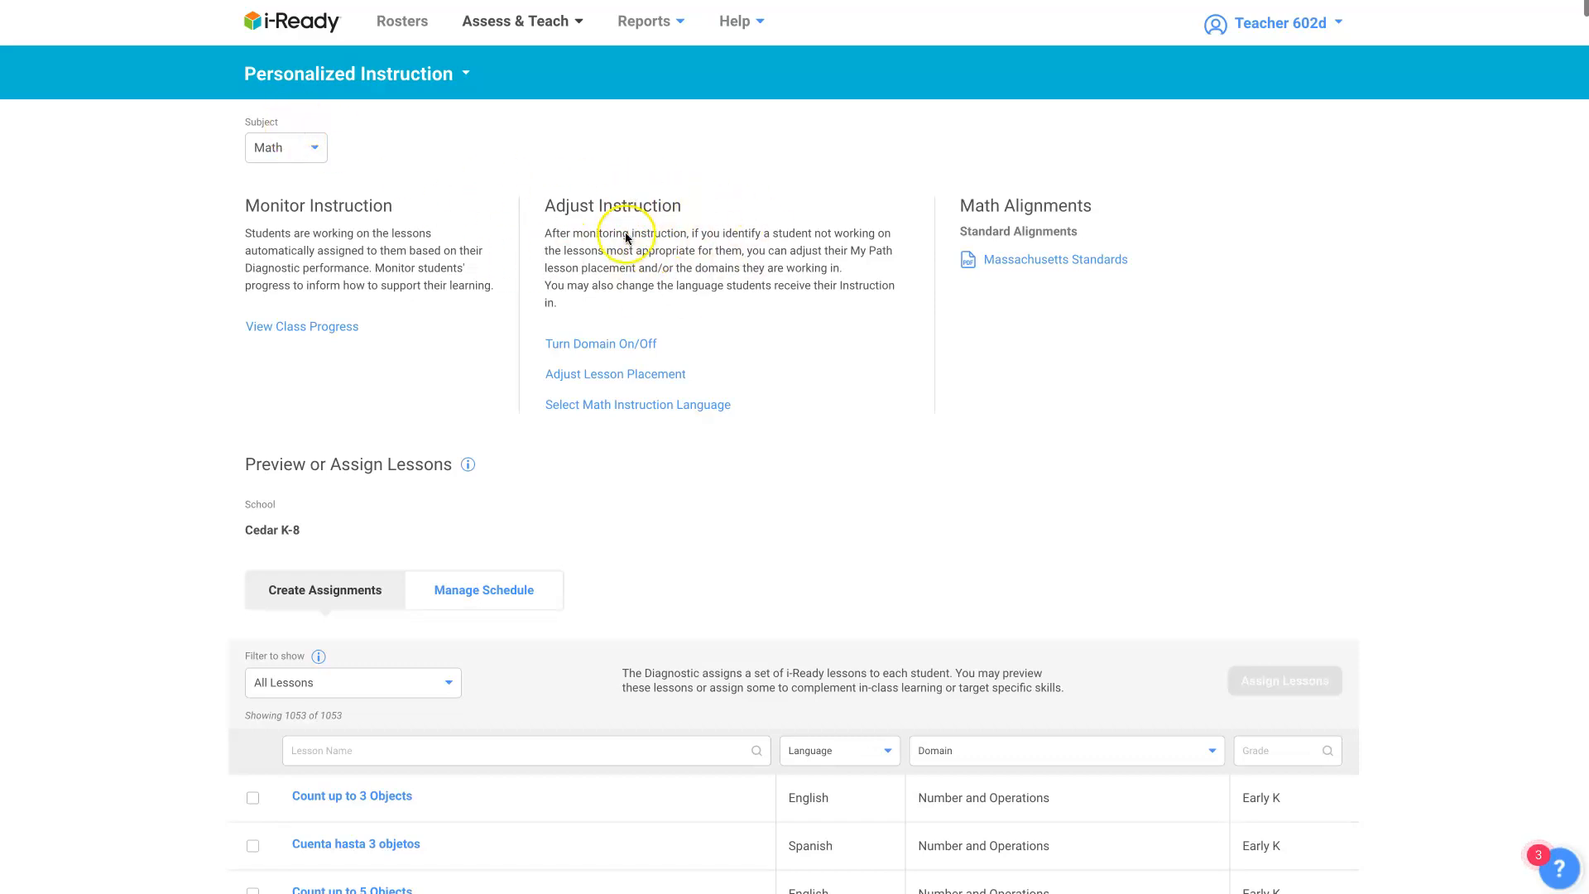
pyautogui.moveTo(599, 344)
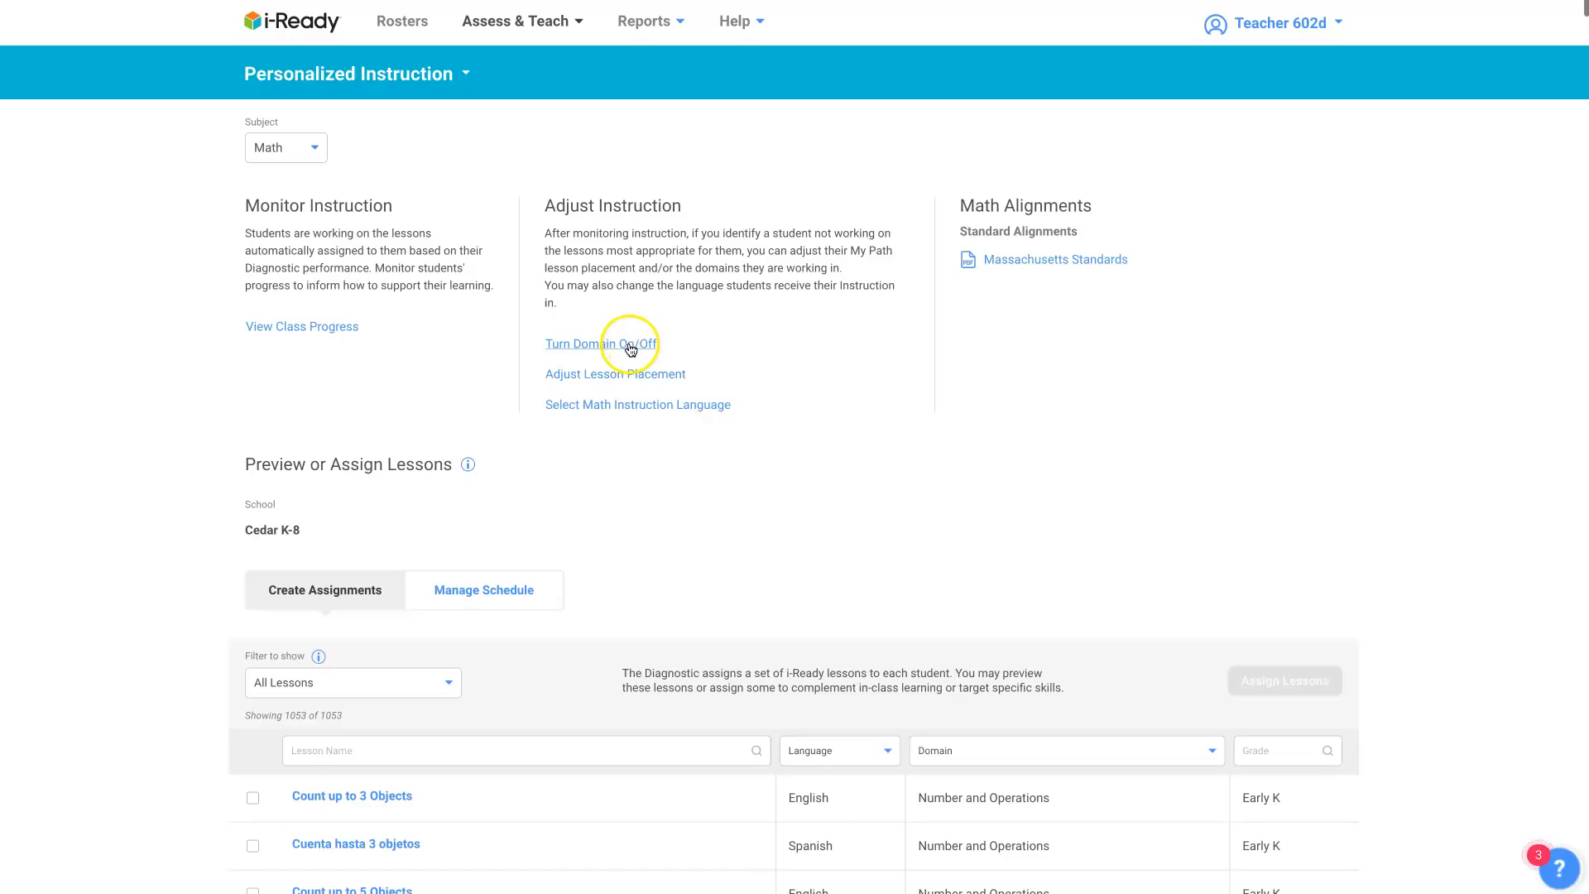
pyautogui.click(601, 344)
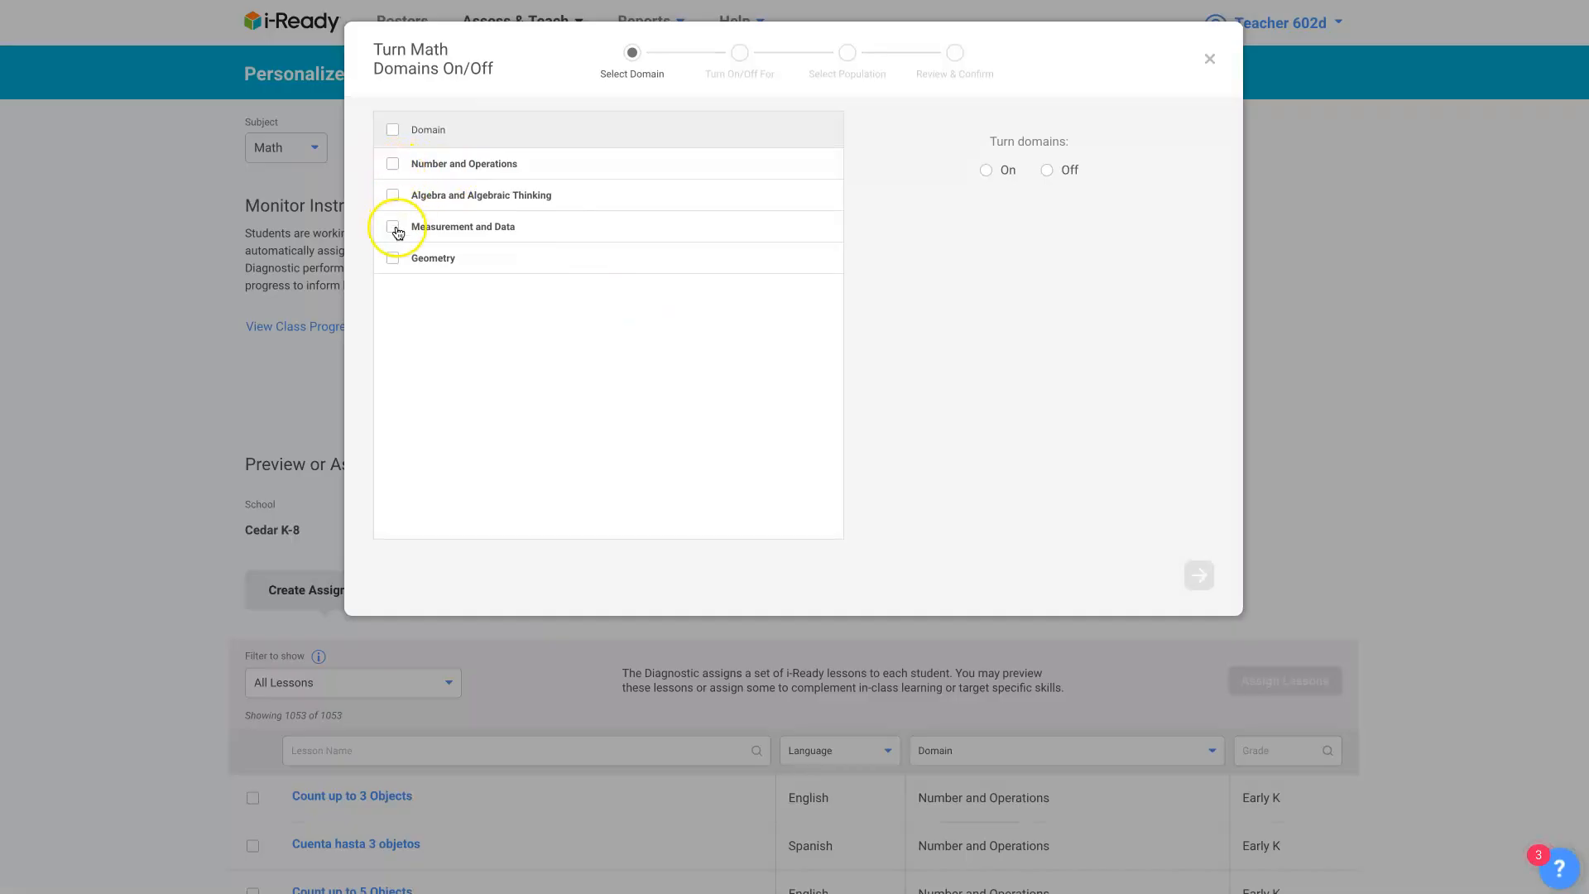
pyautogui.moveTo(393, 167)
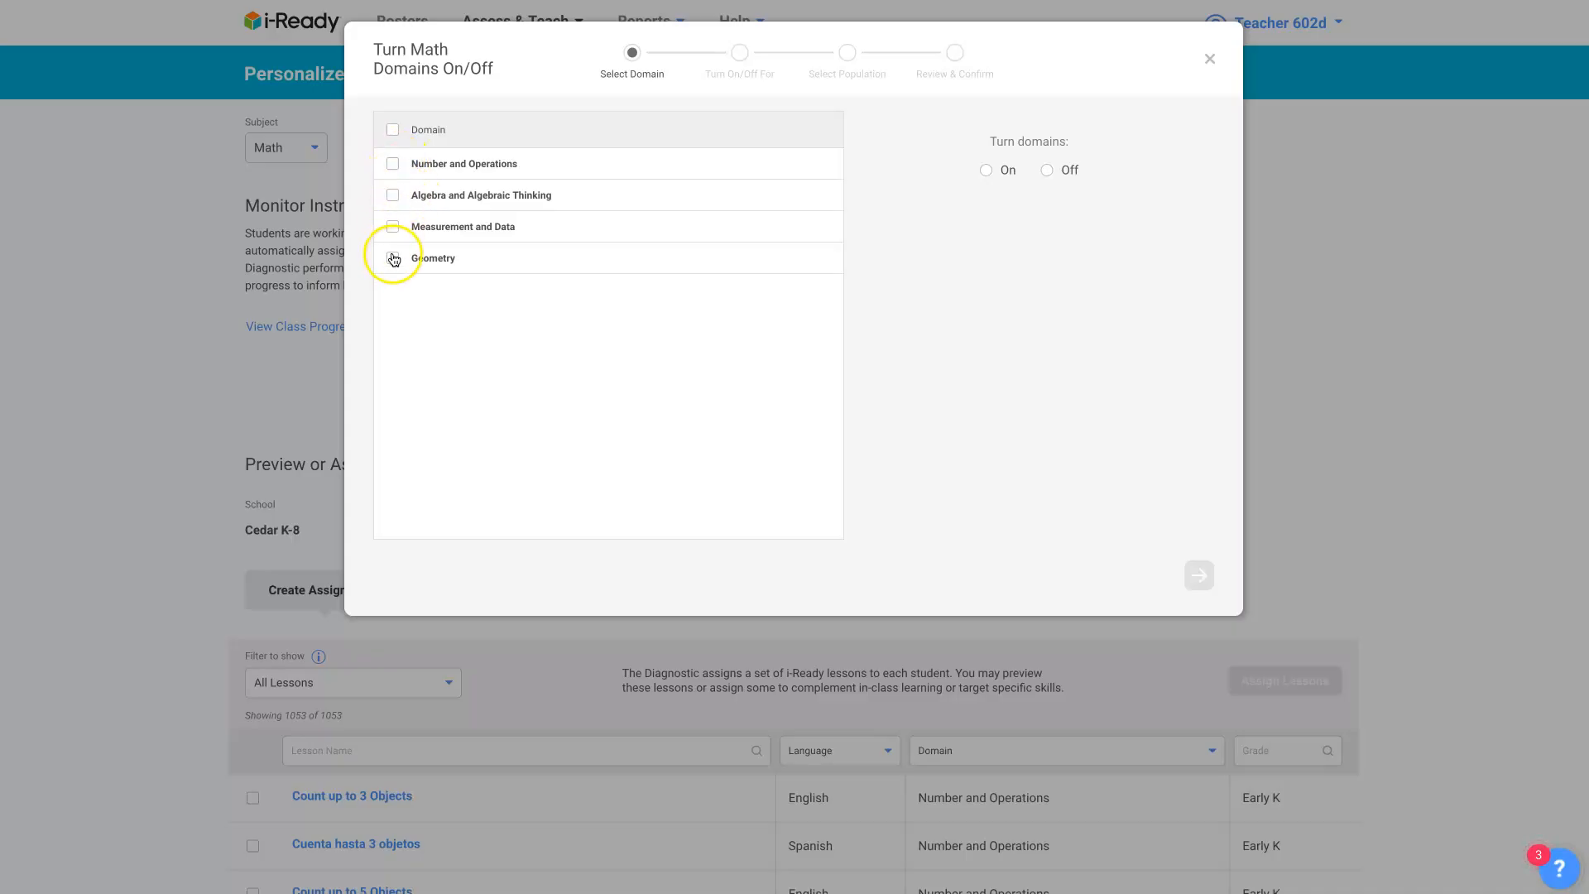
pyautogui.moveTo(709, 224)
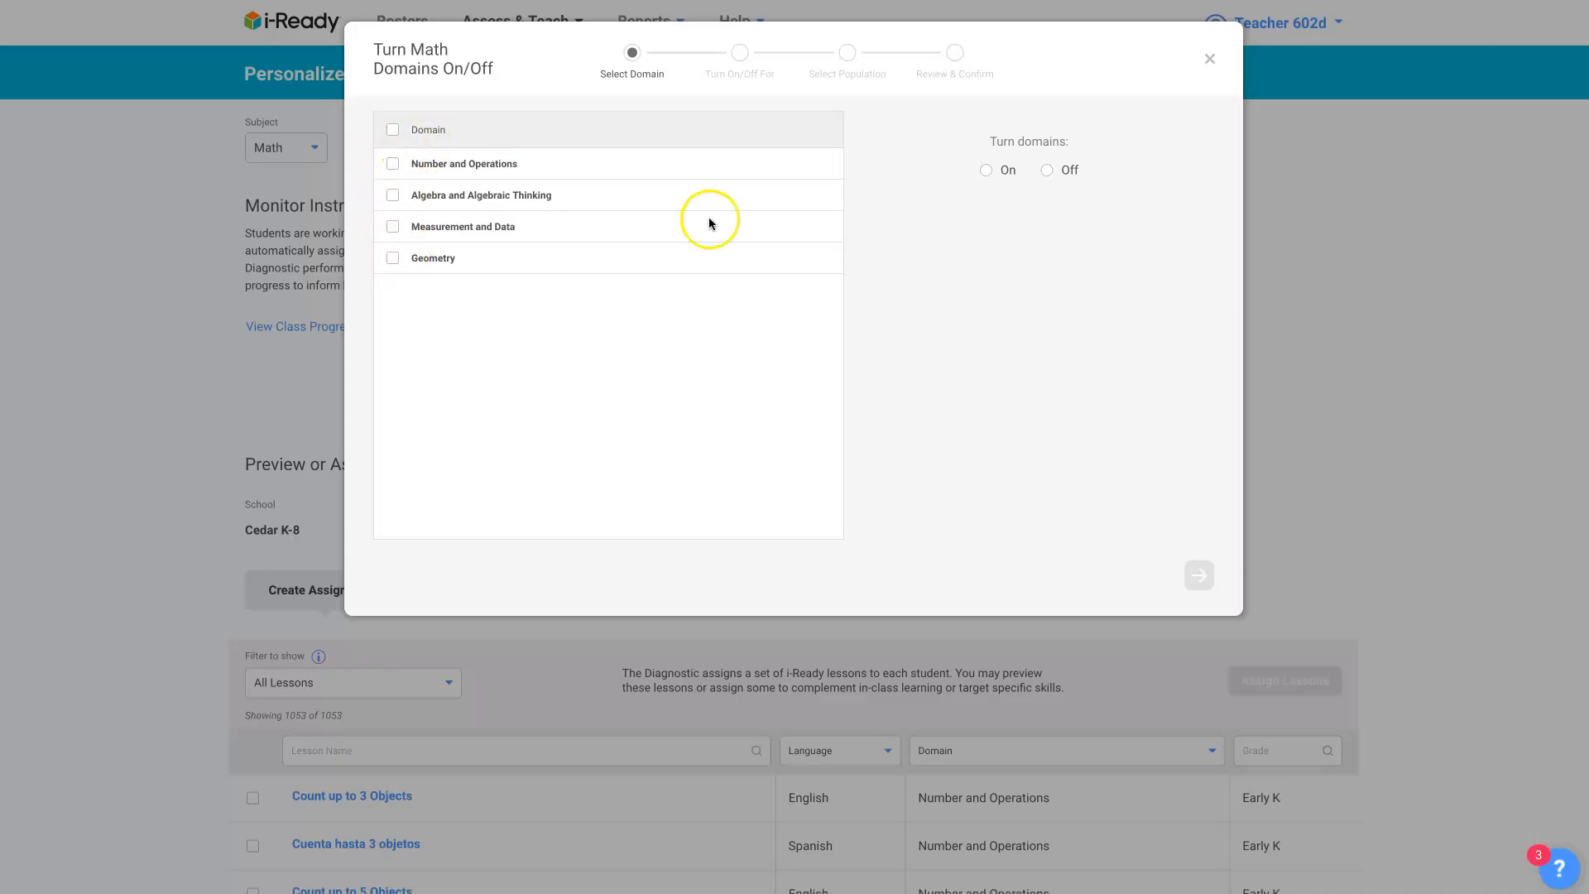
pyautogui.moveTo(849, 106)
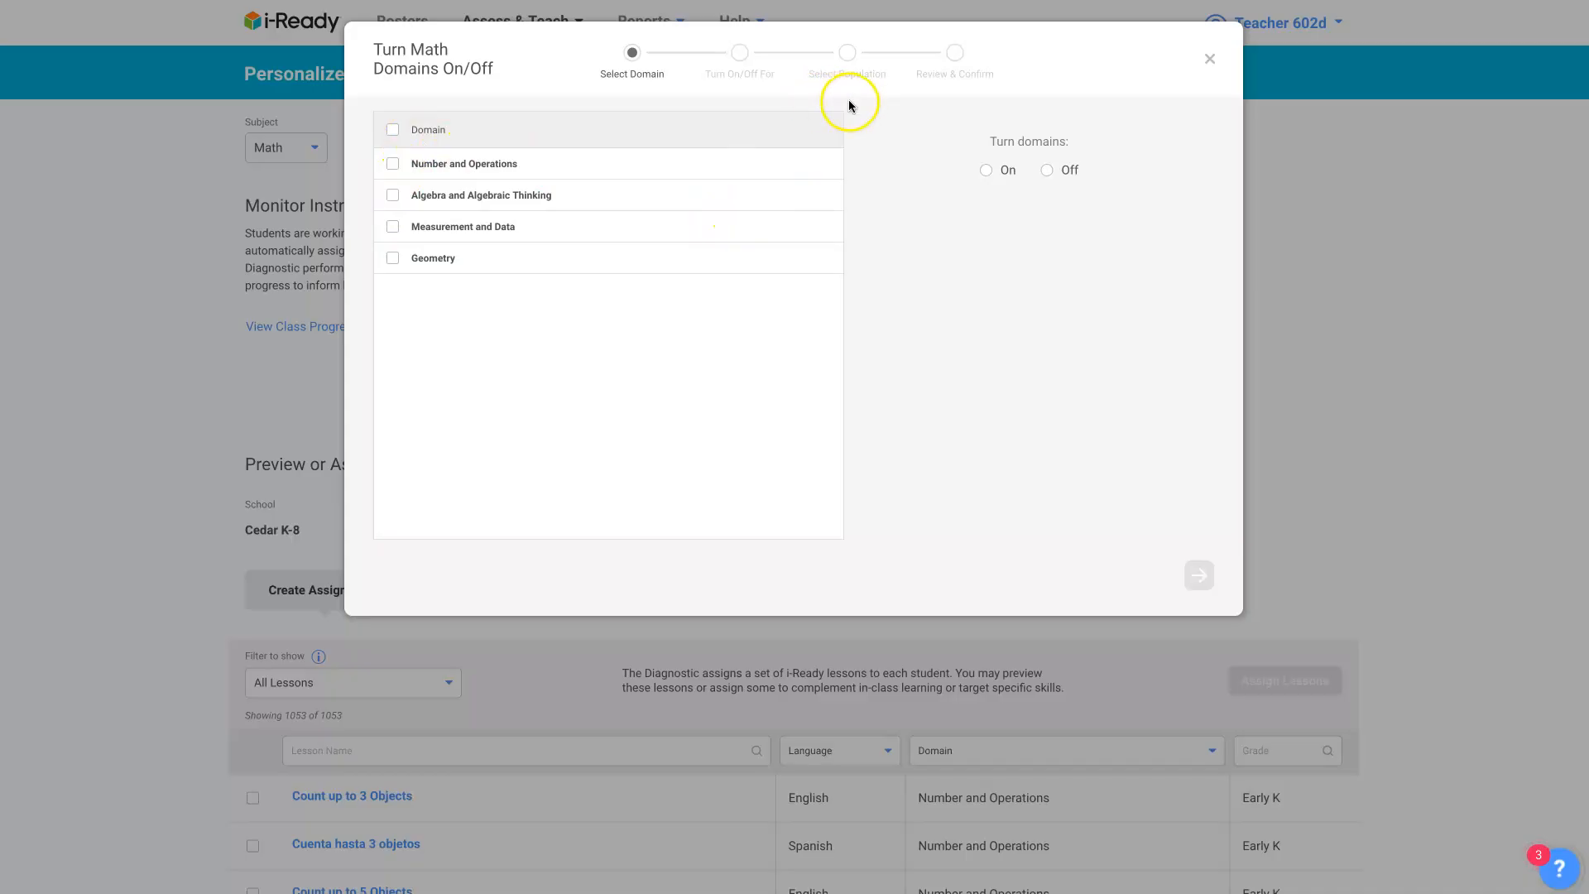
pyautogui.moveTo(689, 83)
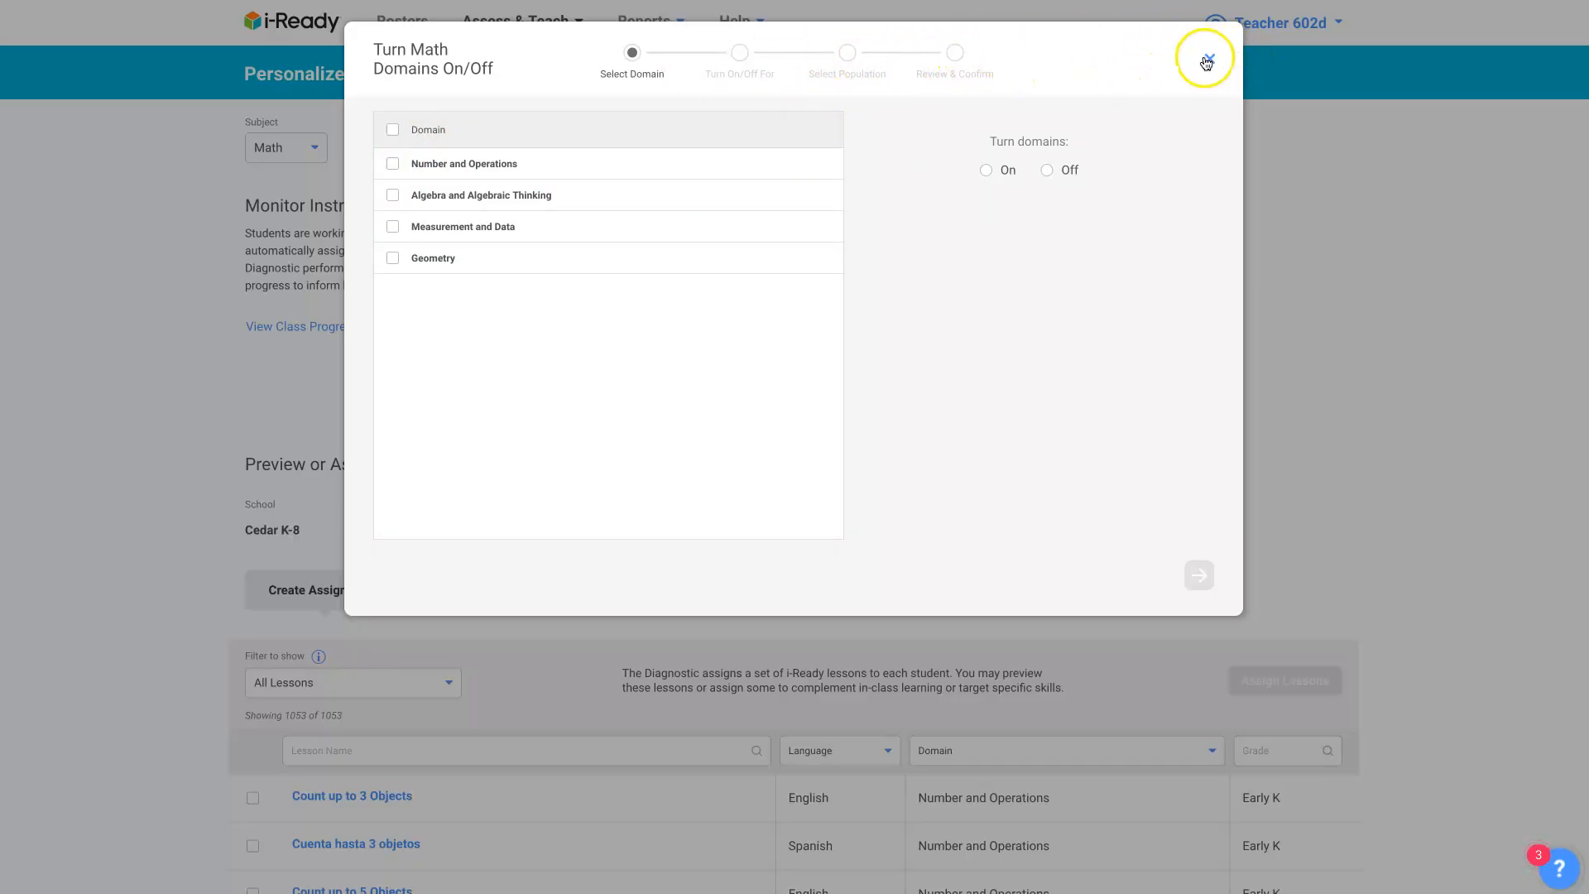
pyautogui.click(1203, 60)
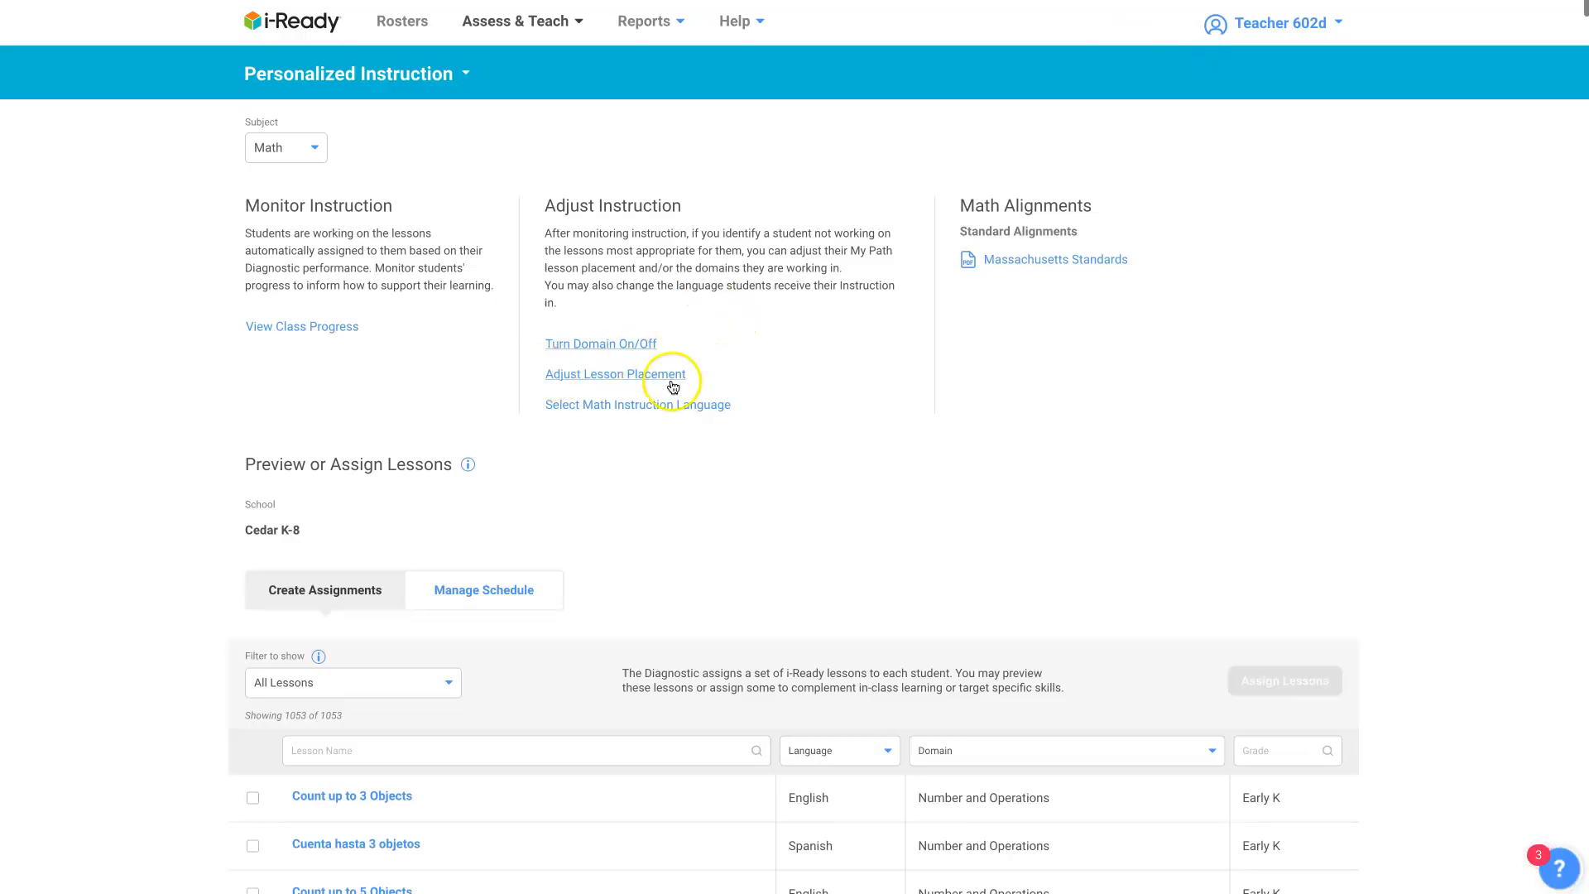
pyautogui.moveTo(639, 382)
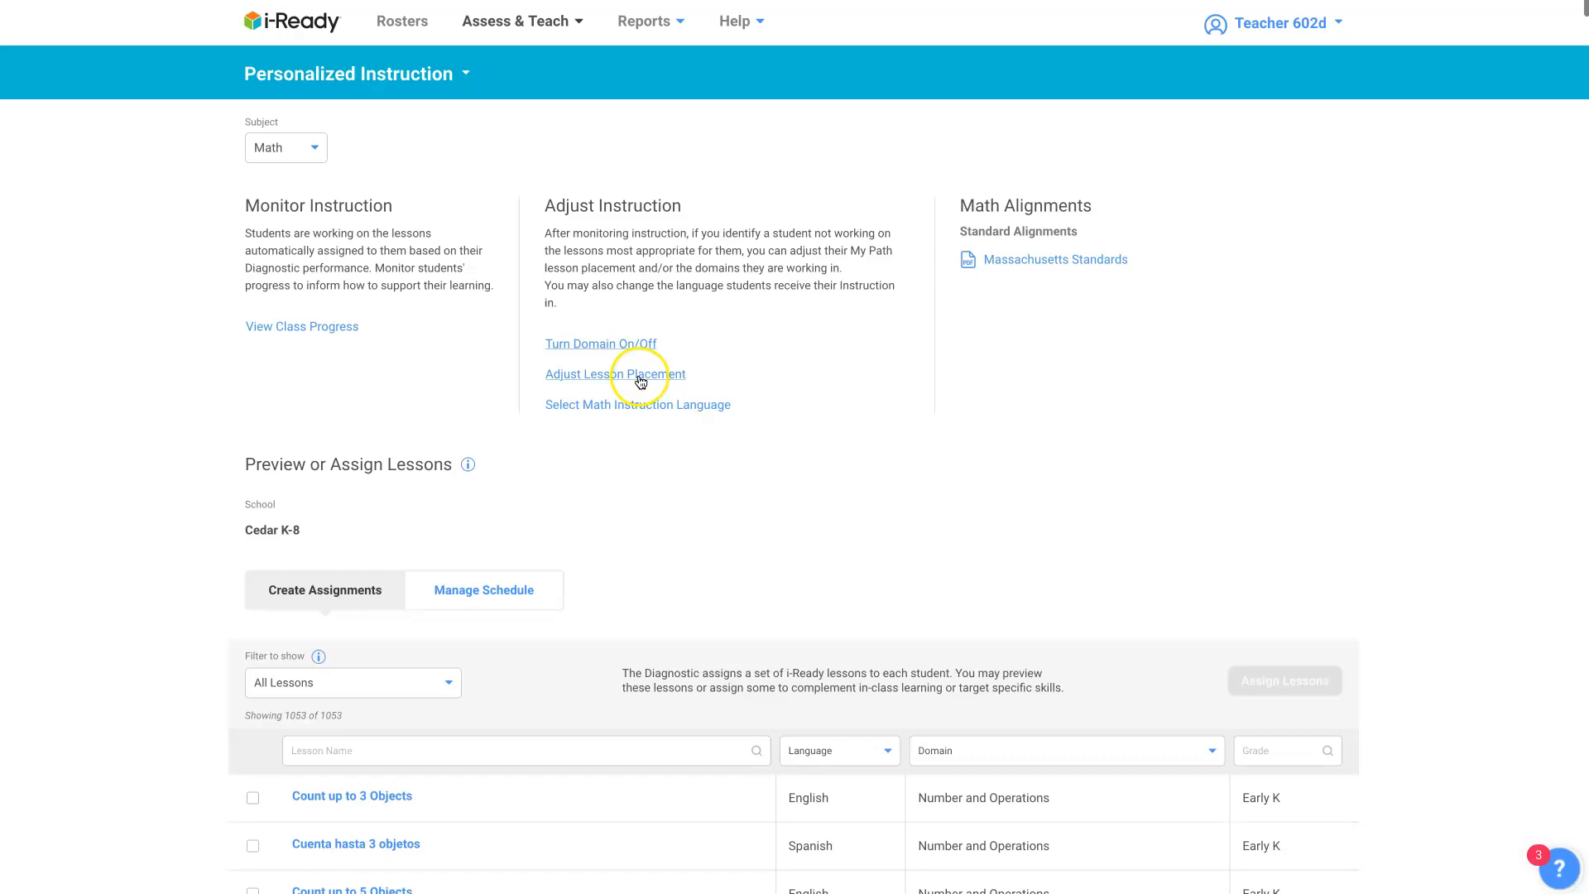
# Start Adjust Individual Lesson Path to reach the Select Student step.
pyautogui.click(615, 374)
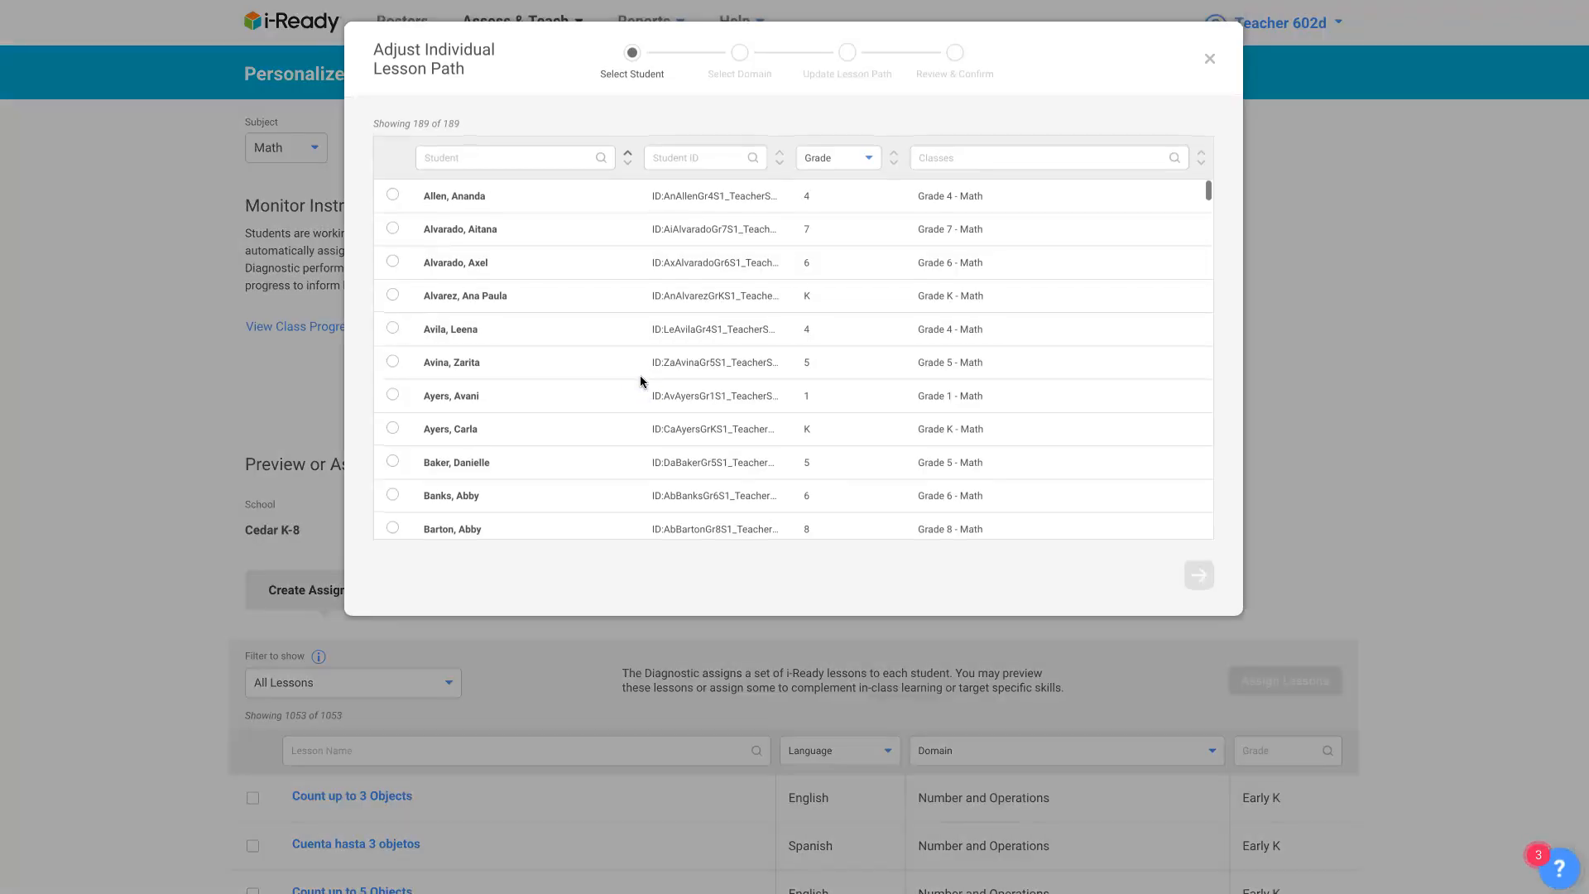
pyautogui.moveTo(481, 24)
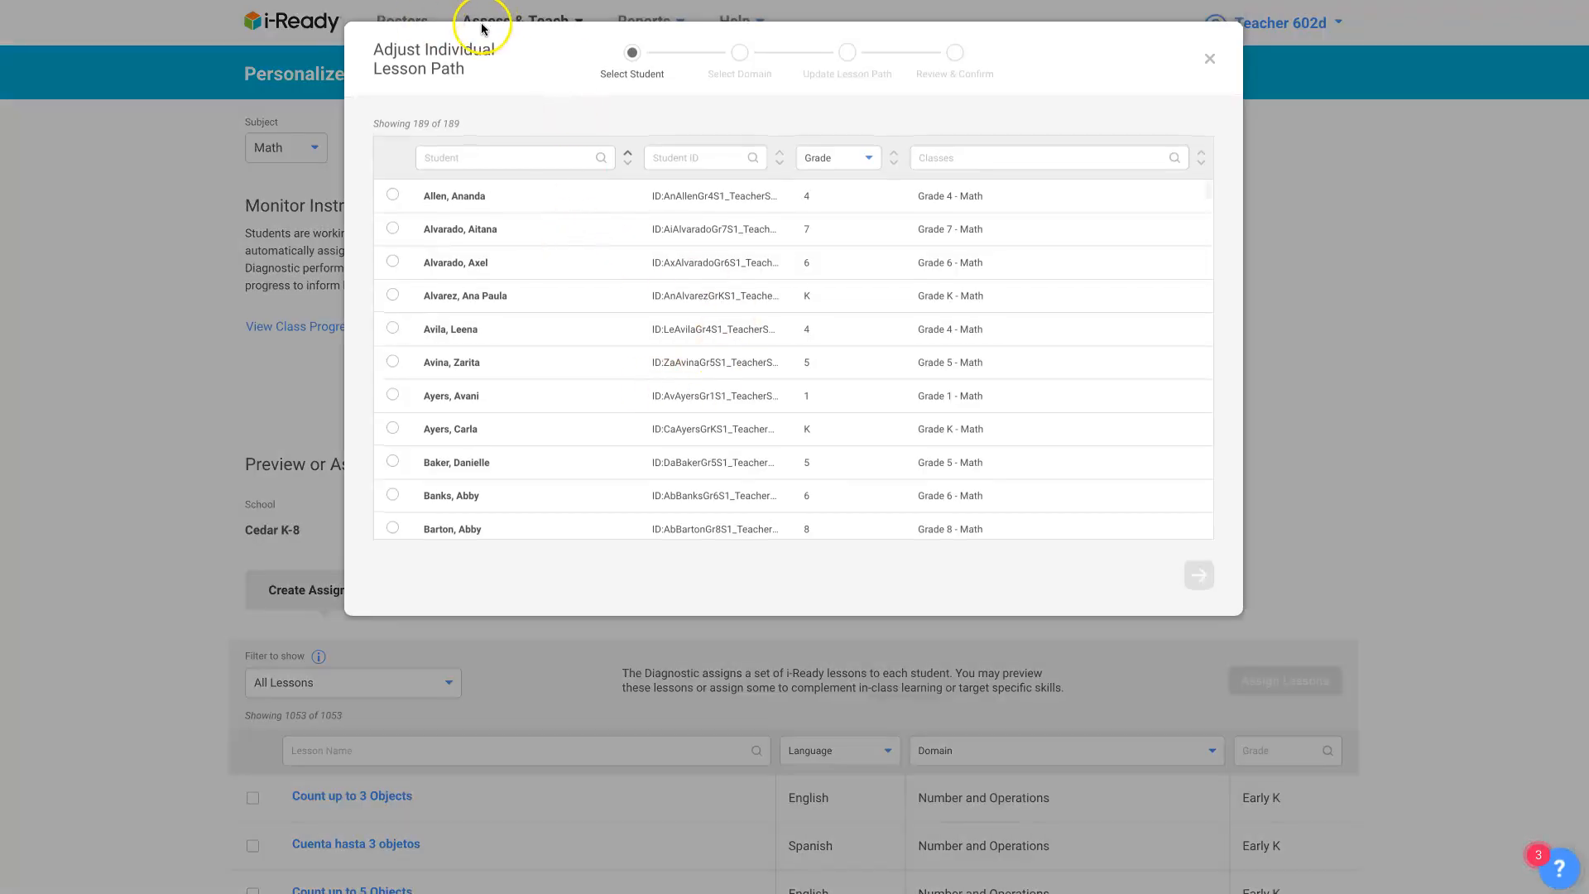
pyautogui.moveTo(440, 80)
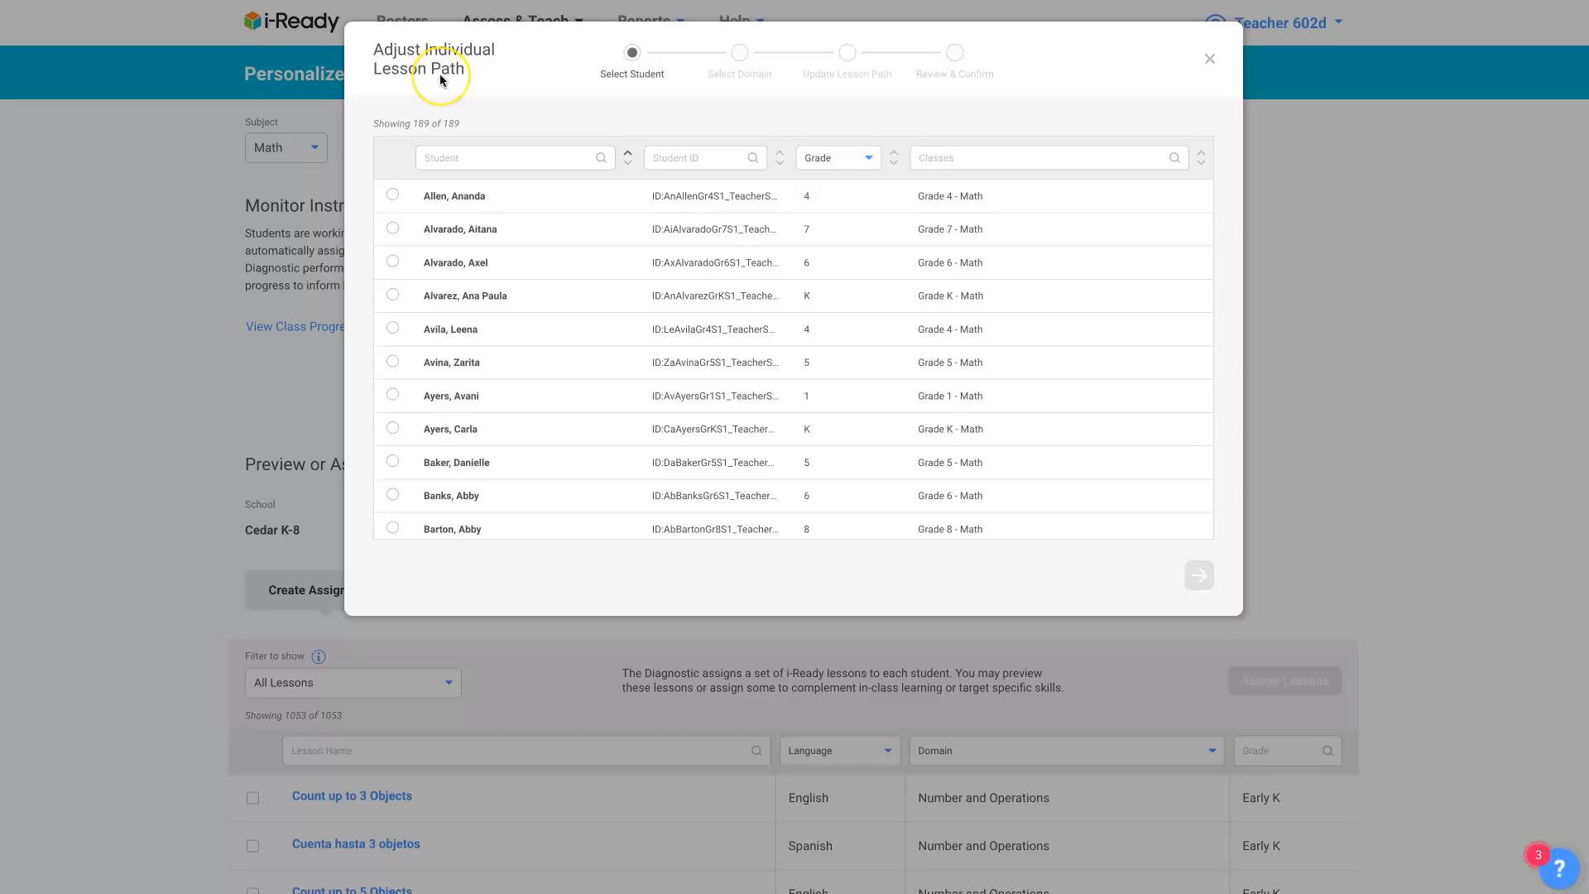
pyautogui.moveTo(476, 283)
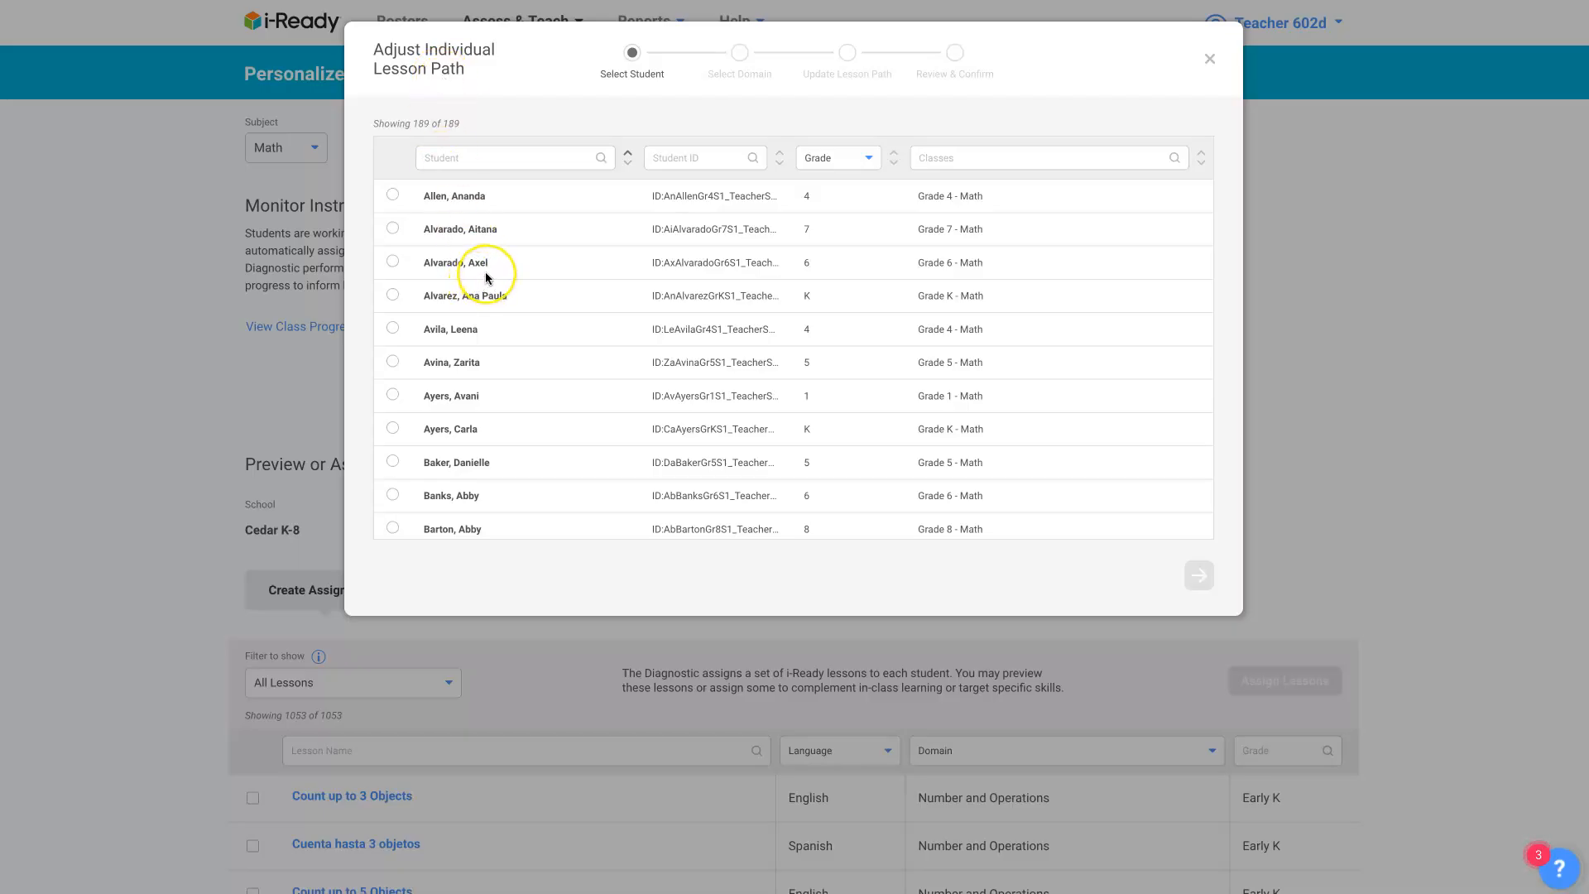
pyautogui.moveTo(495, 270)
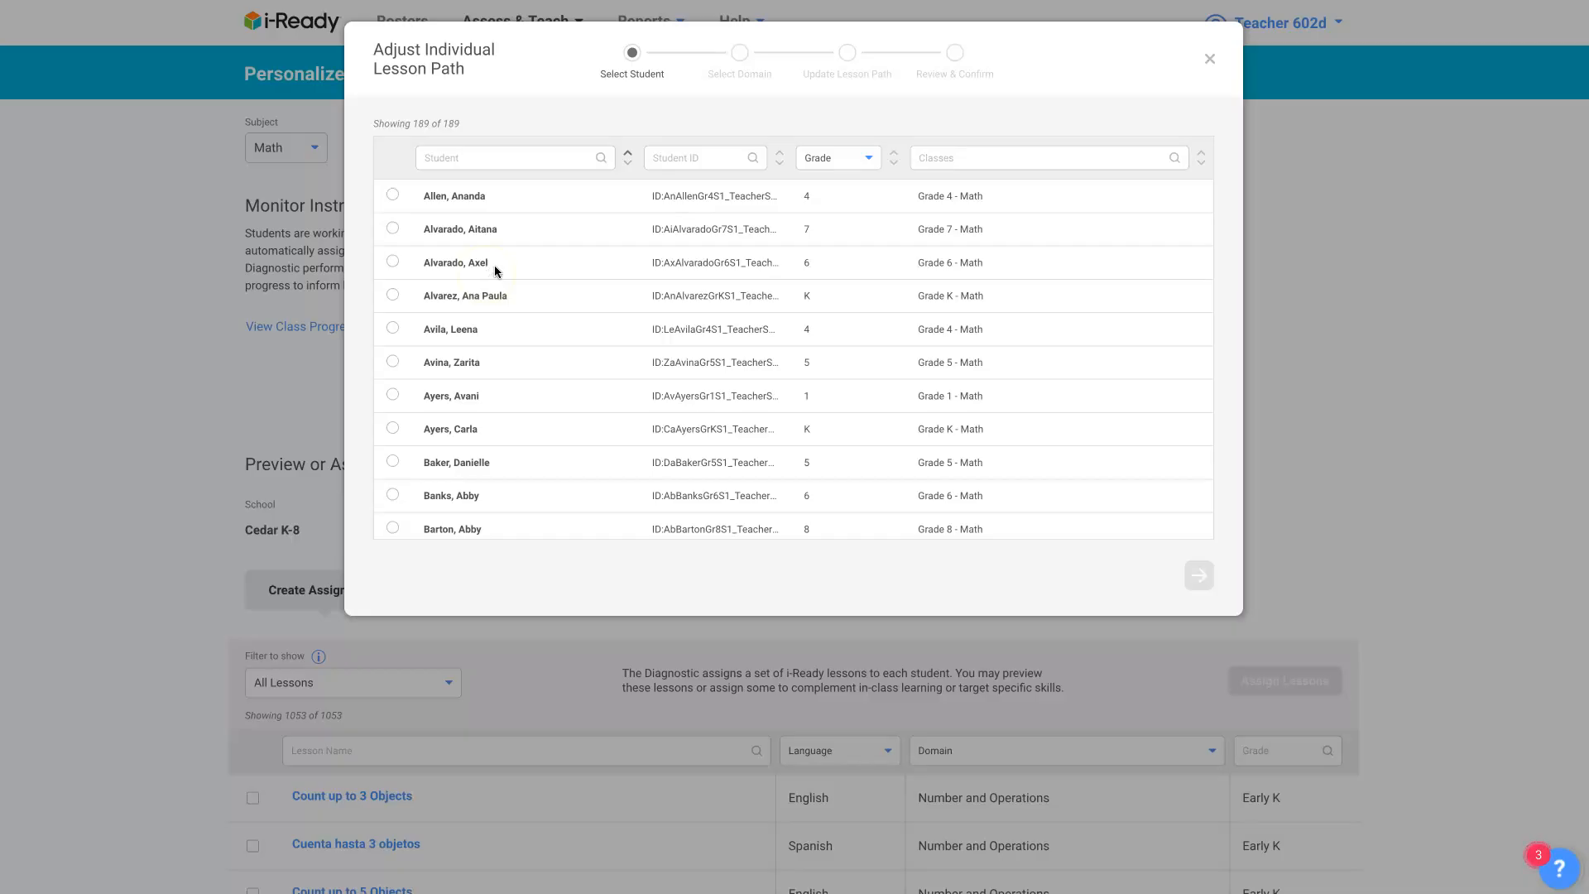
pyautogui.moveTo(500, 276)
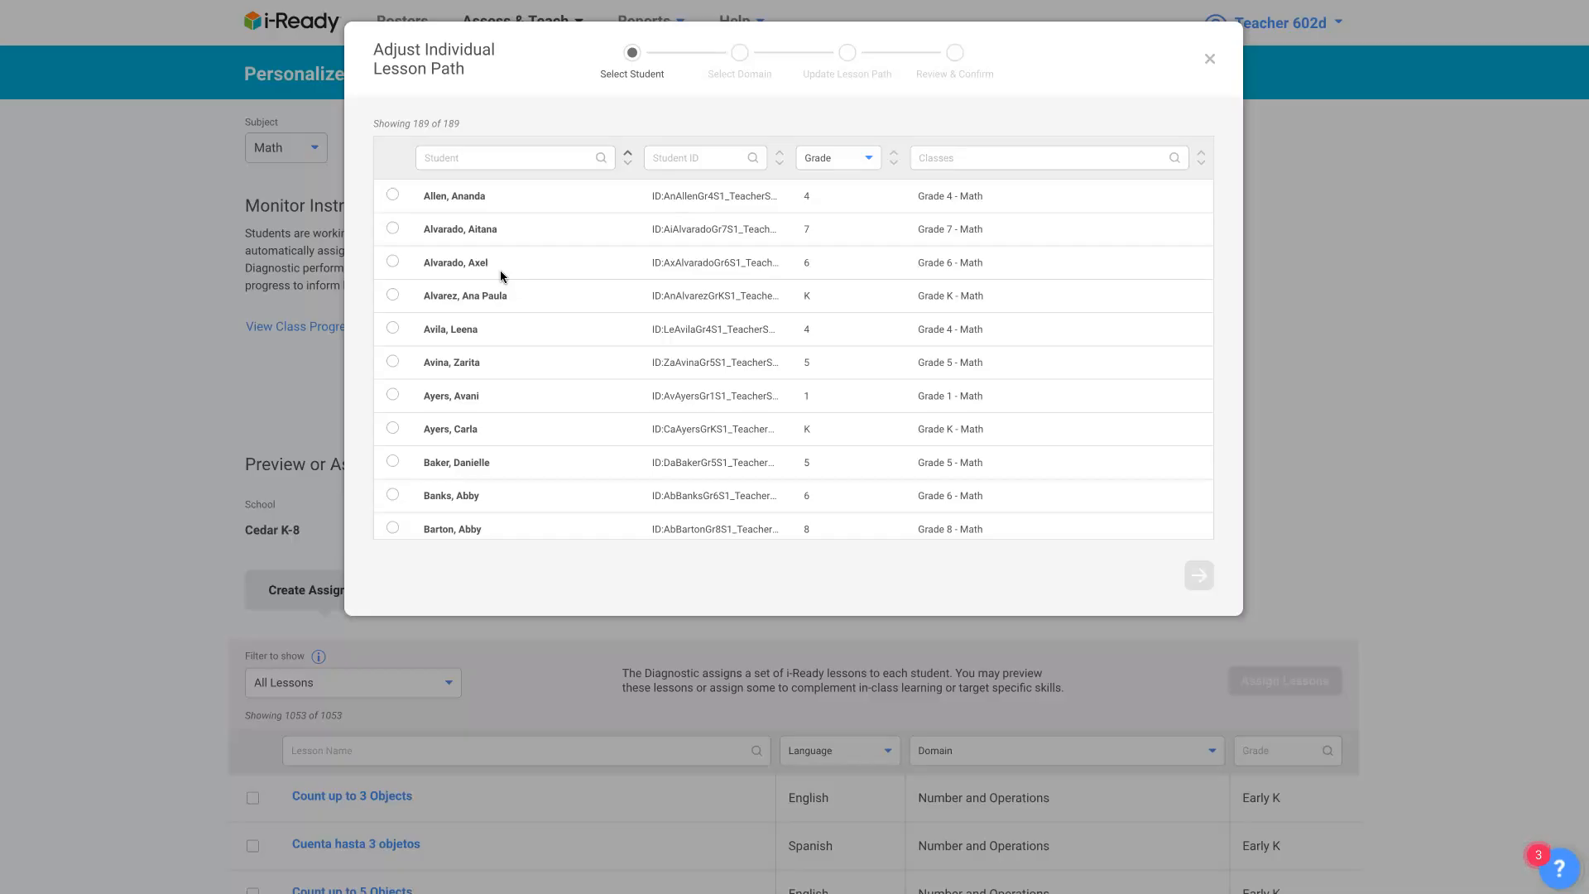
pyautogui.moveTo(508, 271)
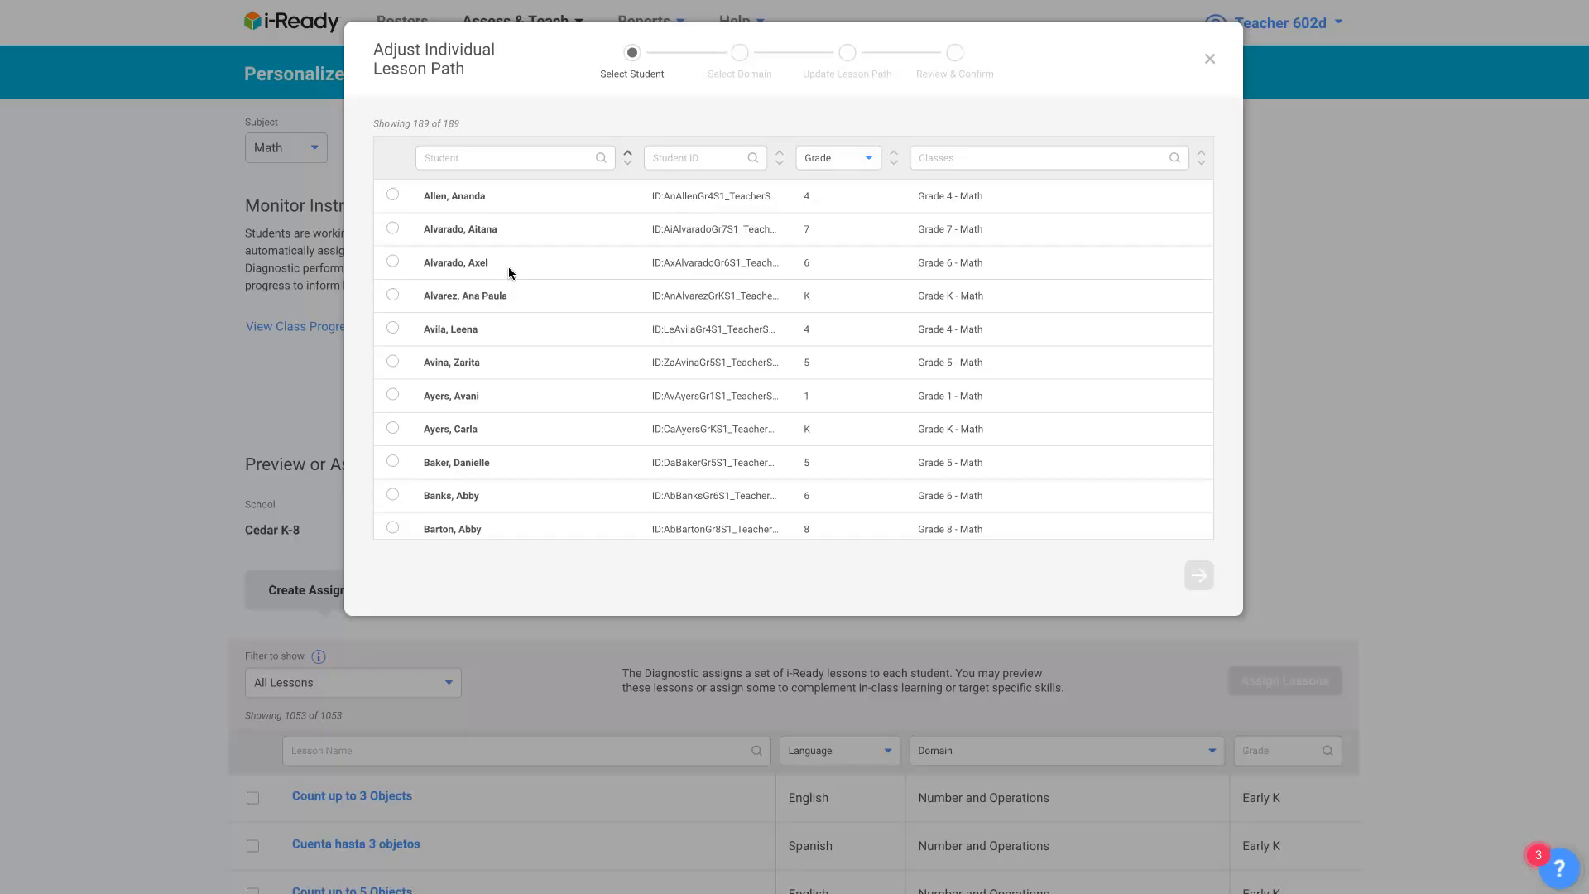
pyautogui.moveTo(521, 277)
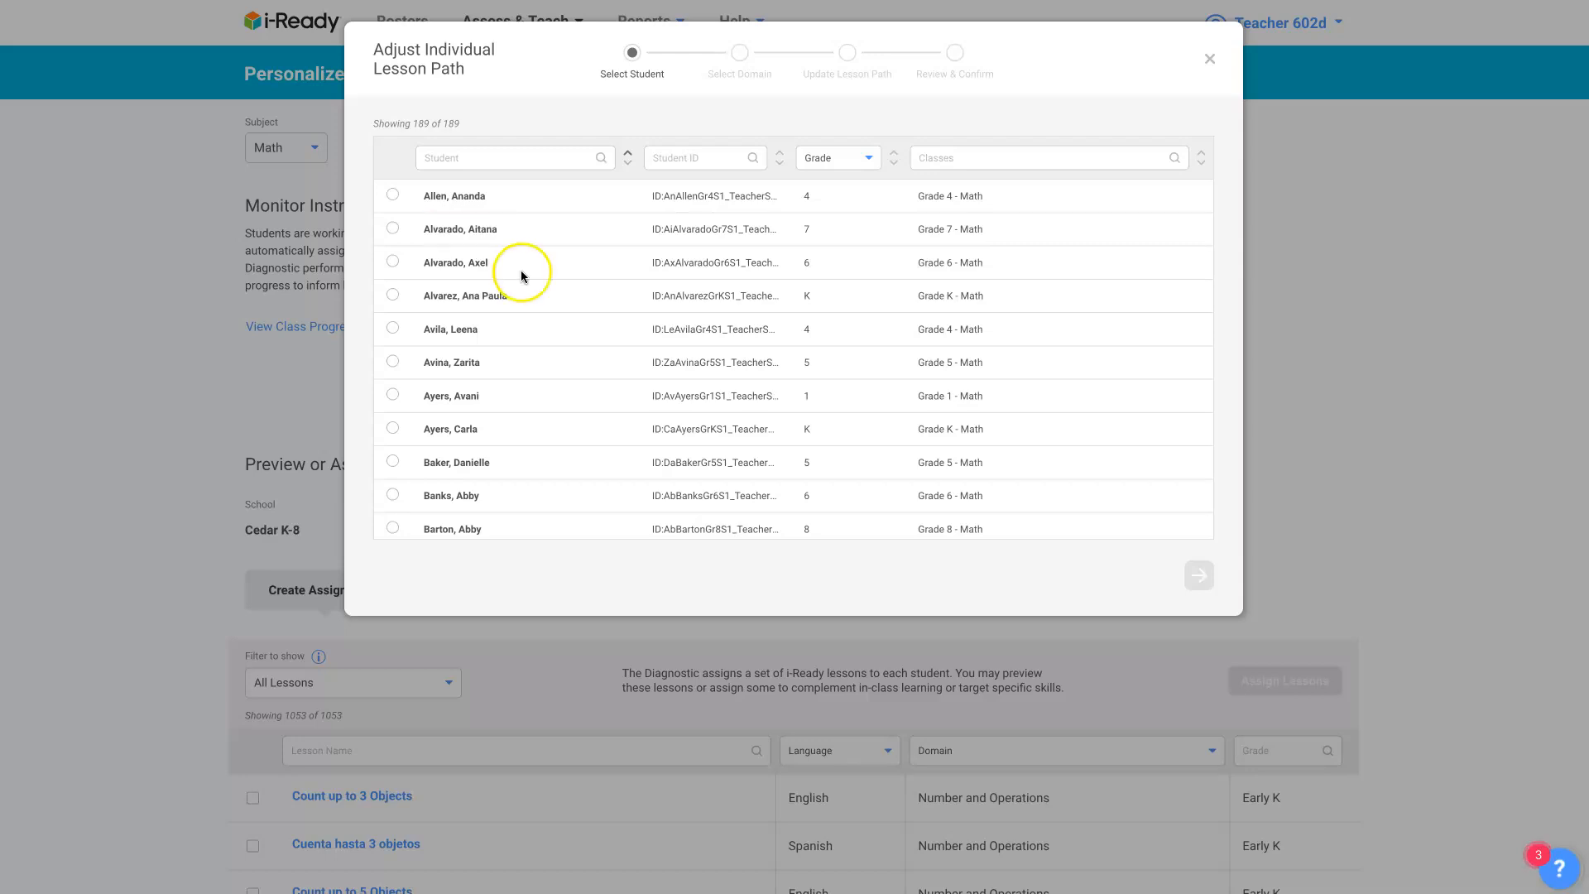
pyautogui.moveTo(524, 277)
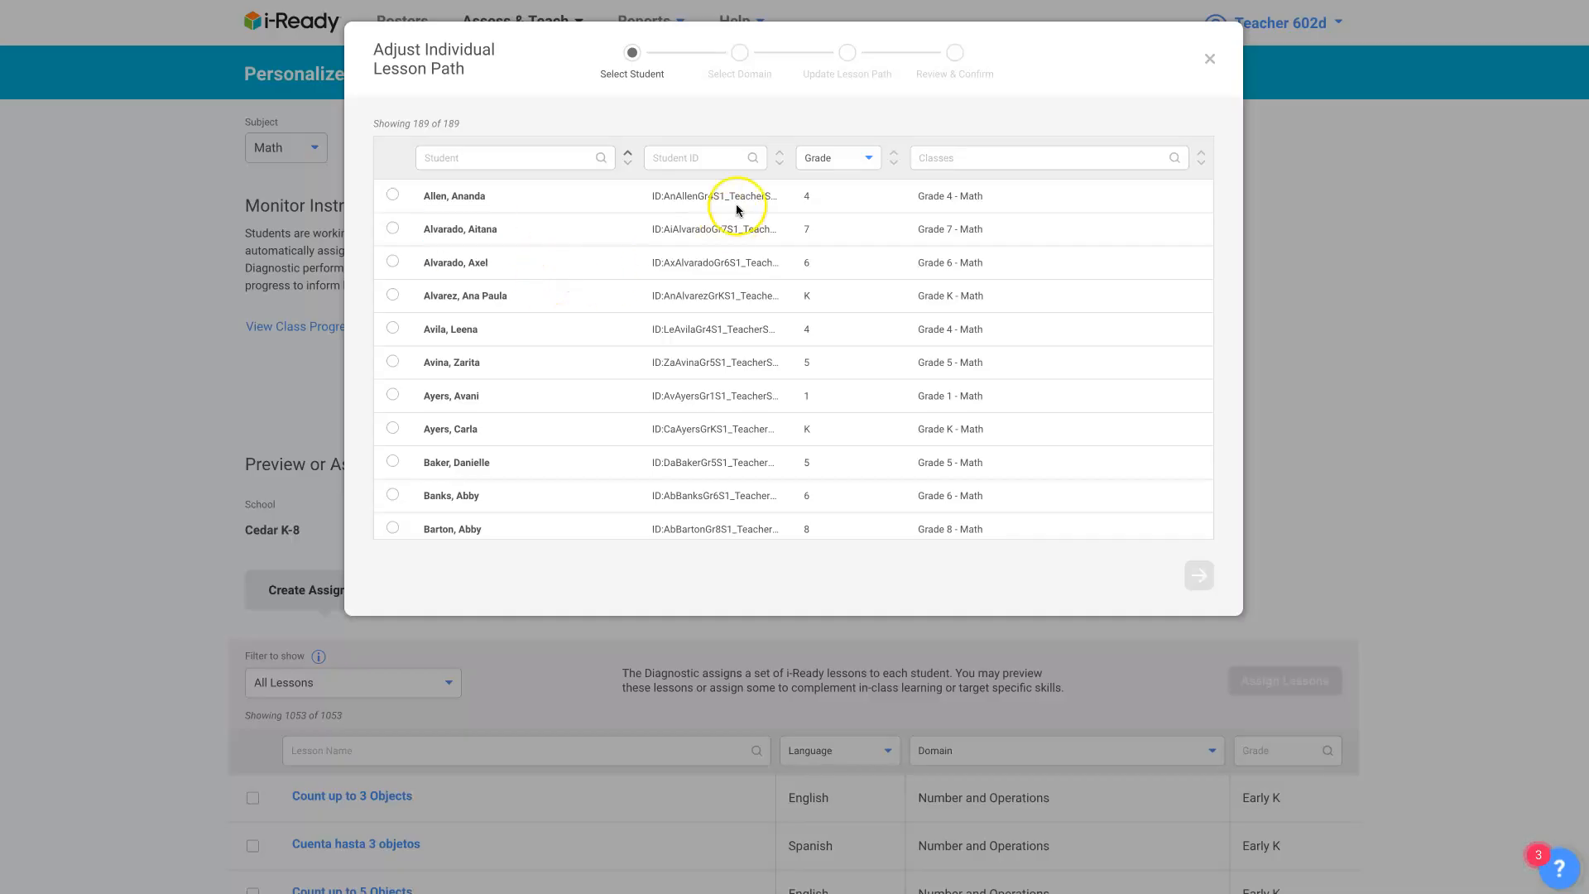
pyautogui.moveTo(831, 163)
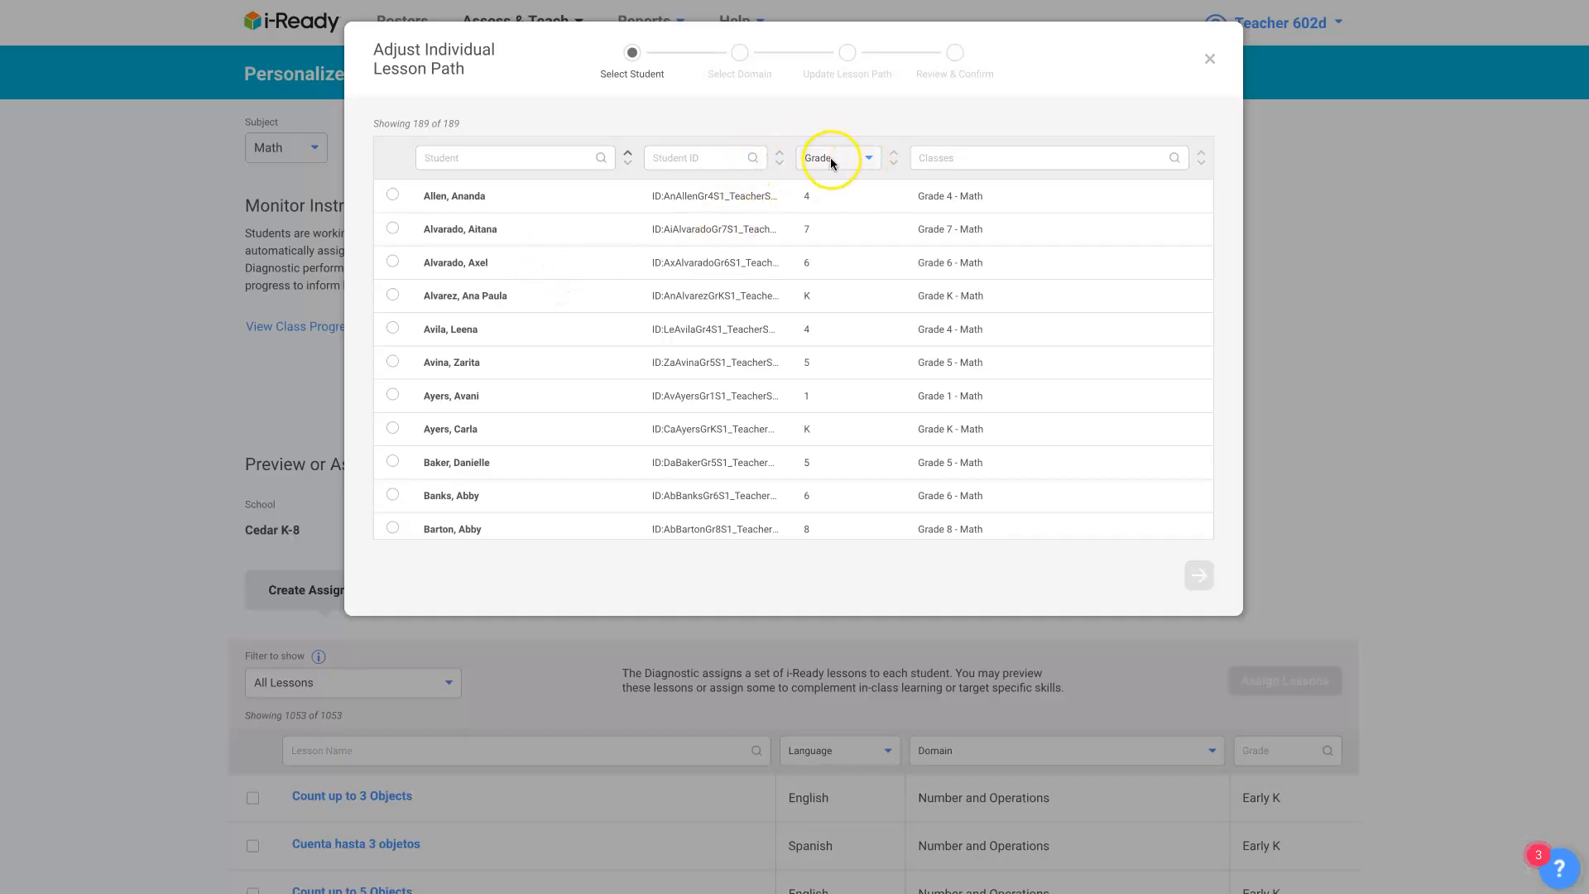
pyautogui.click(837, 157)
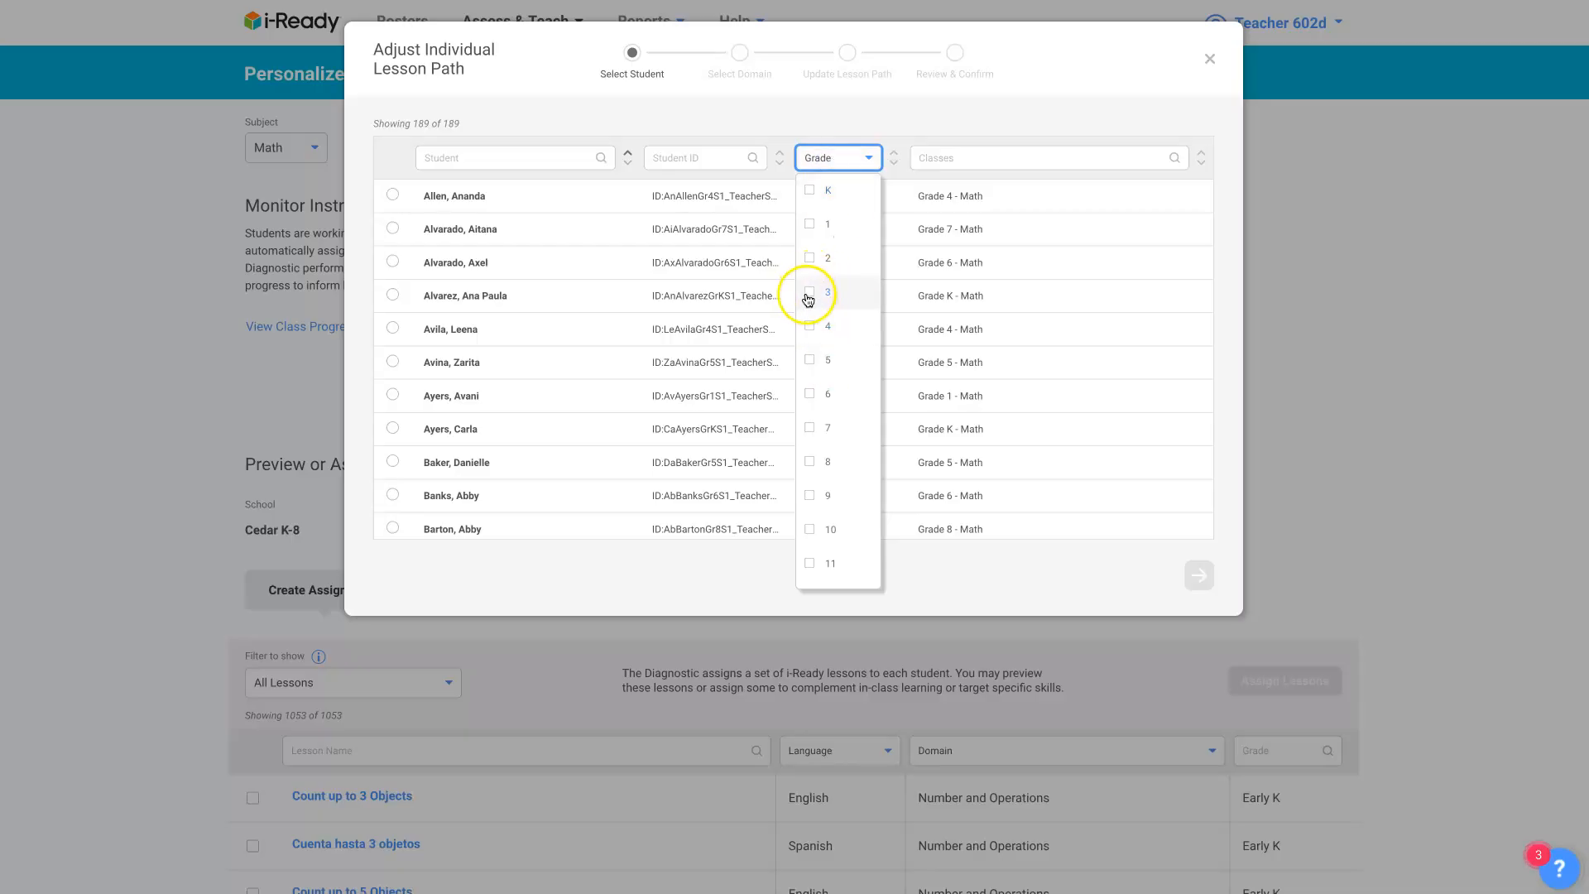
pyautogui.click(809, 292)
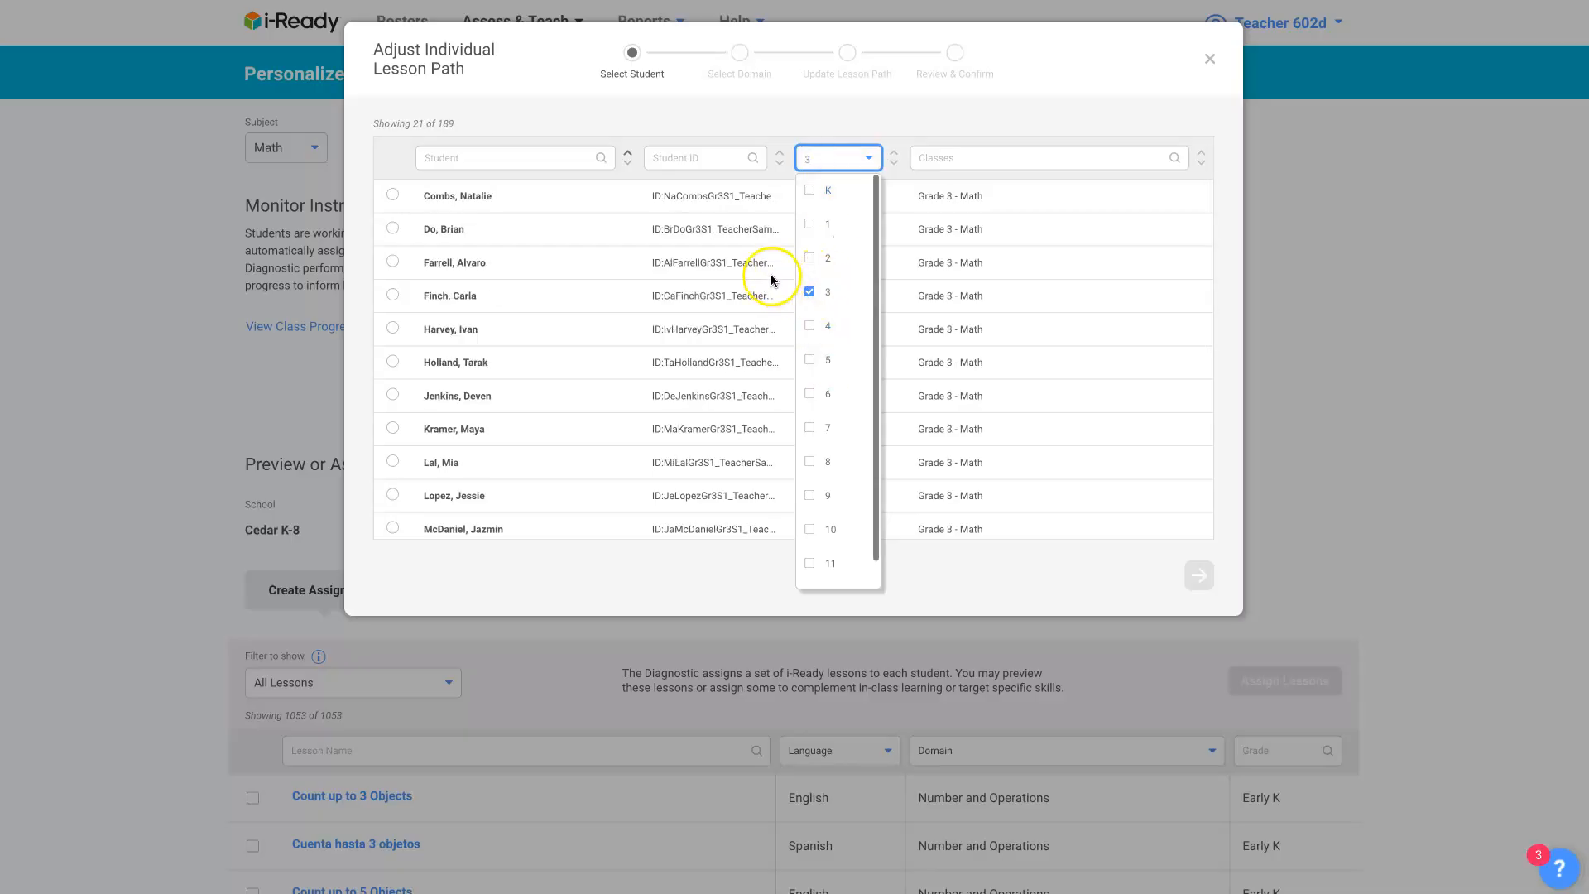
pyautogui.moveTo(382, 210)
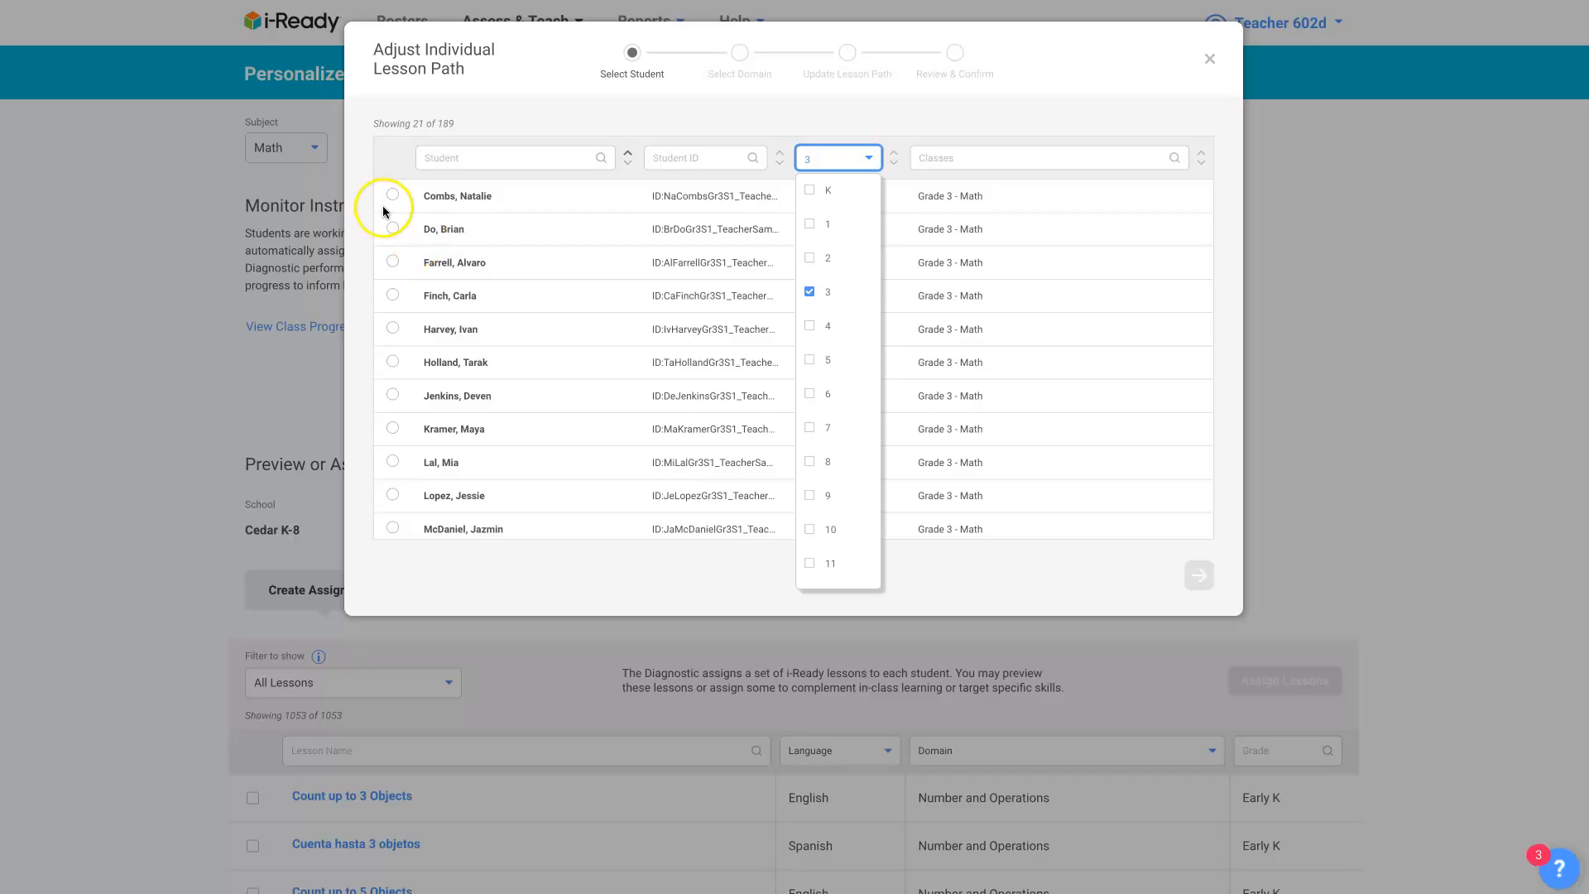
pyautogui.click(392, 227)
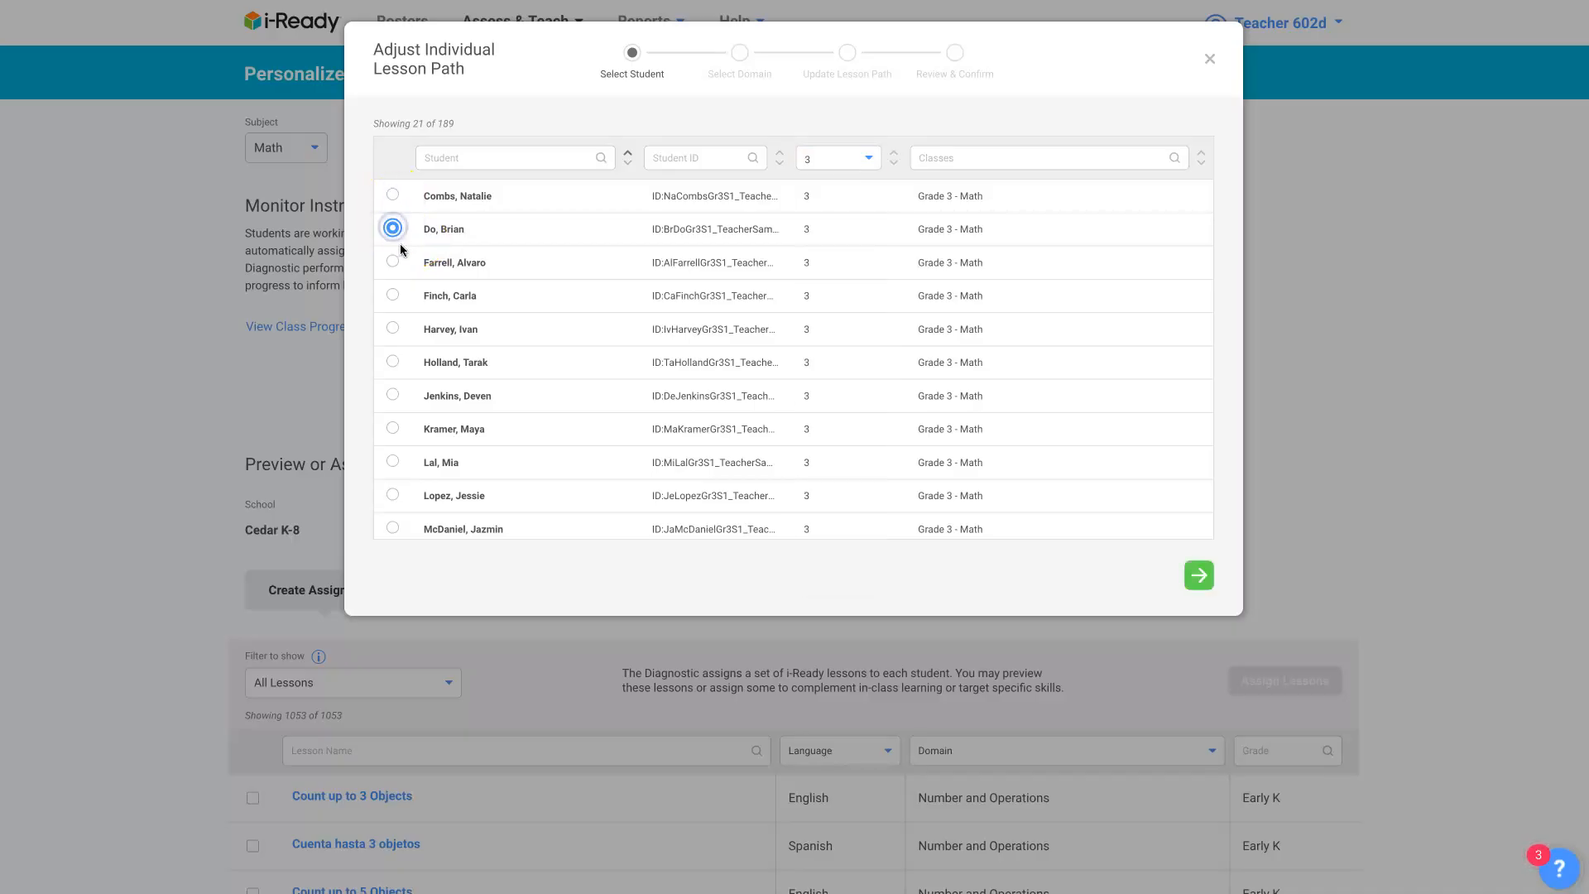
pyautogui.click(392, 262)
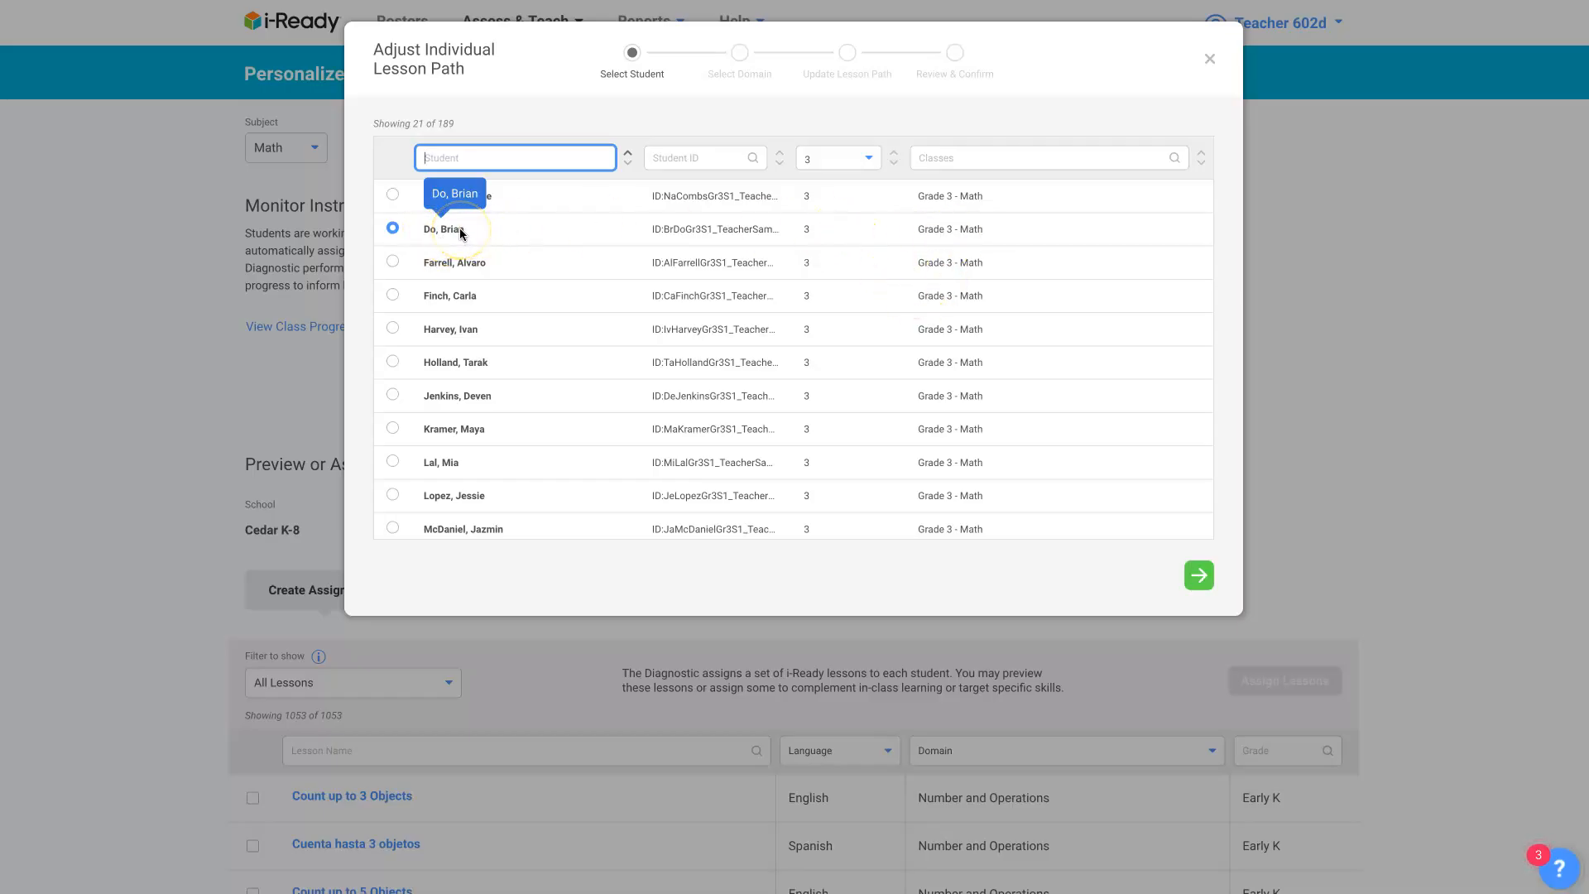
# Advance to Choose Domain and settle on Number and Operations for Brian Do.
pyautogui.click(1196, 574)
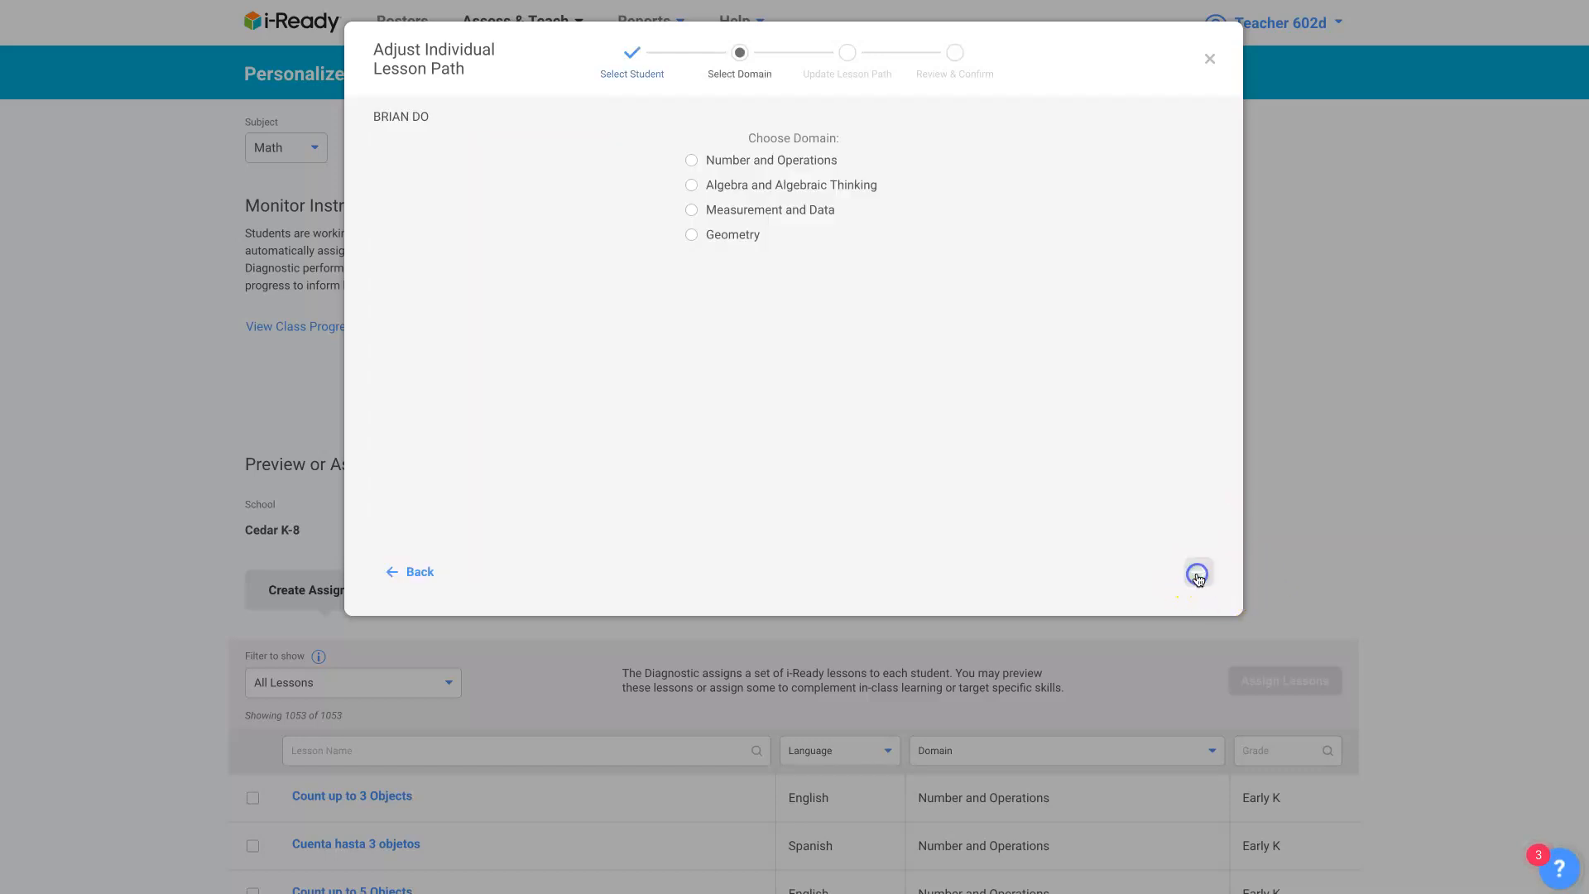
pyautogui.moveTo(754, 190)
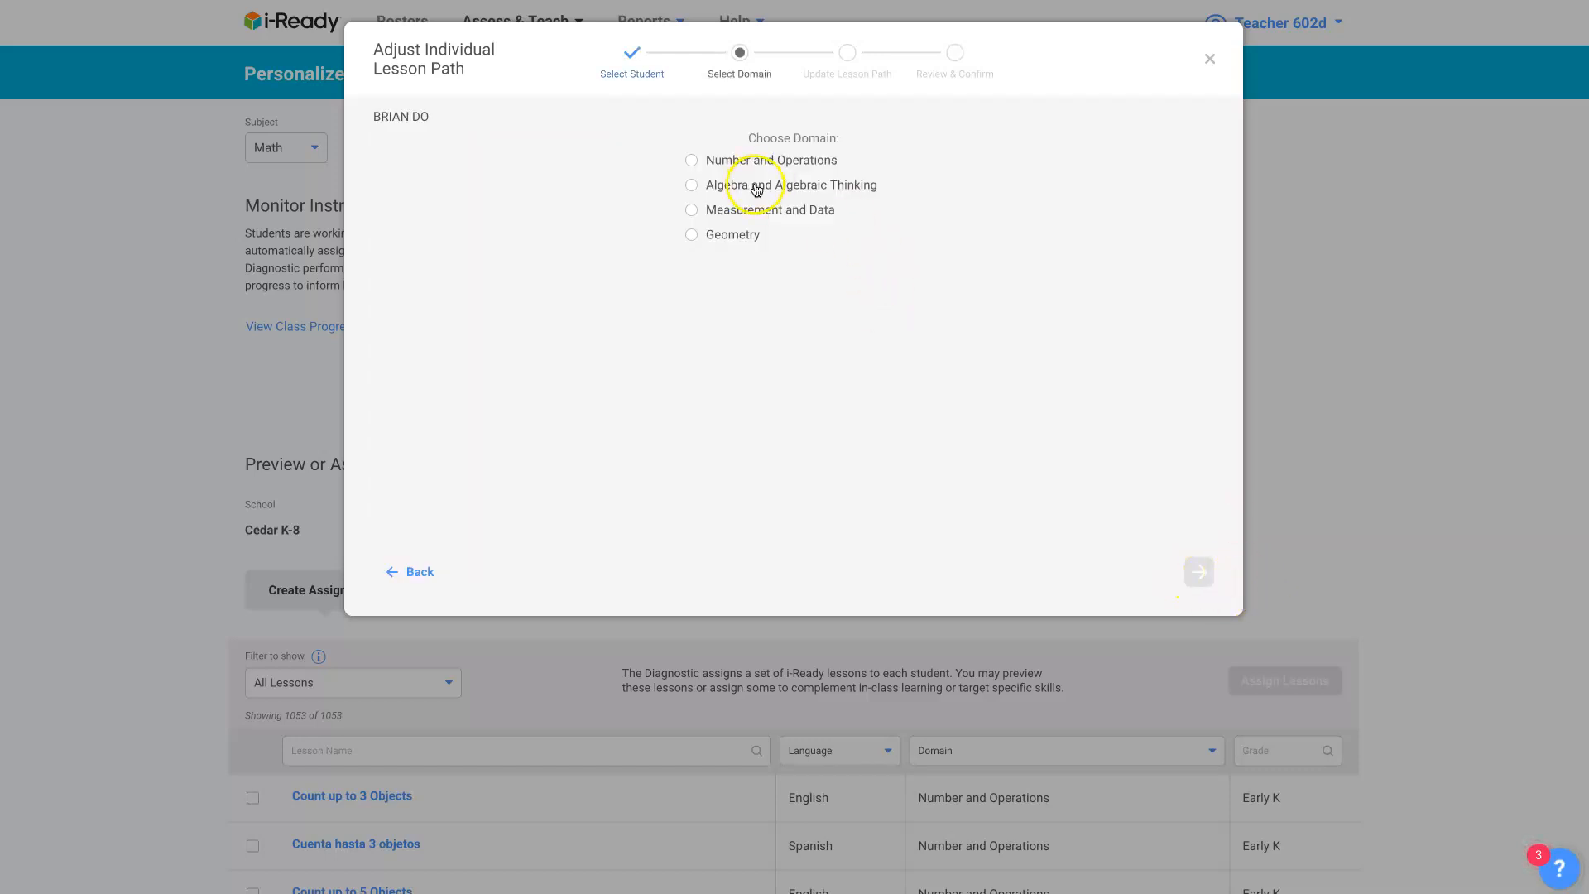
pyautogui.click(692, 161)
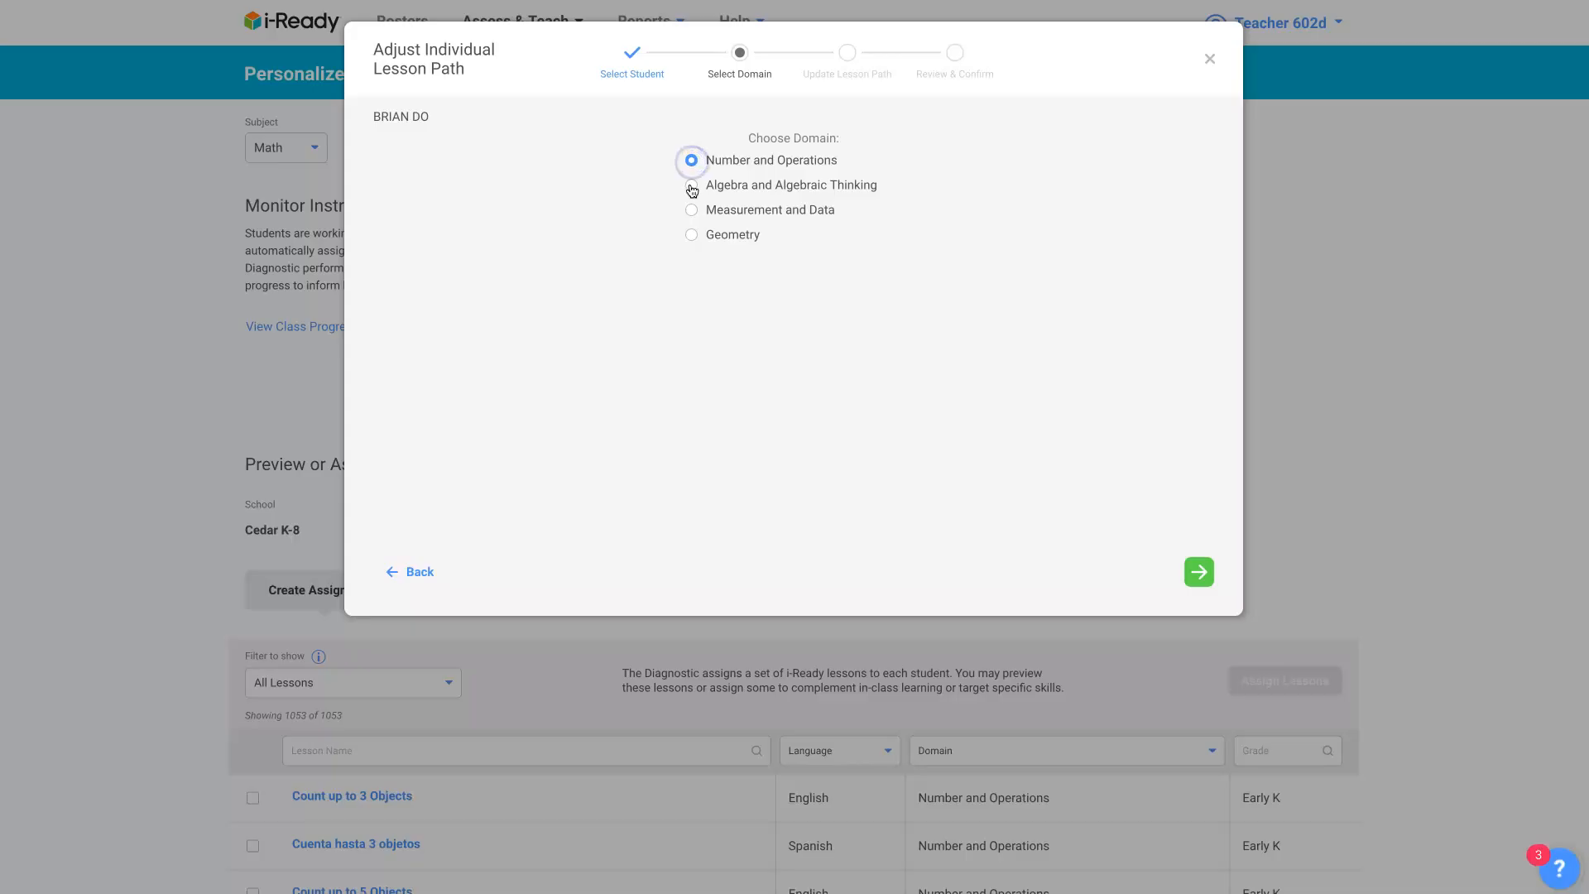
pyautogui.click(692, 183)
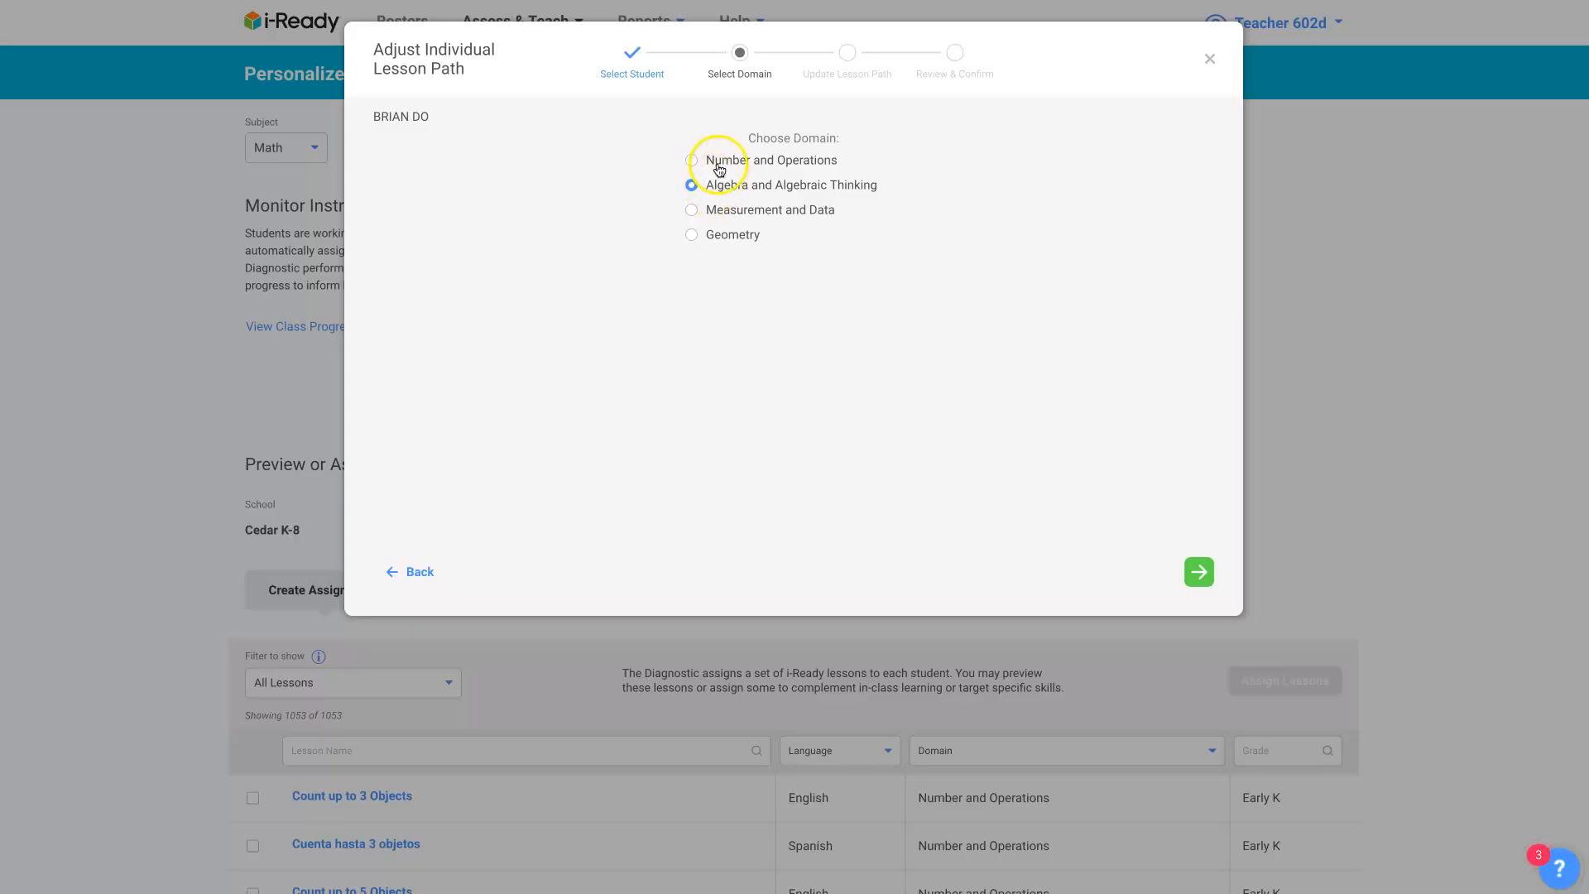
pyautogui.click(692, 161)
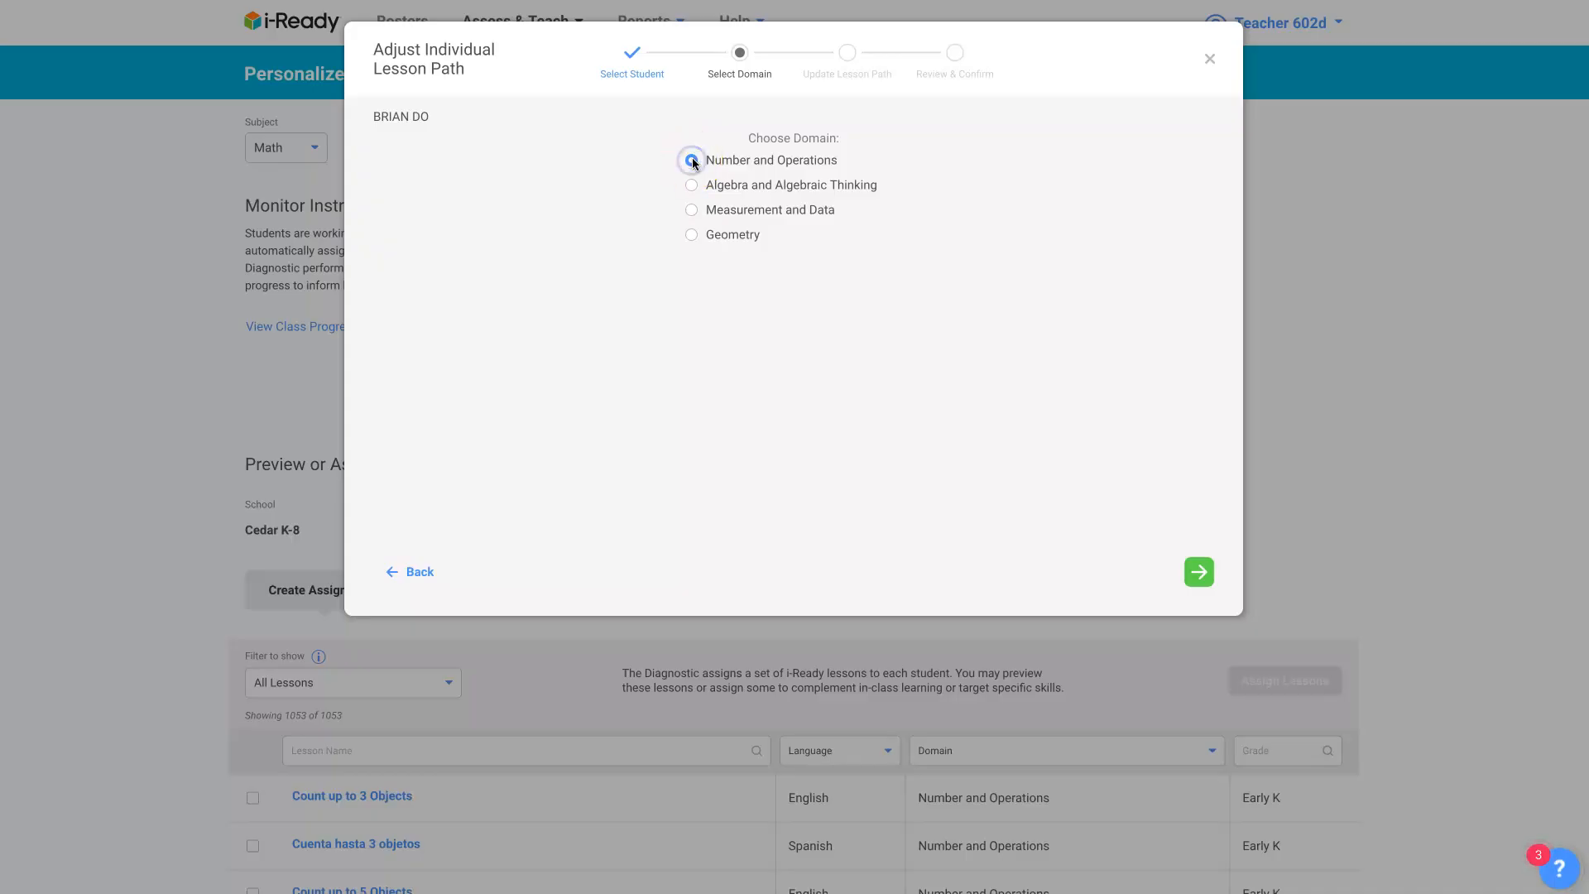
pyautogui.click(692, 161)
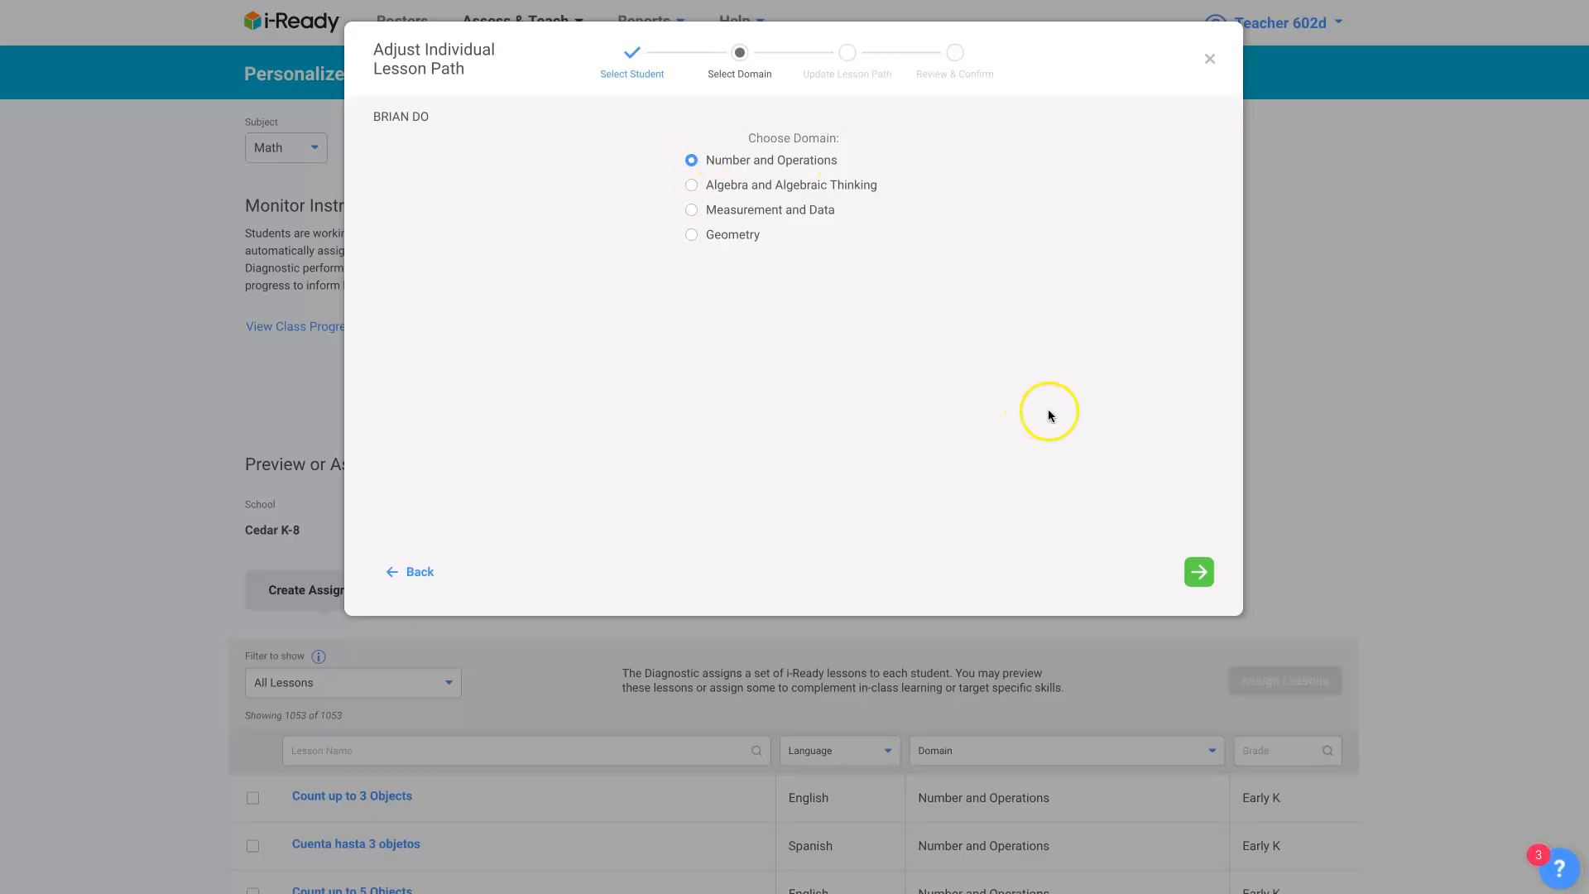
pyautogui.moveTo(934, 332)
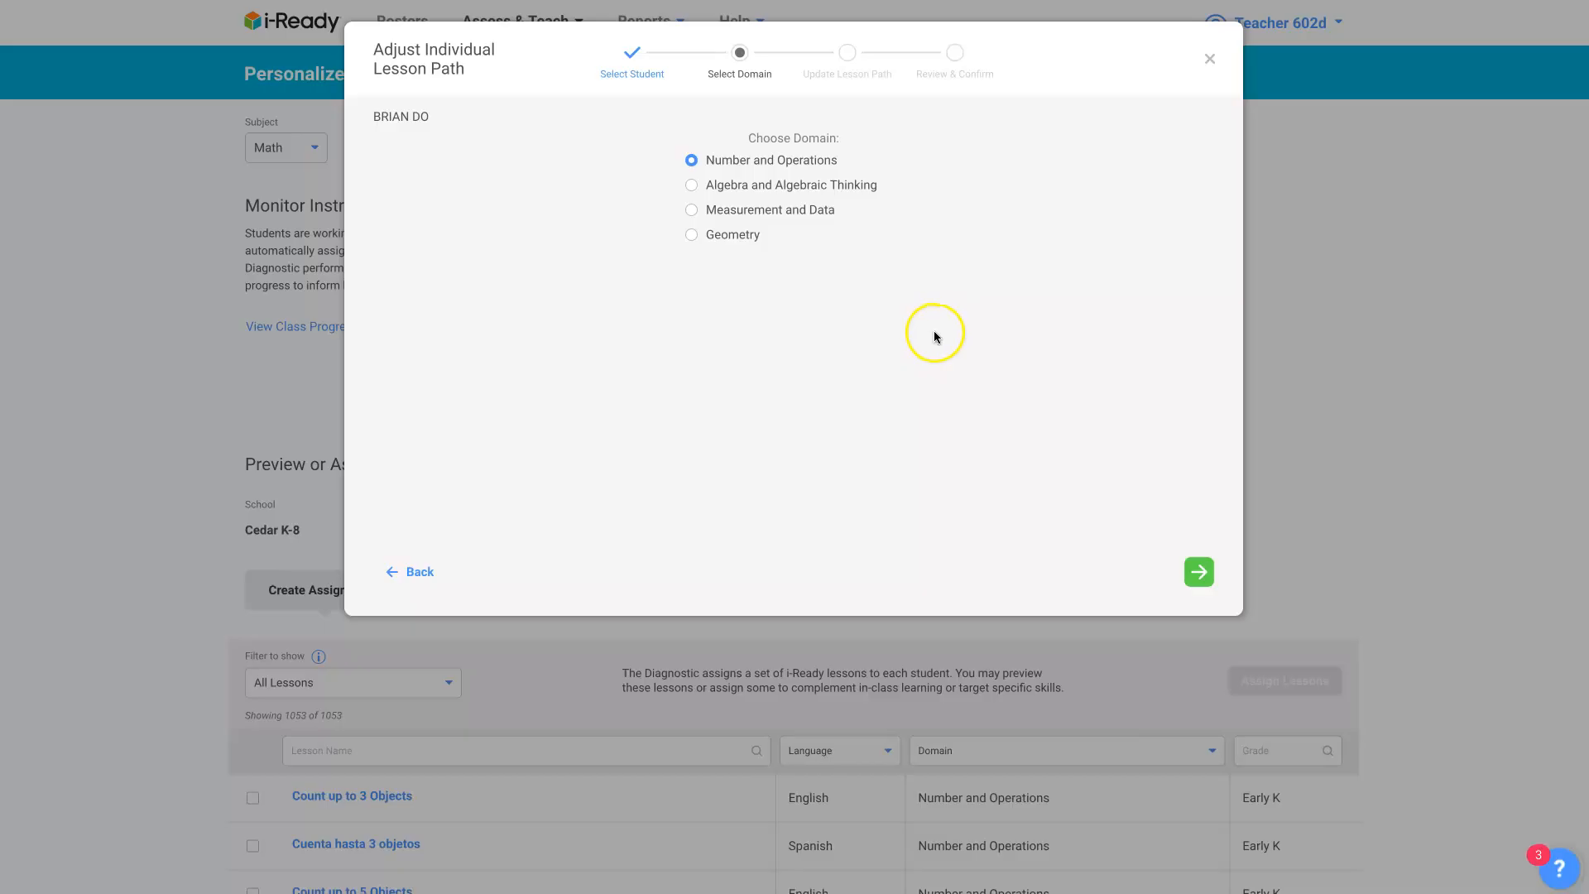
pyautogui.click(1198, 571)
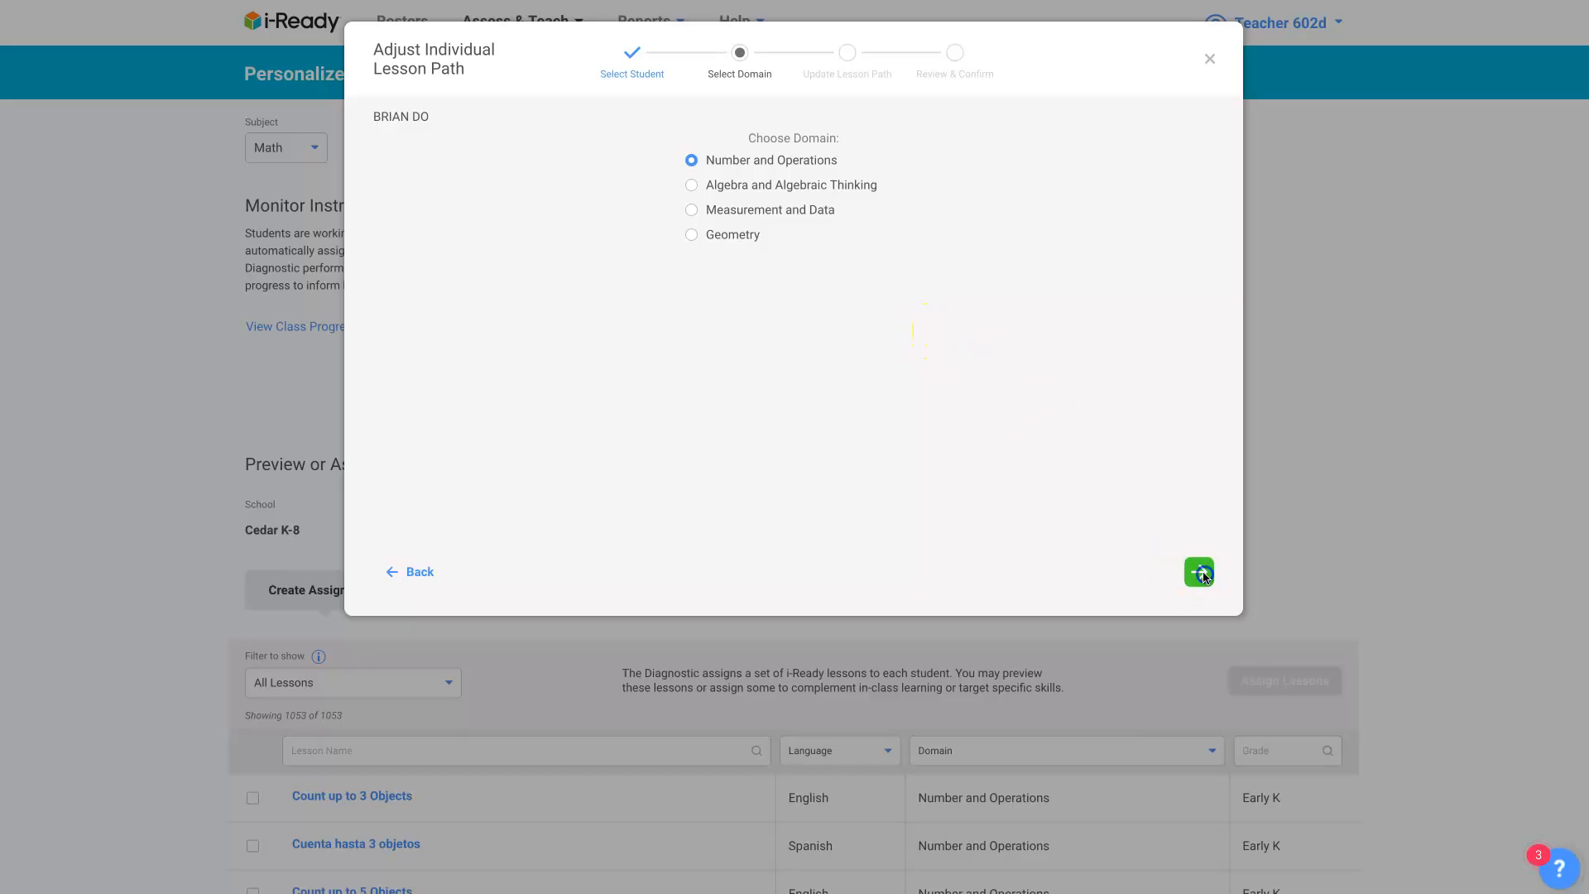
pyautogui.click(1198, 571)
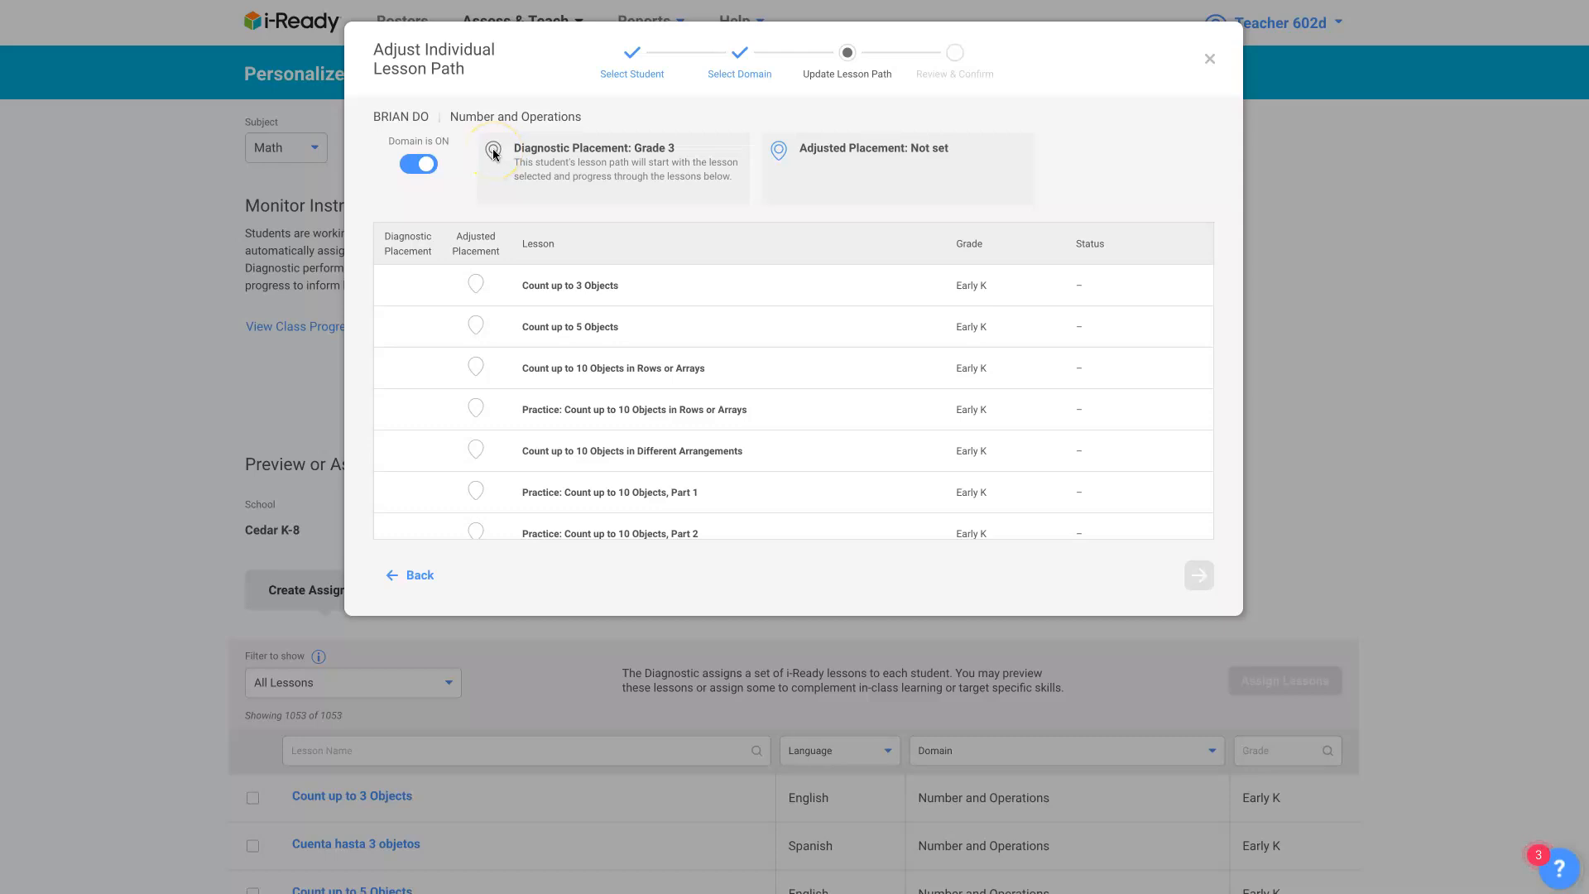
pyautogui.moveTo(907, 283)
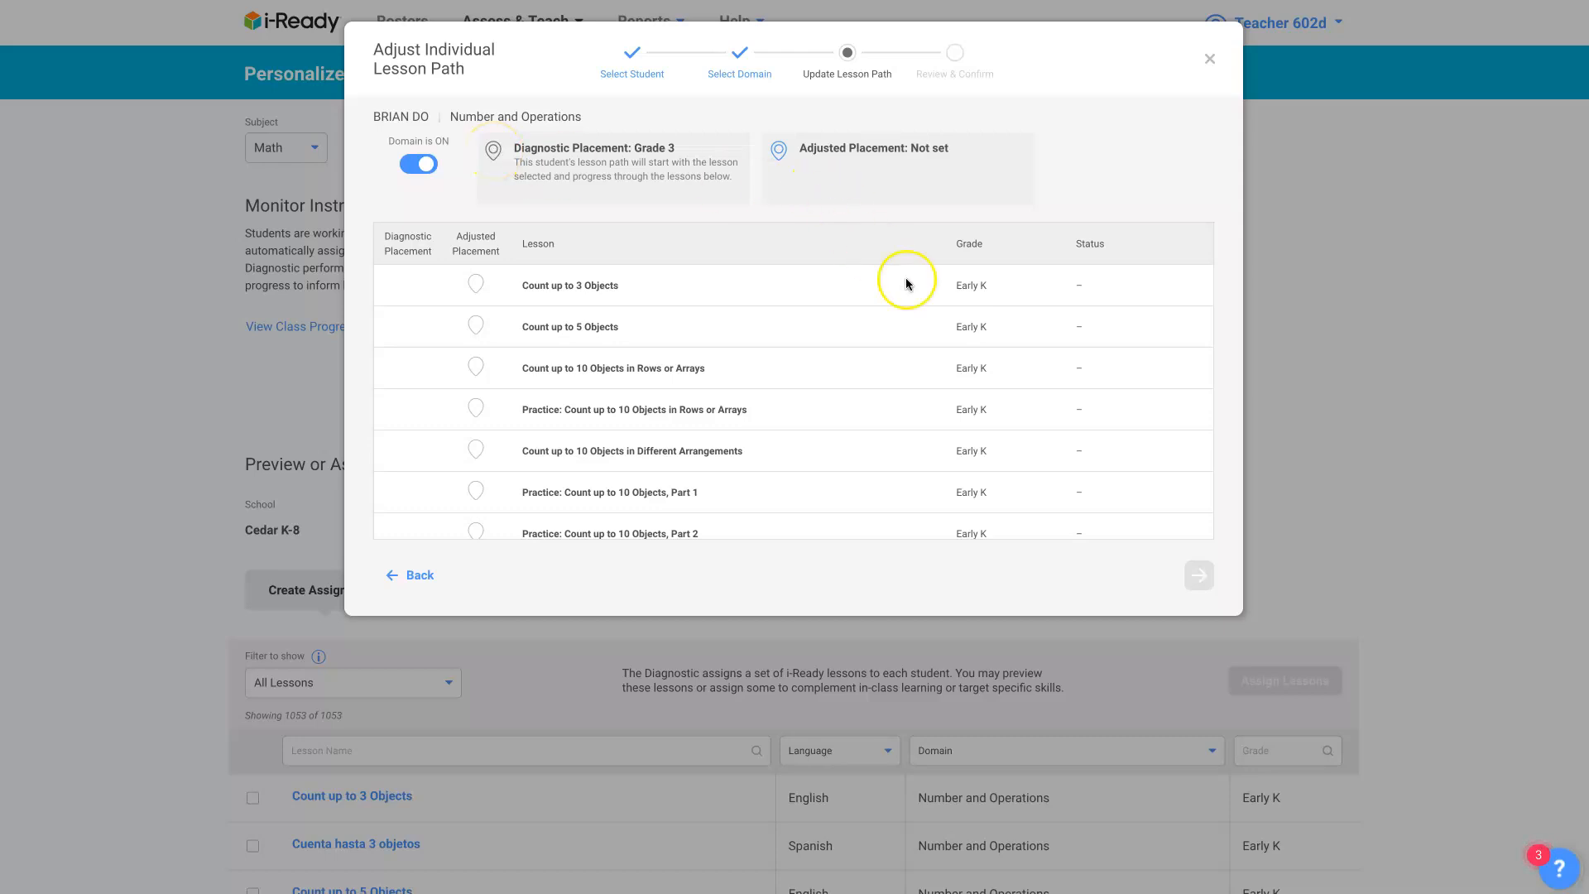
pyautogui.moveTo(607, 310)
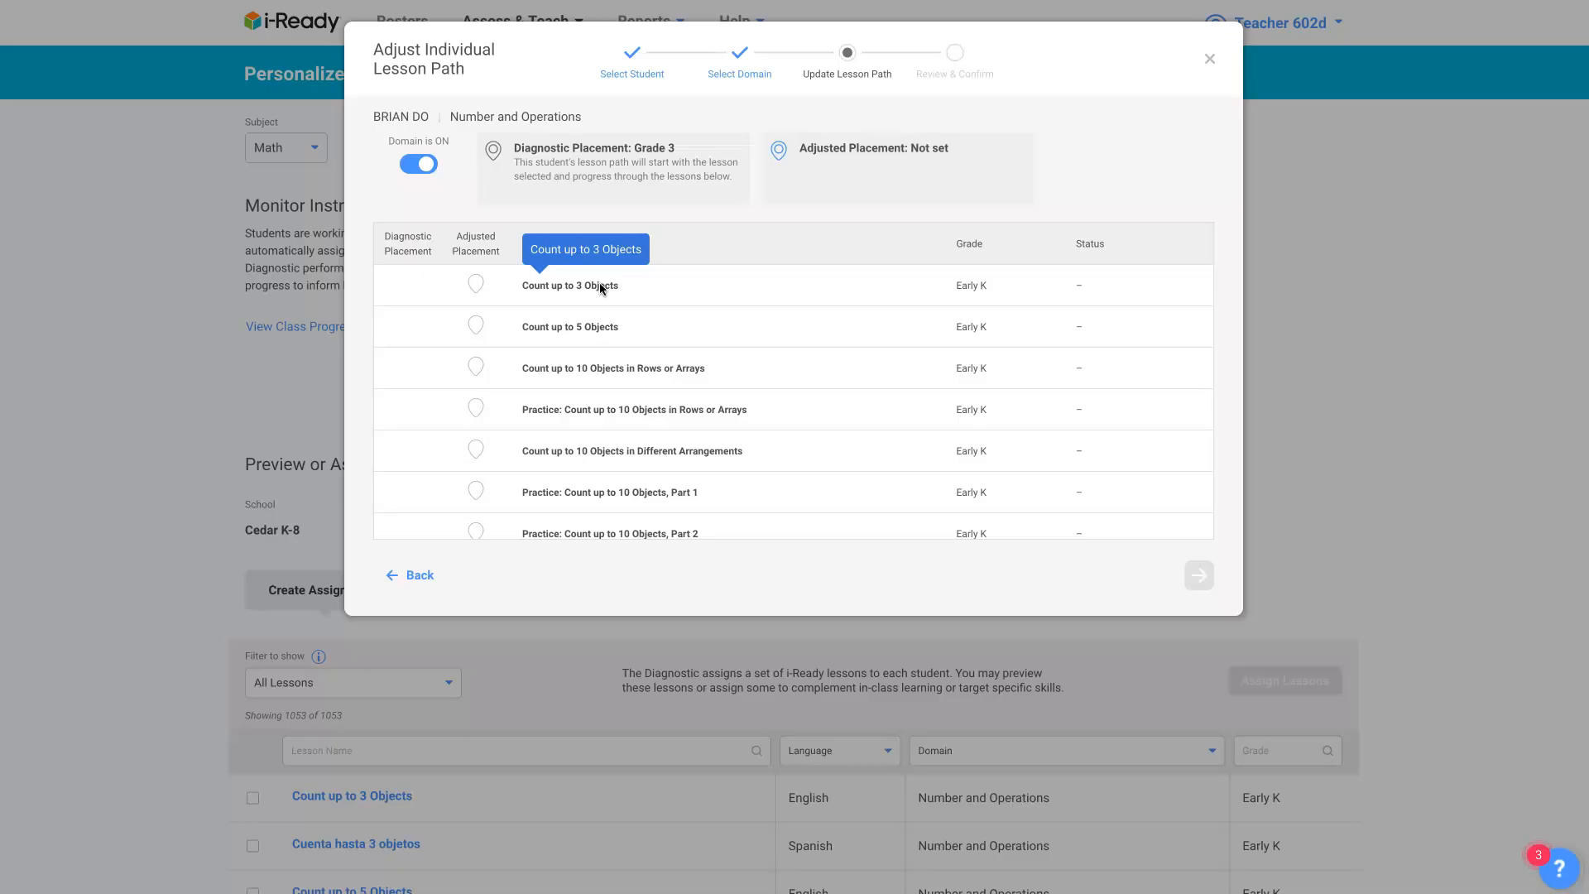
pyautogui.moveTo(670, 291)
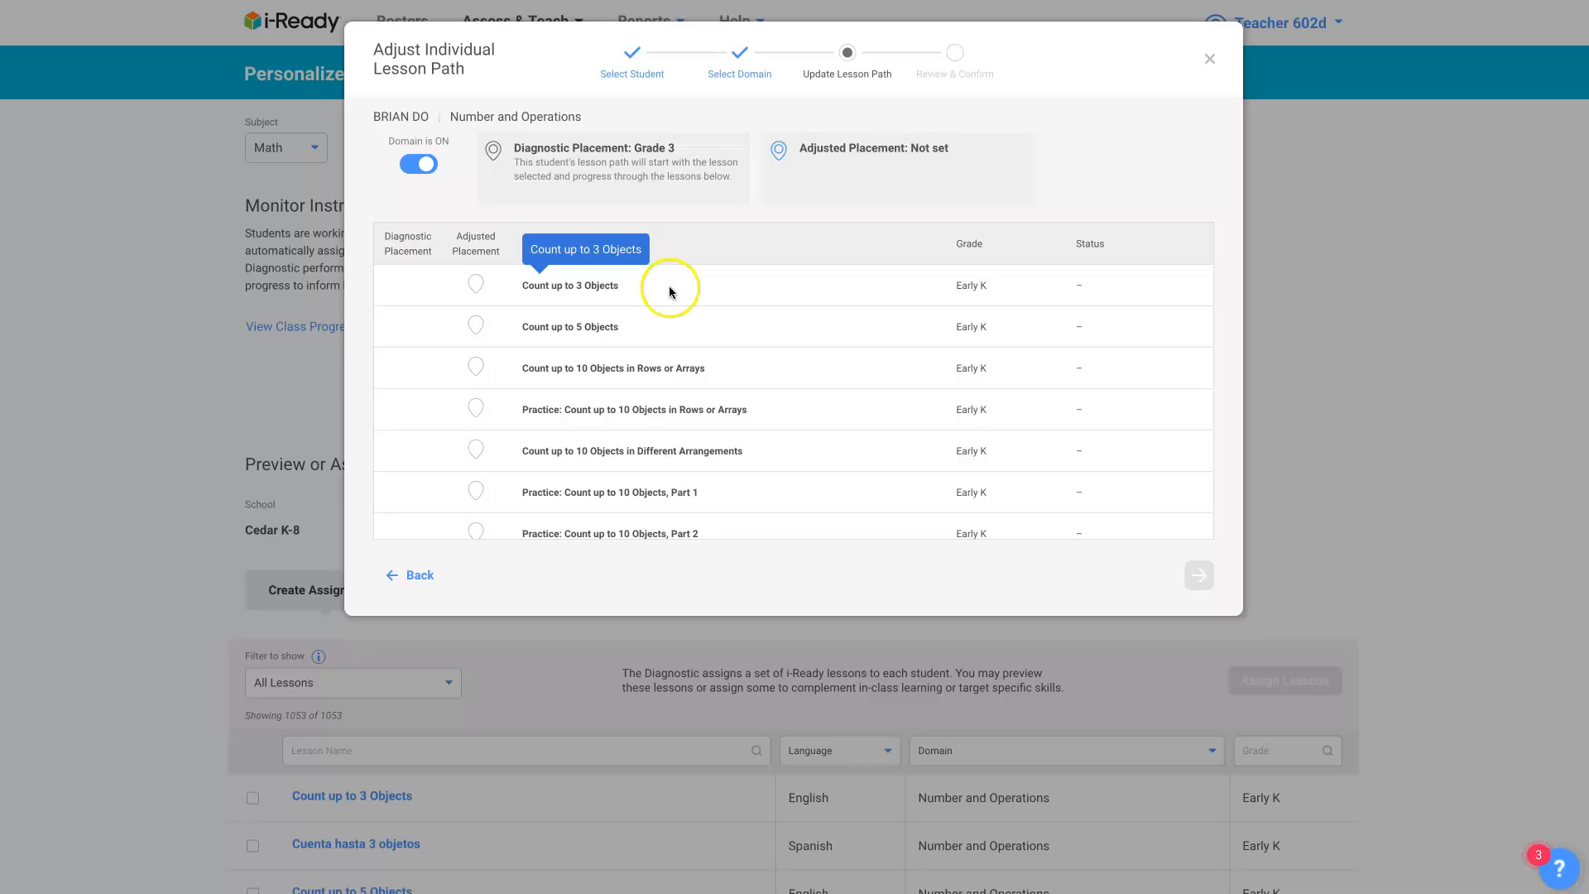
pyautogui.moveTo(981, 359)
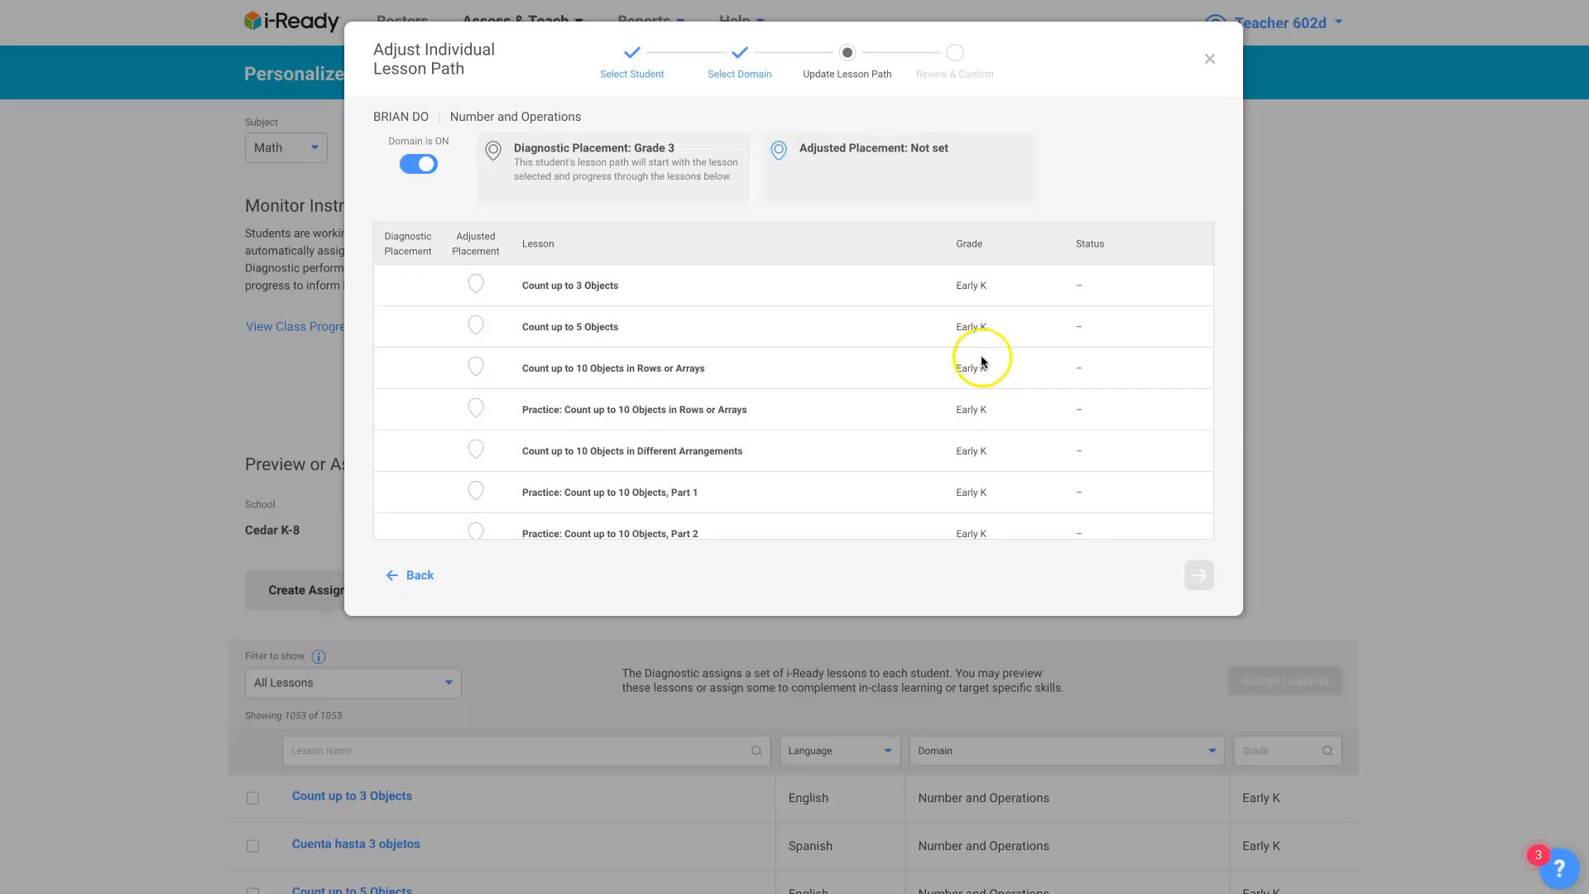
pyautogui.moveTo(655, 298)
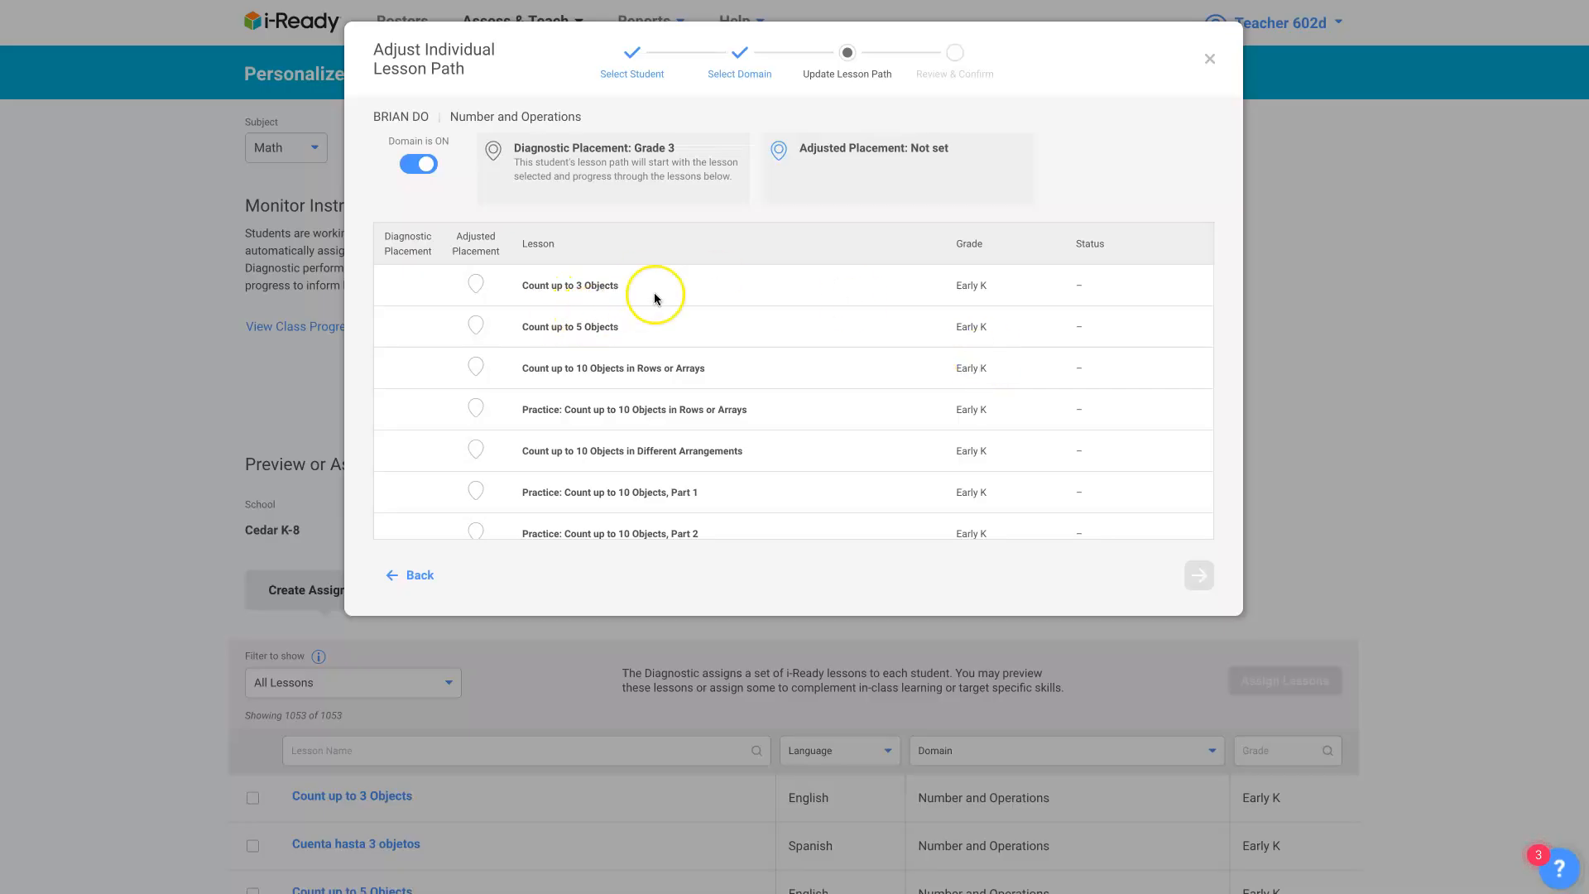
pyautogui.moveTo(836, 154)
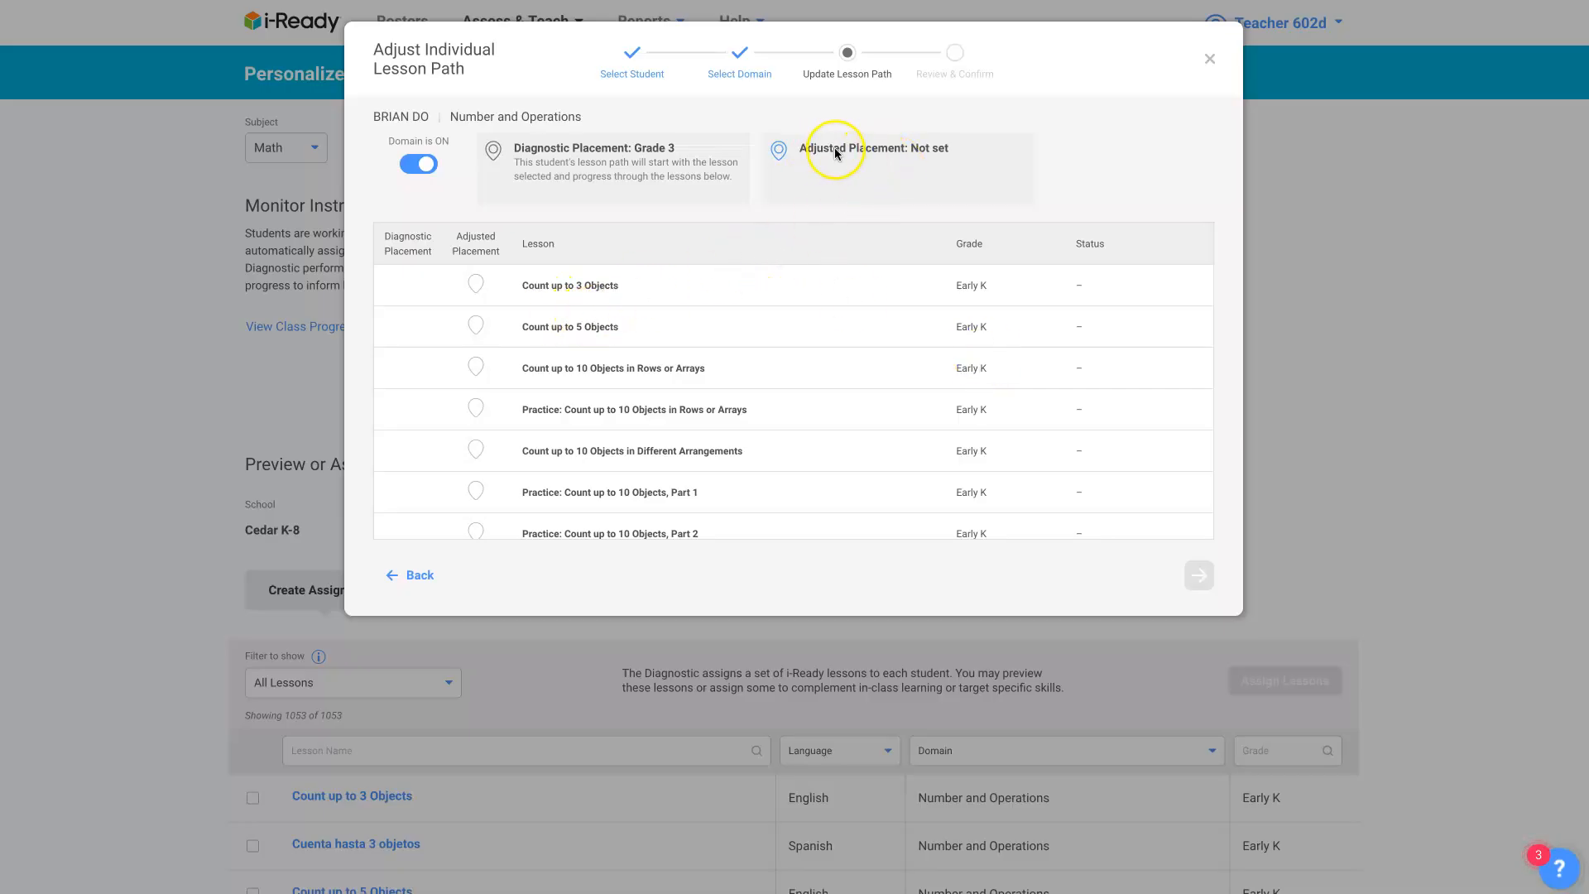
pyautogui.moveTo(572, 156)
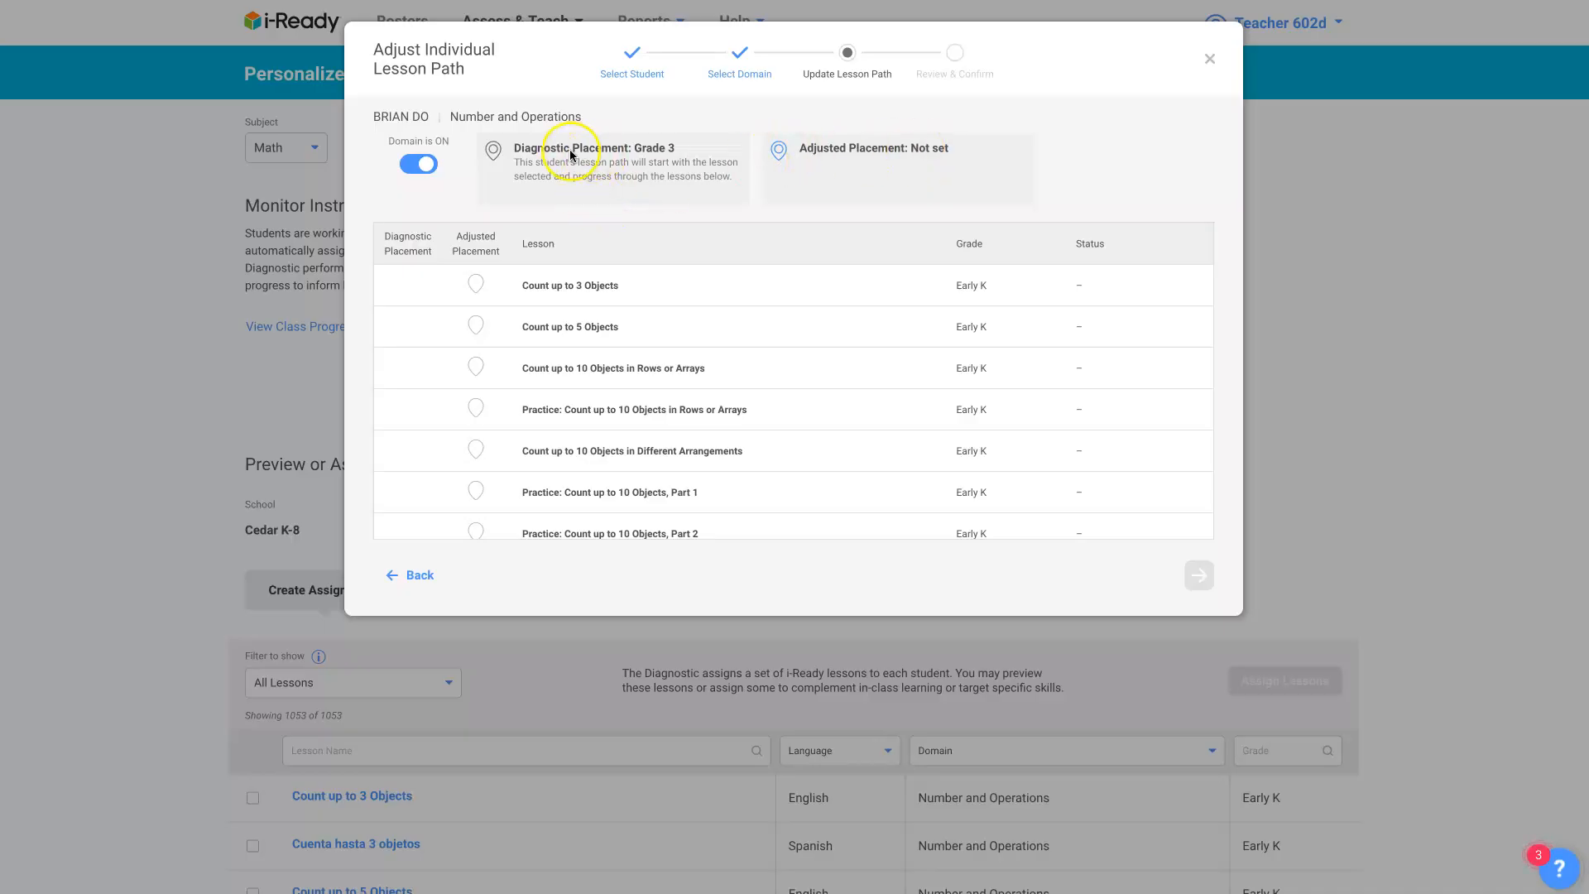
pyautogui.moveTo(970, 326)
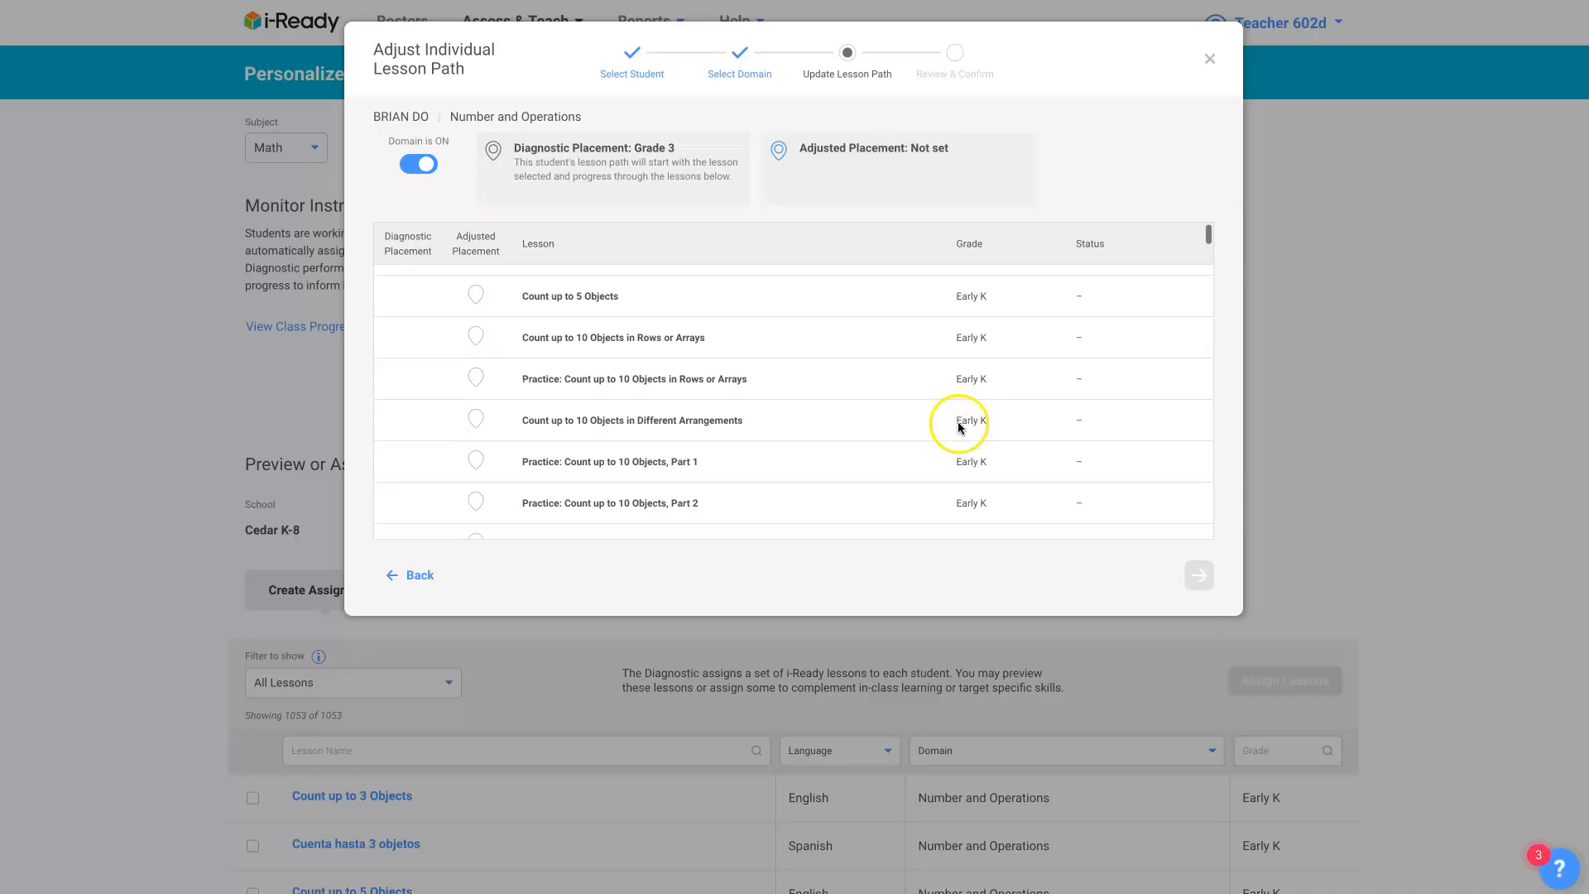
pyautogui.scroll(-3)
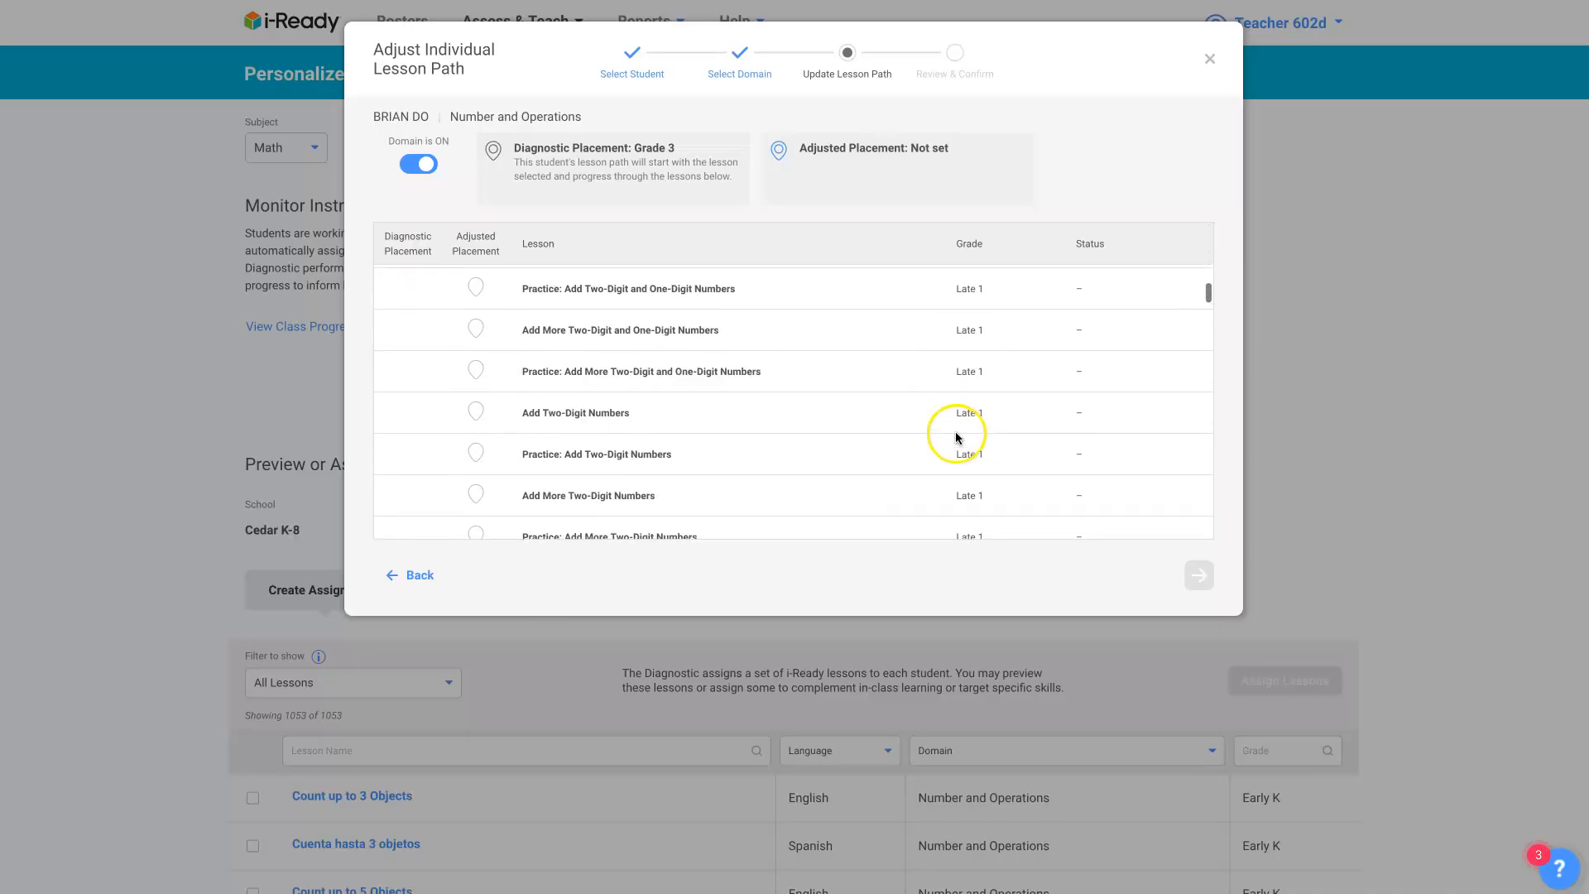
pyautogui.scroll(-3)
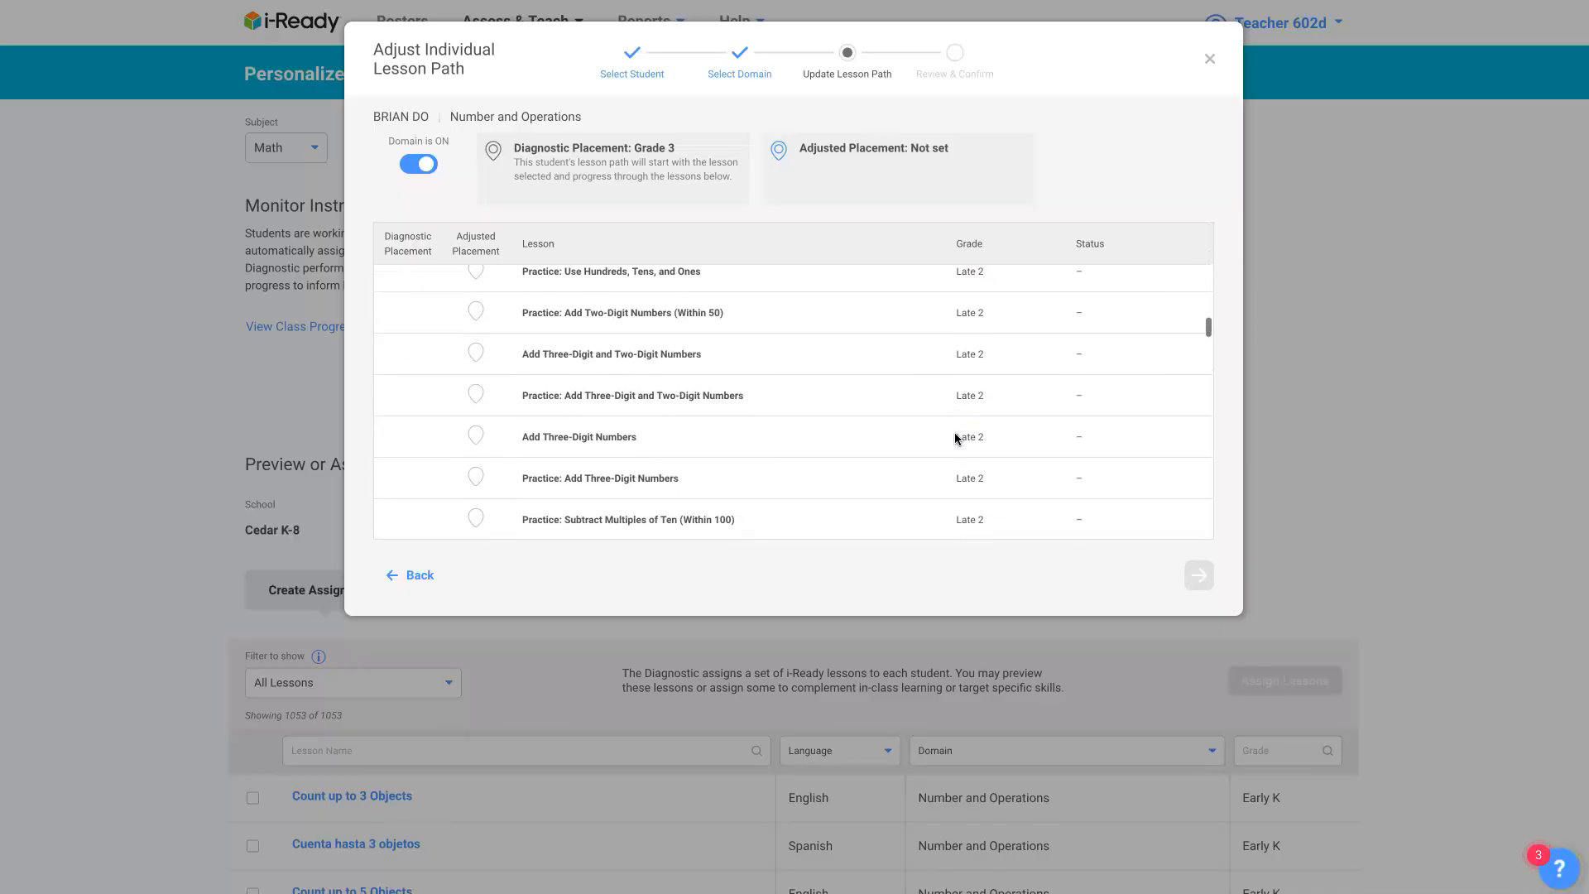
pyautogui.scroll(-3)
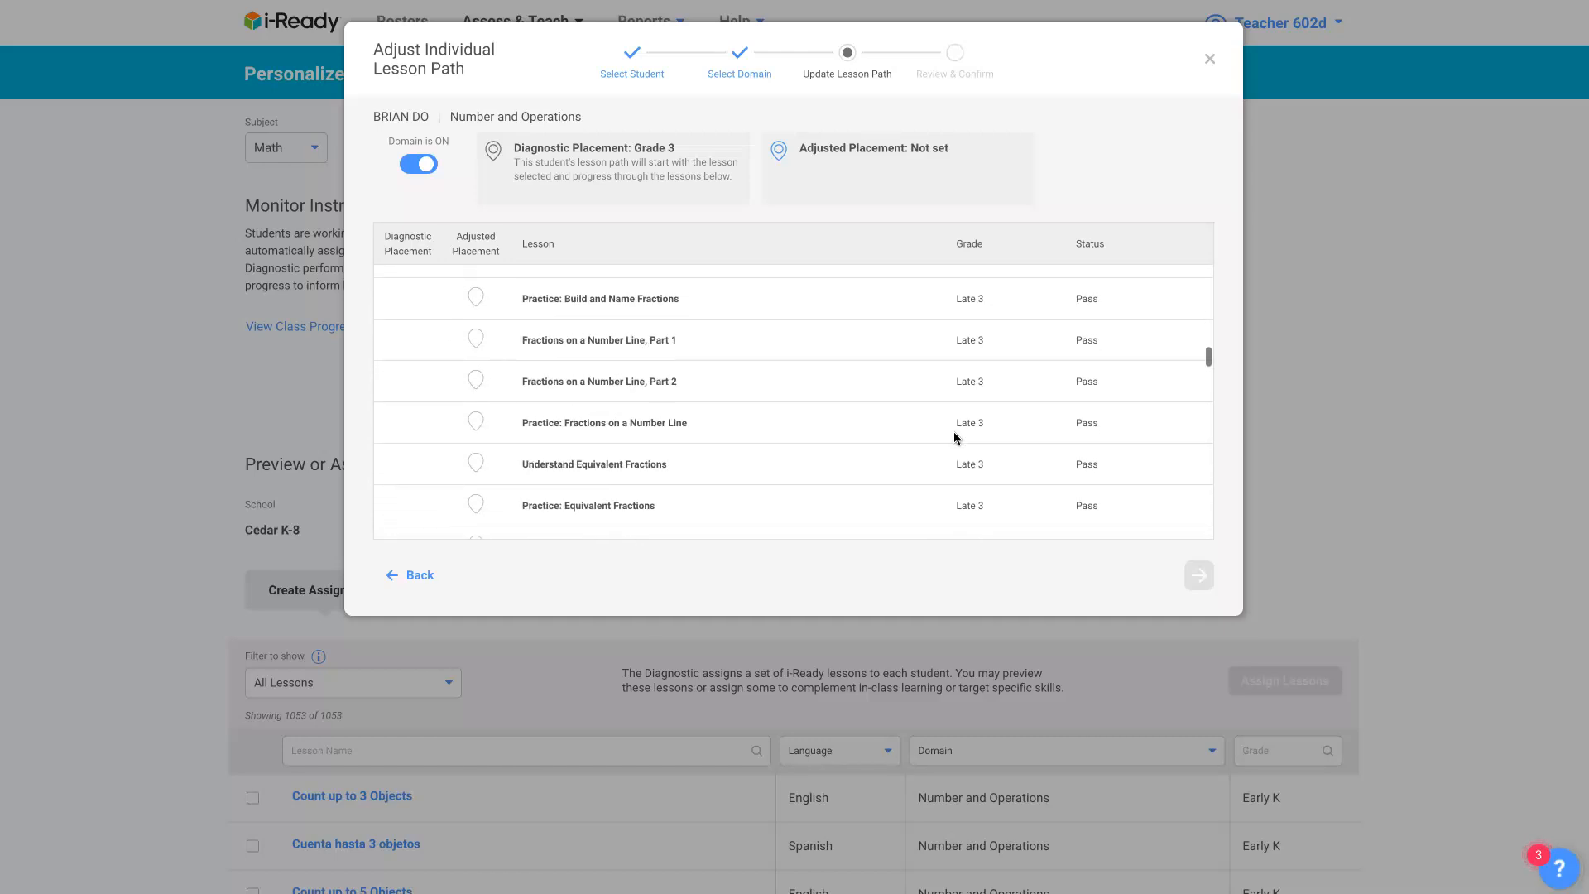
pyautogui.scroll(3)
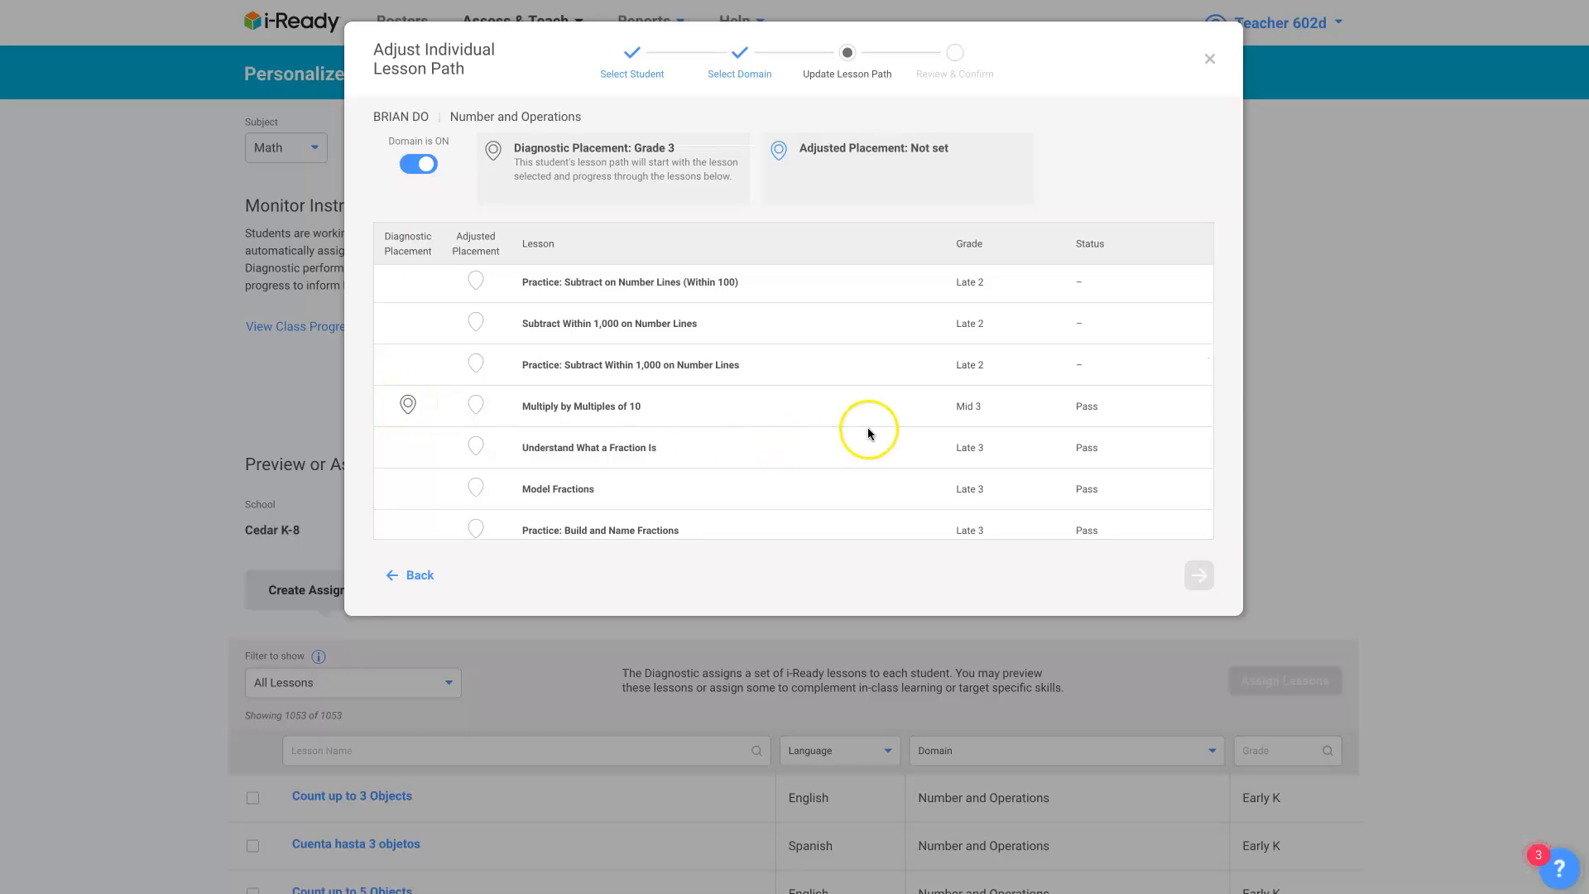
pyautogui.scroll(-3)
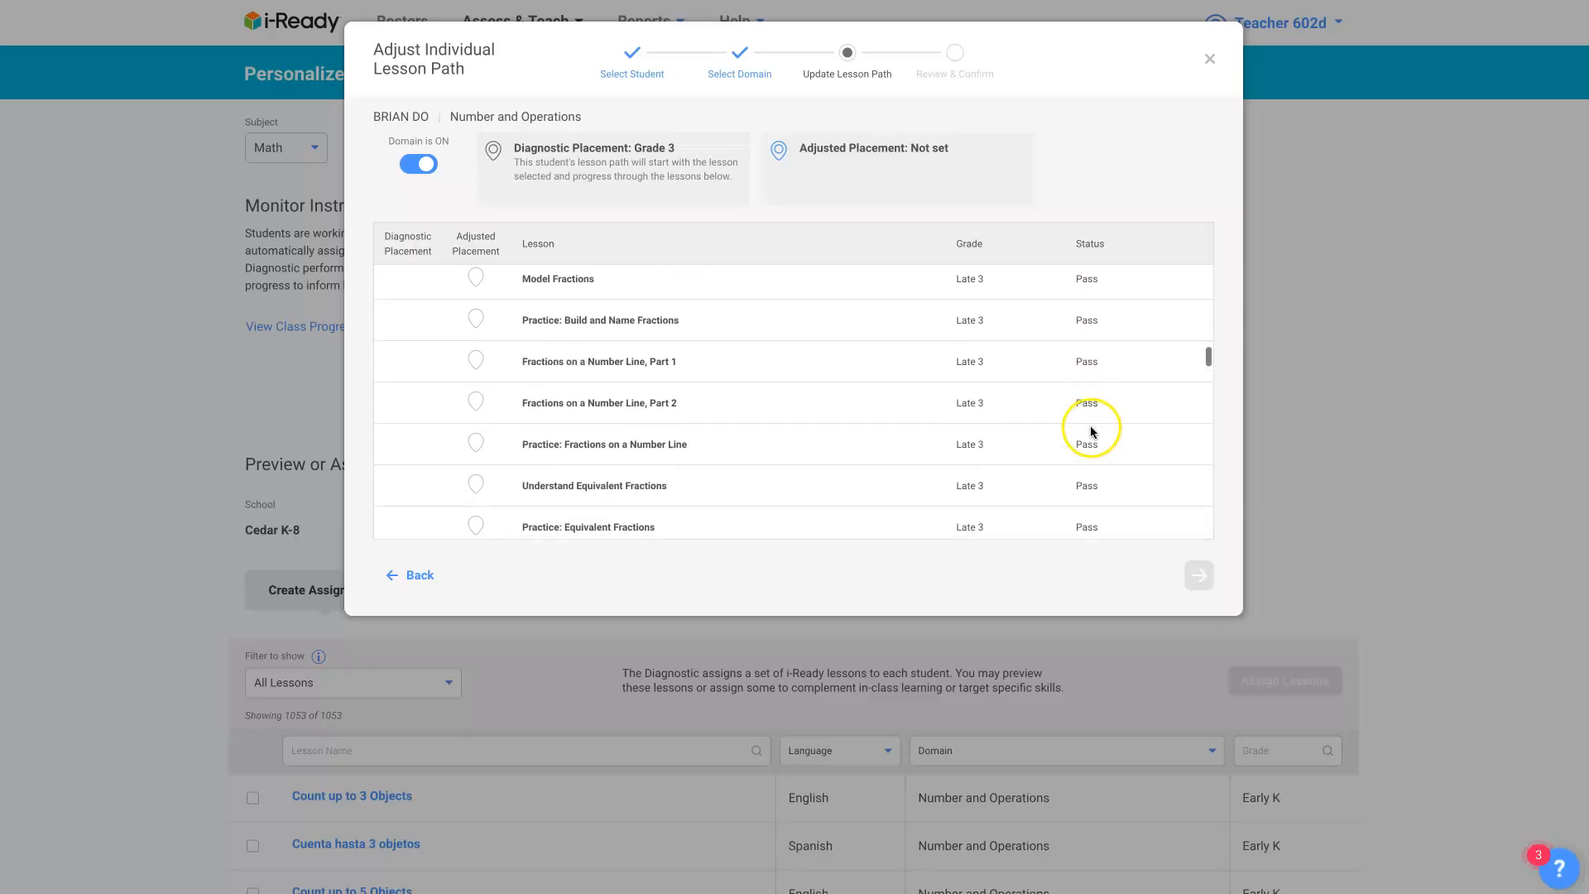
pyautogui.scroll(-3)
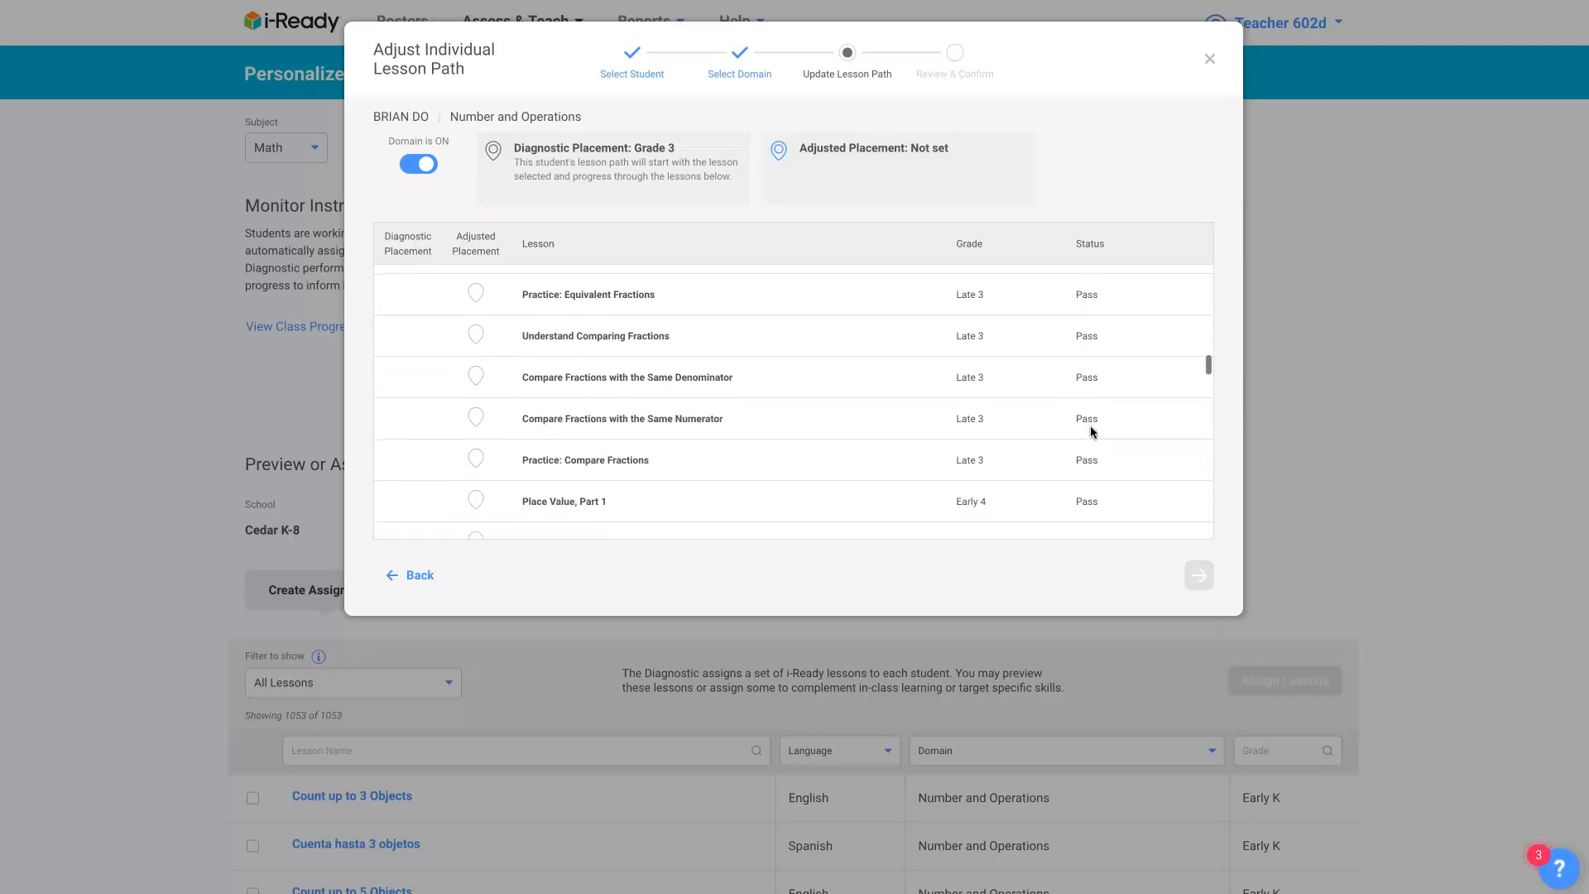
pyautogui.scroll(-3)
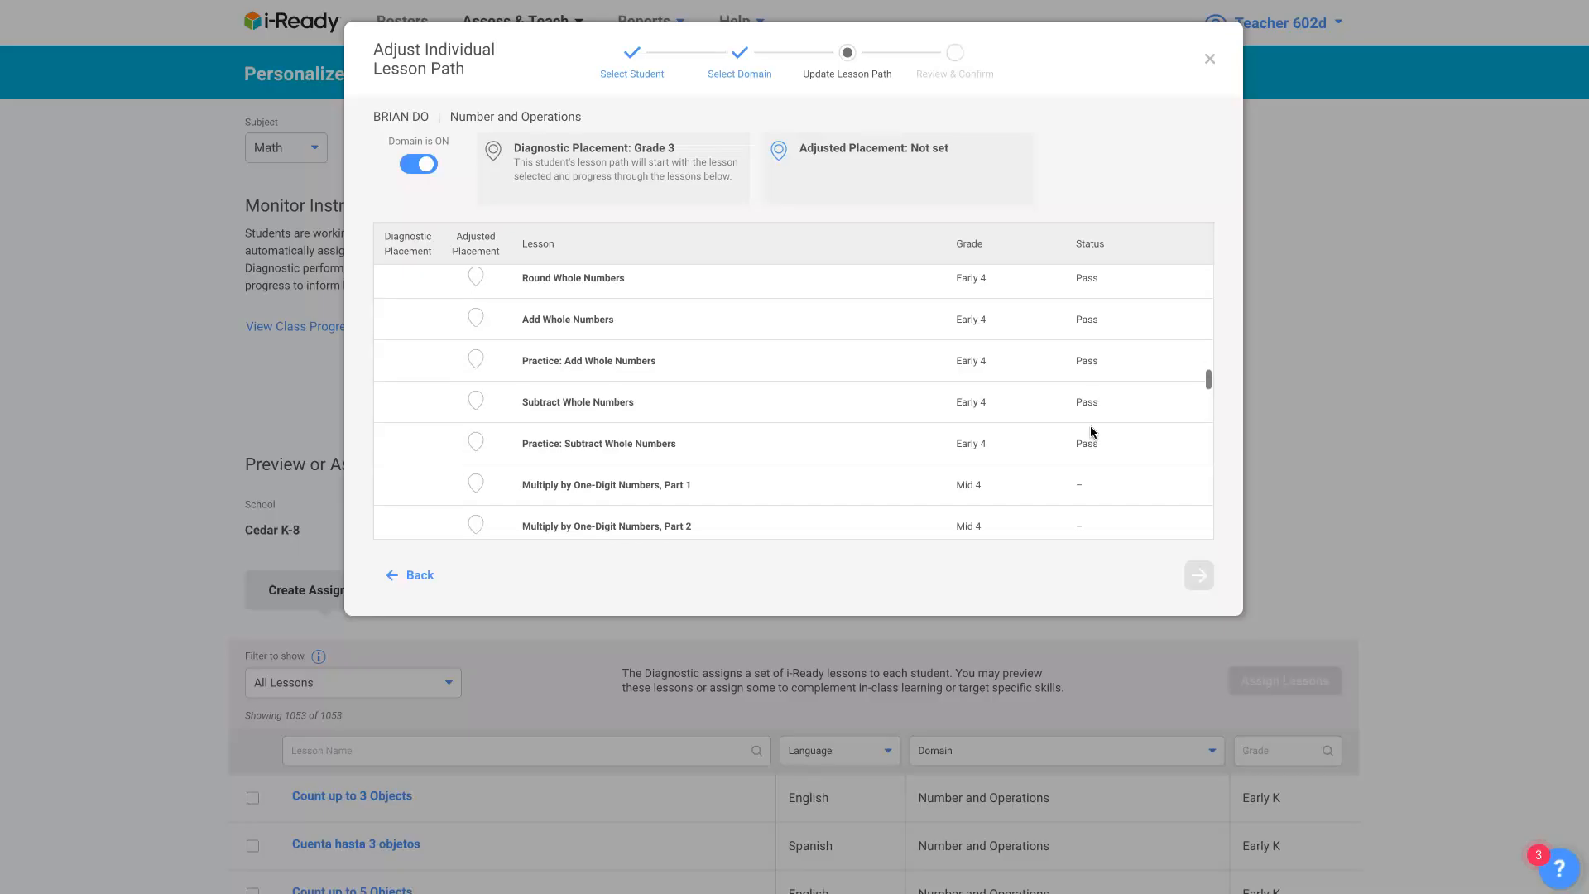
pyautogui.scroll(-3)
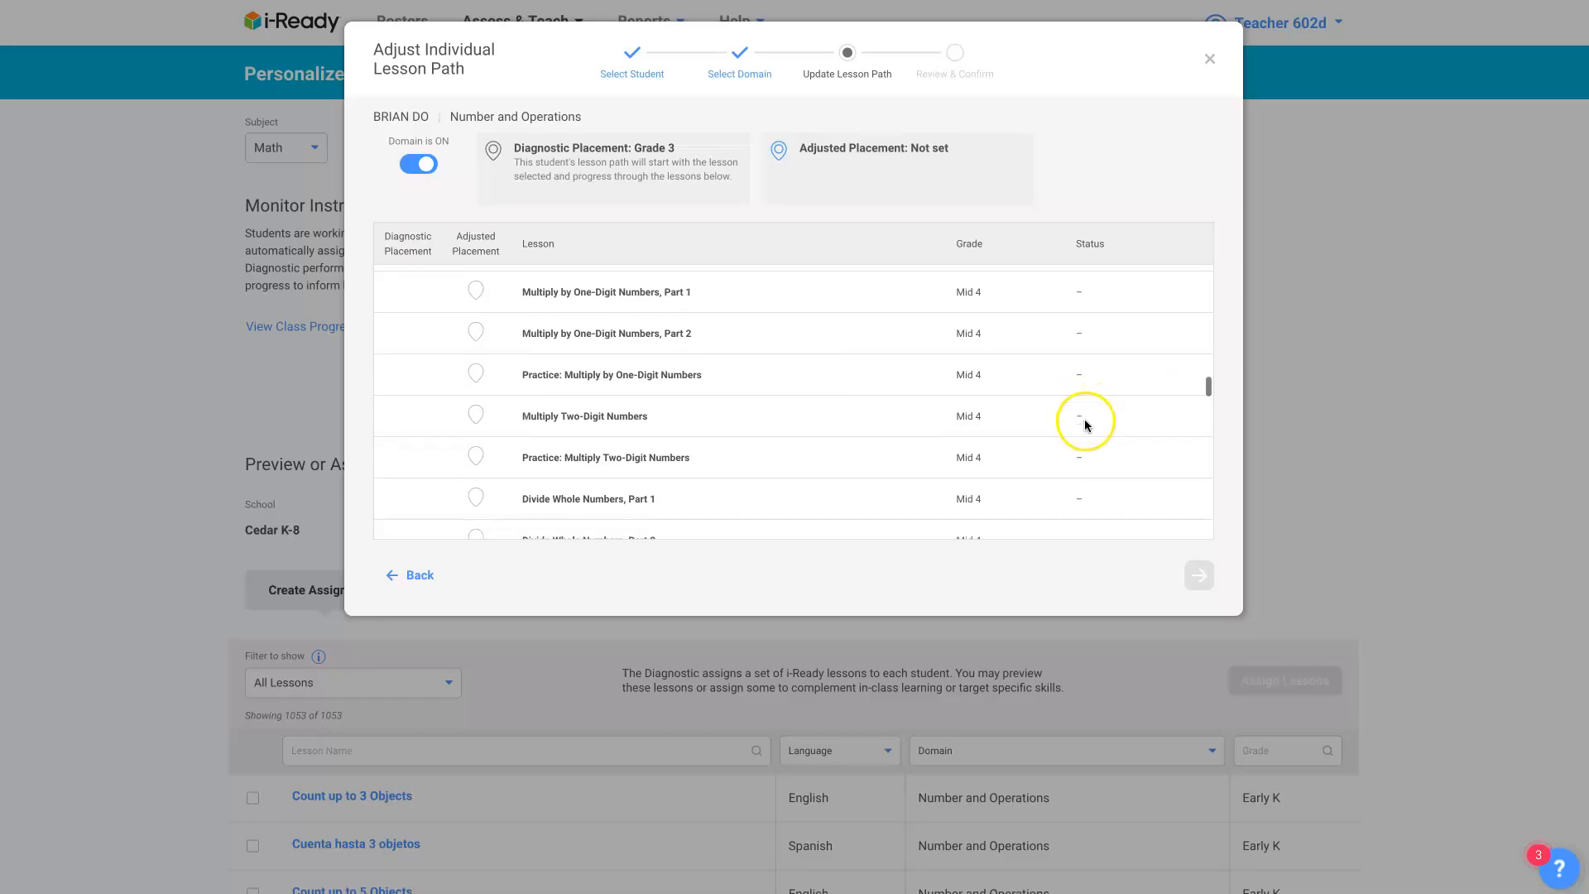
pyautogui.scroll(-3)
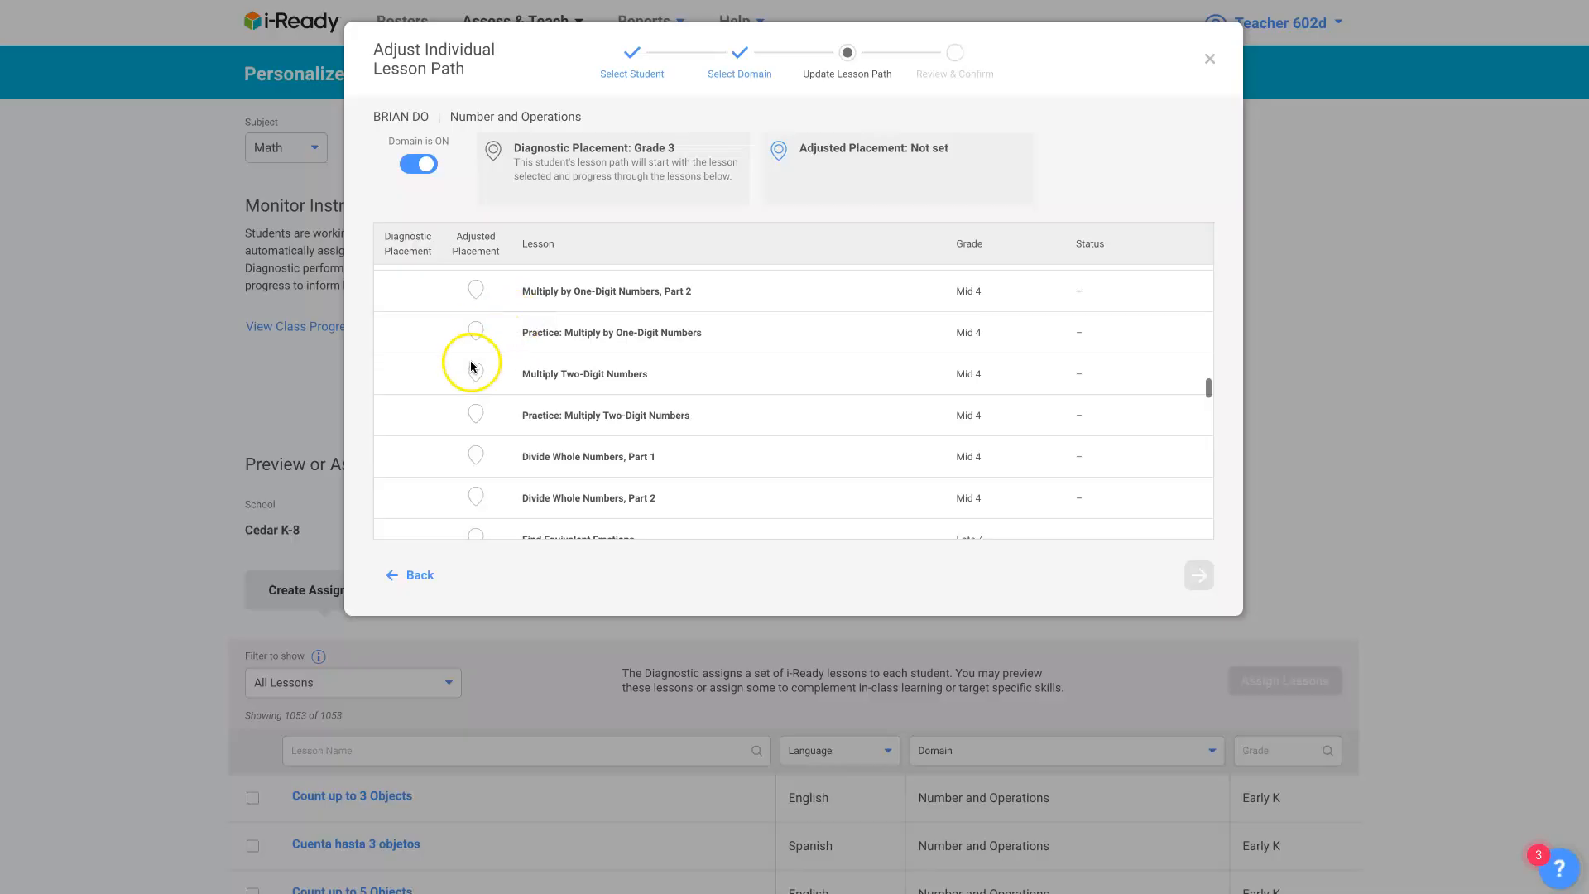
pyautogui.moveTo(582, 403)
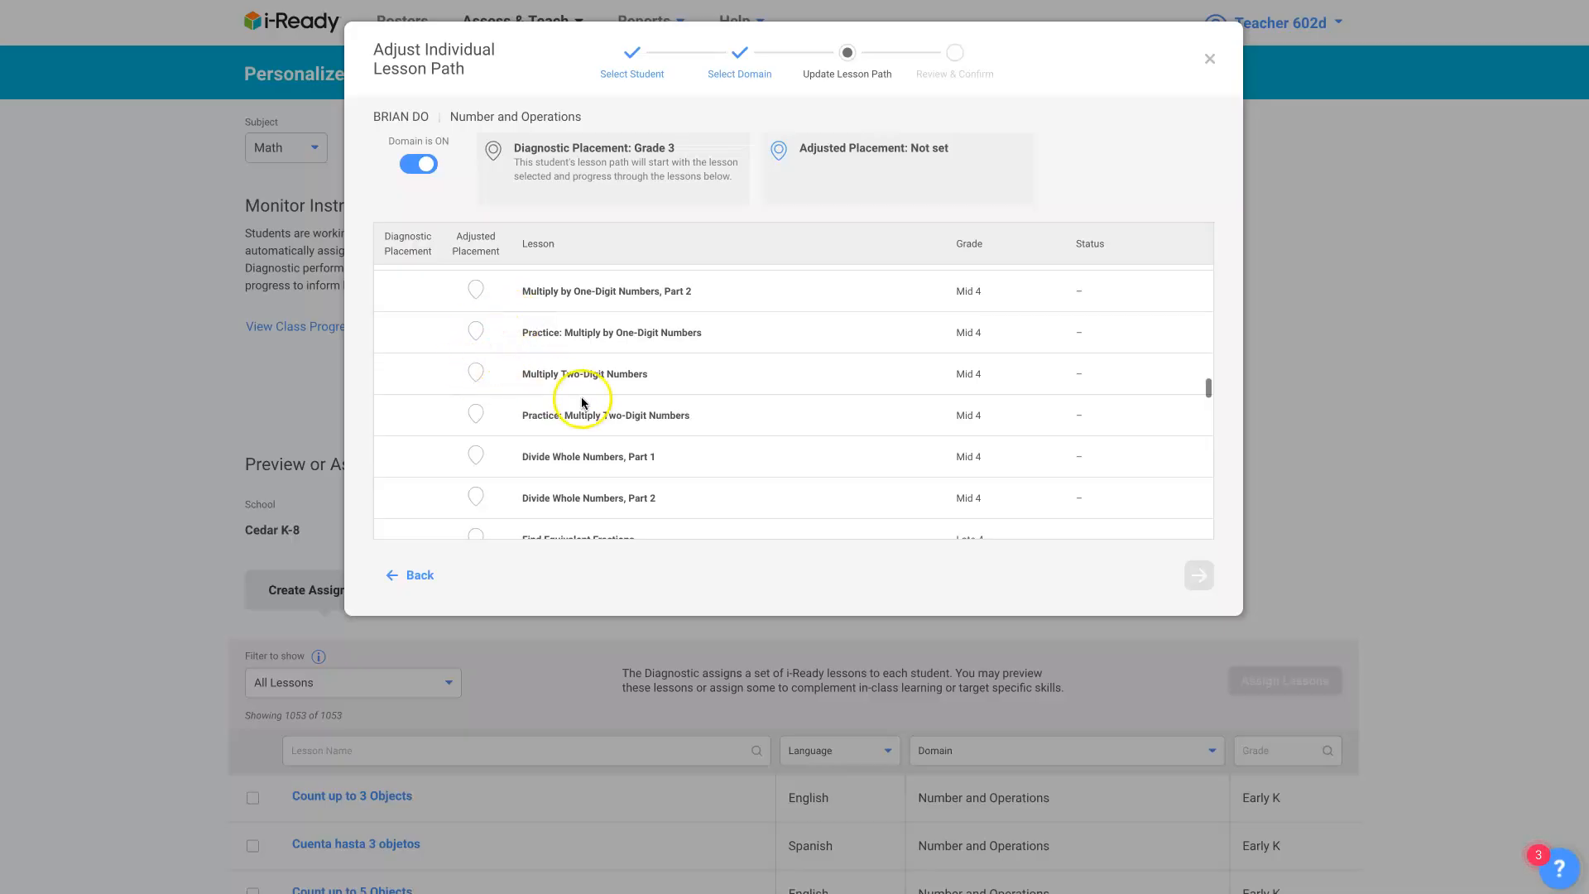
pyautogui.scroll(-3)
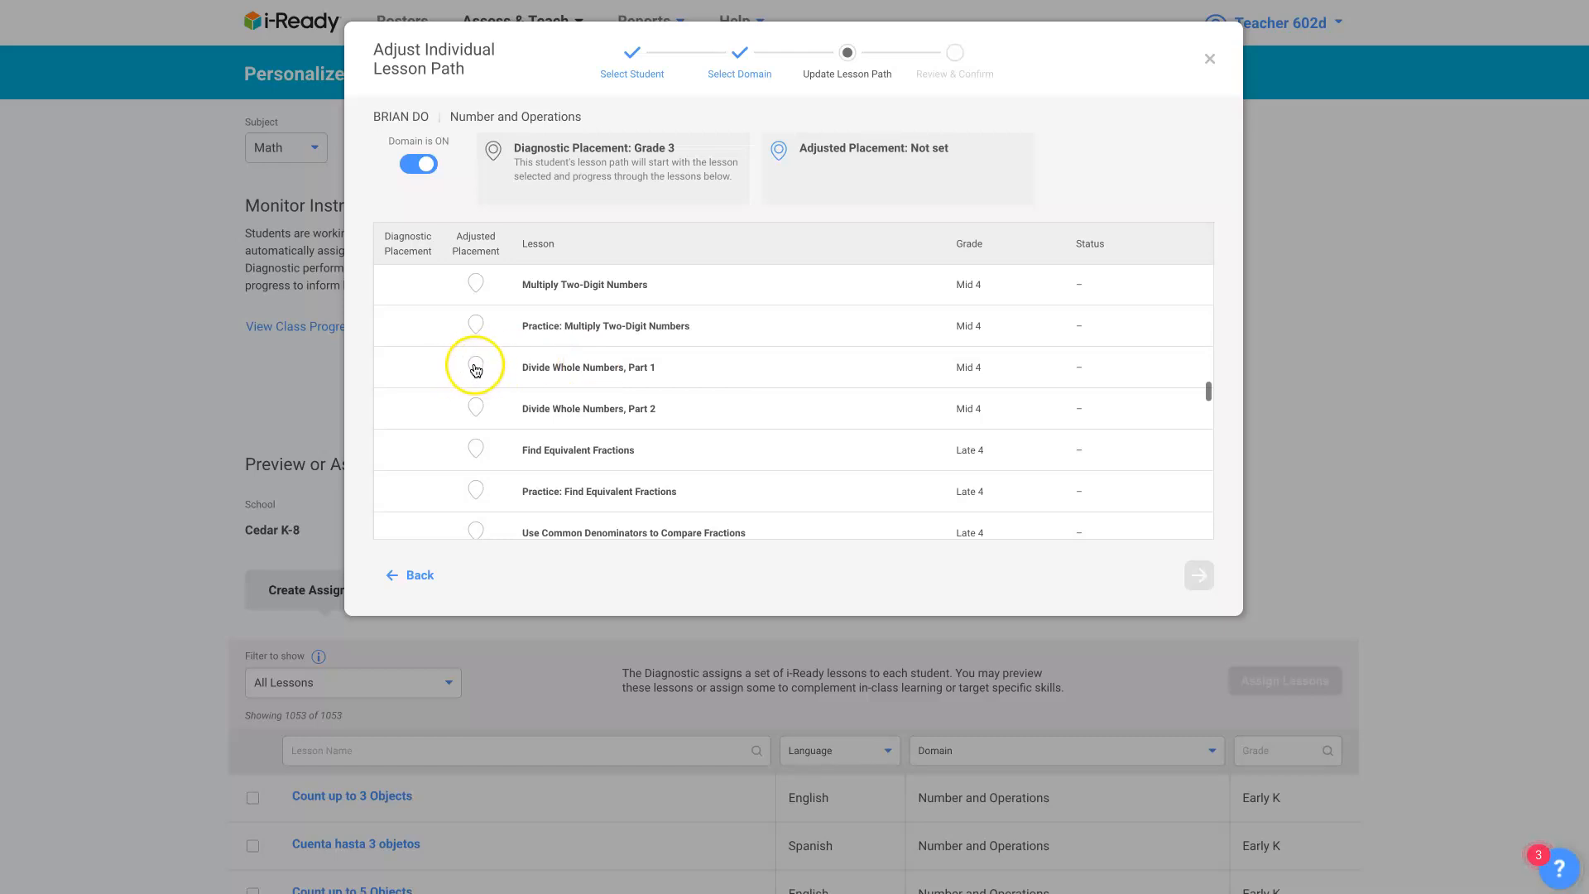
# Set the adjusted placement to start at Divide Whole Numbers, Part 1 and review the lesson list.
pyautogui.click(474, 367)
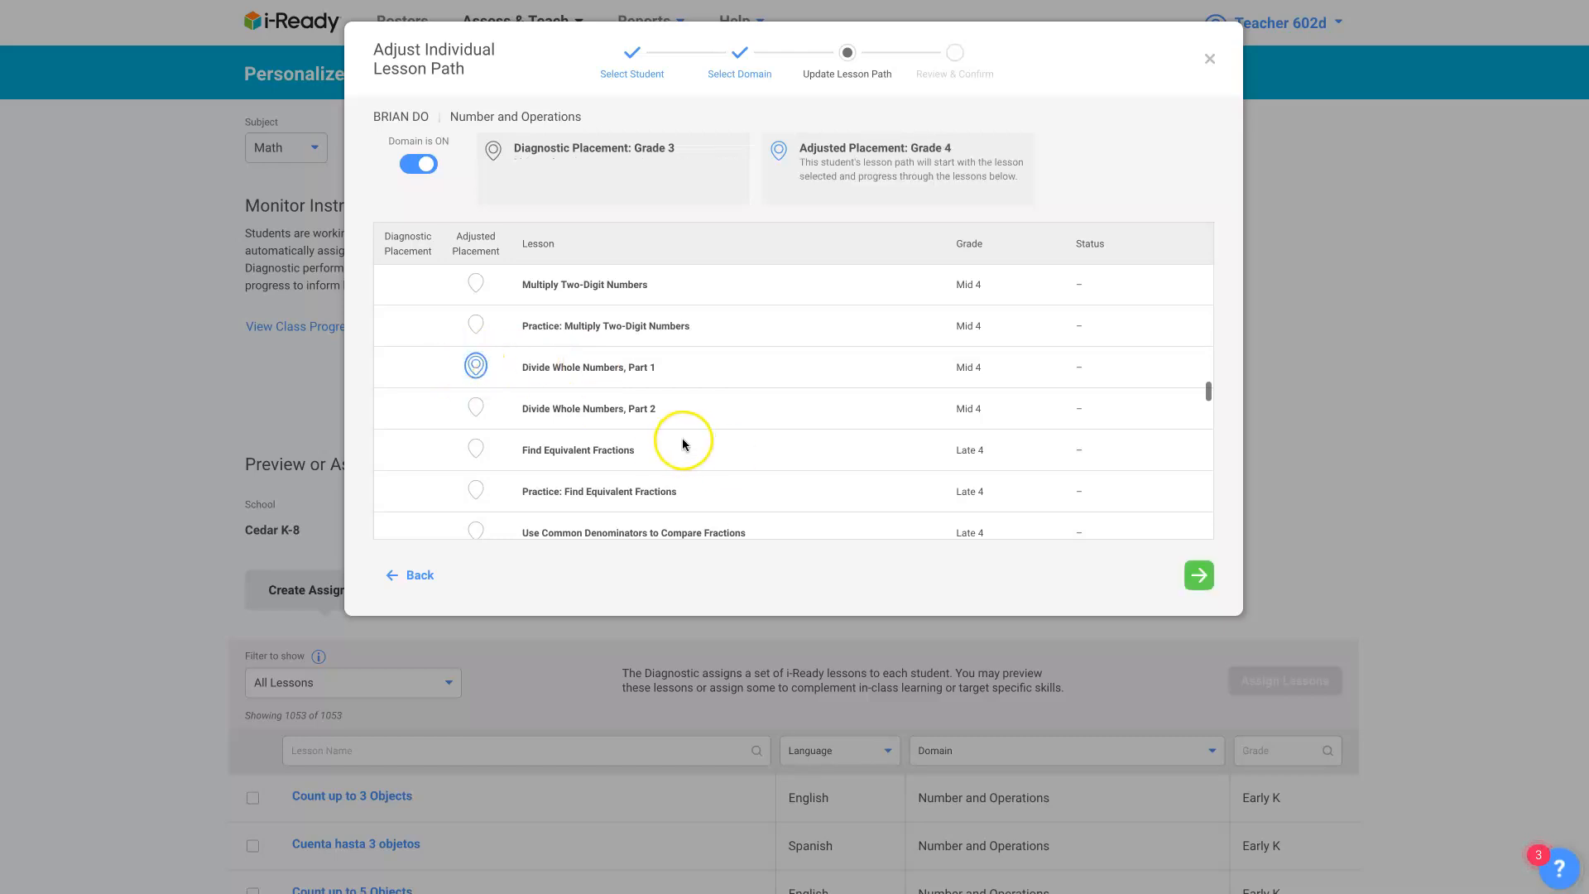
pyautogui.moveTo(526, 367)
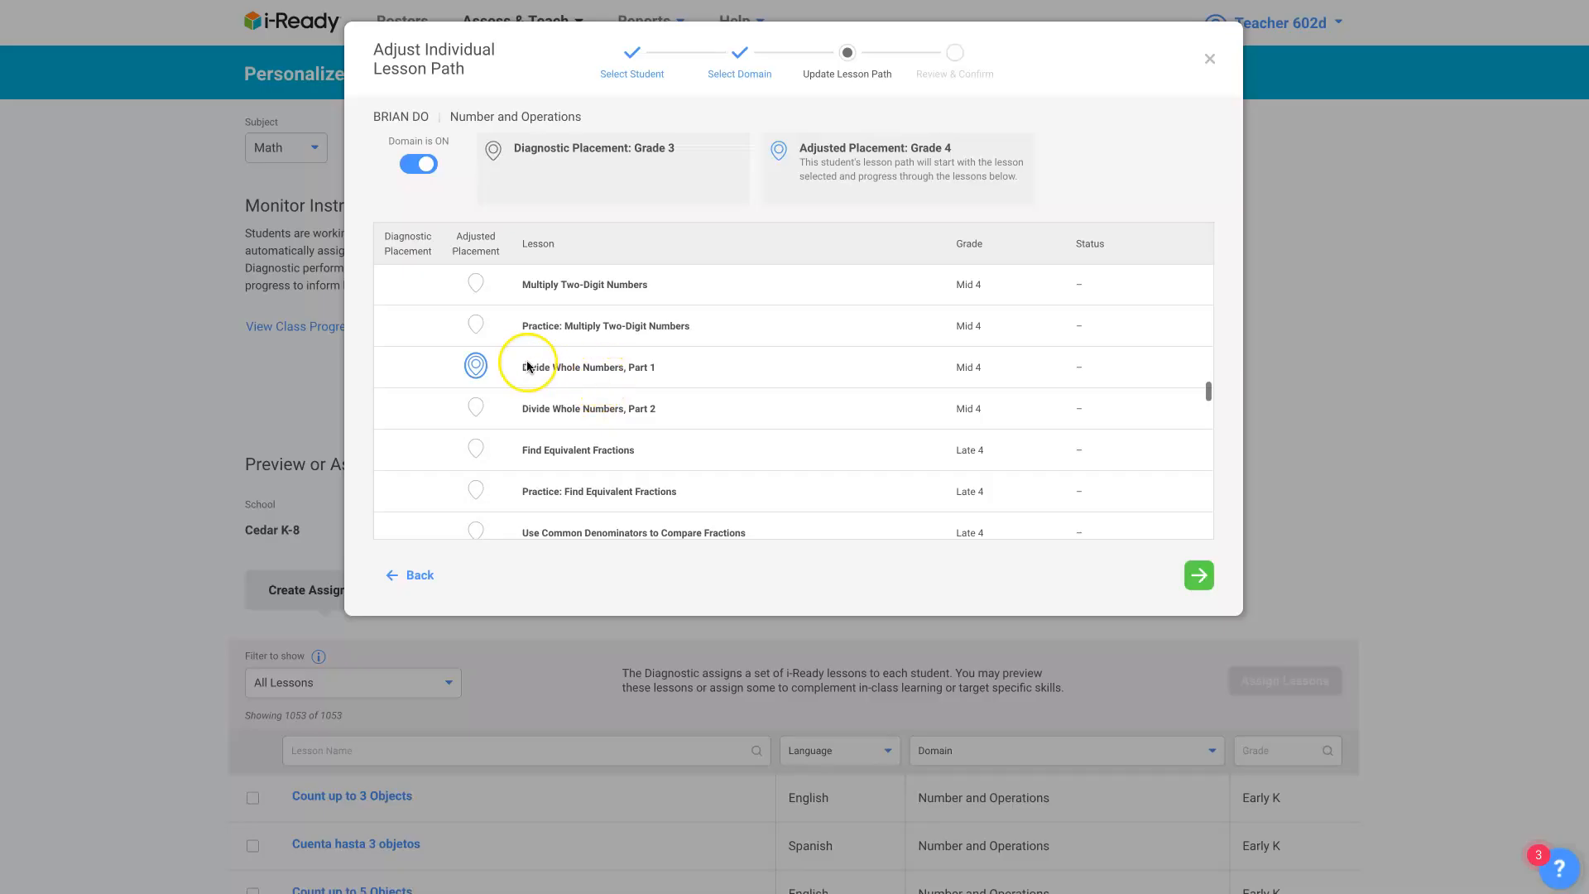
pyautogui.scroll(3)
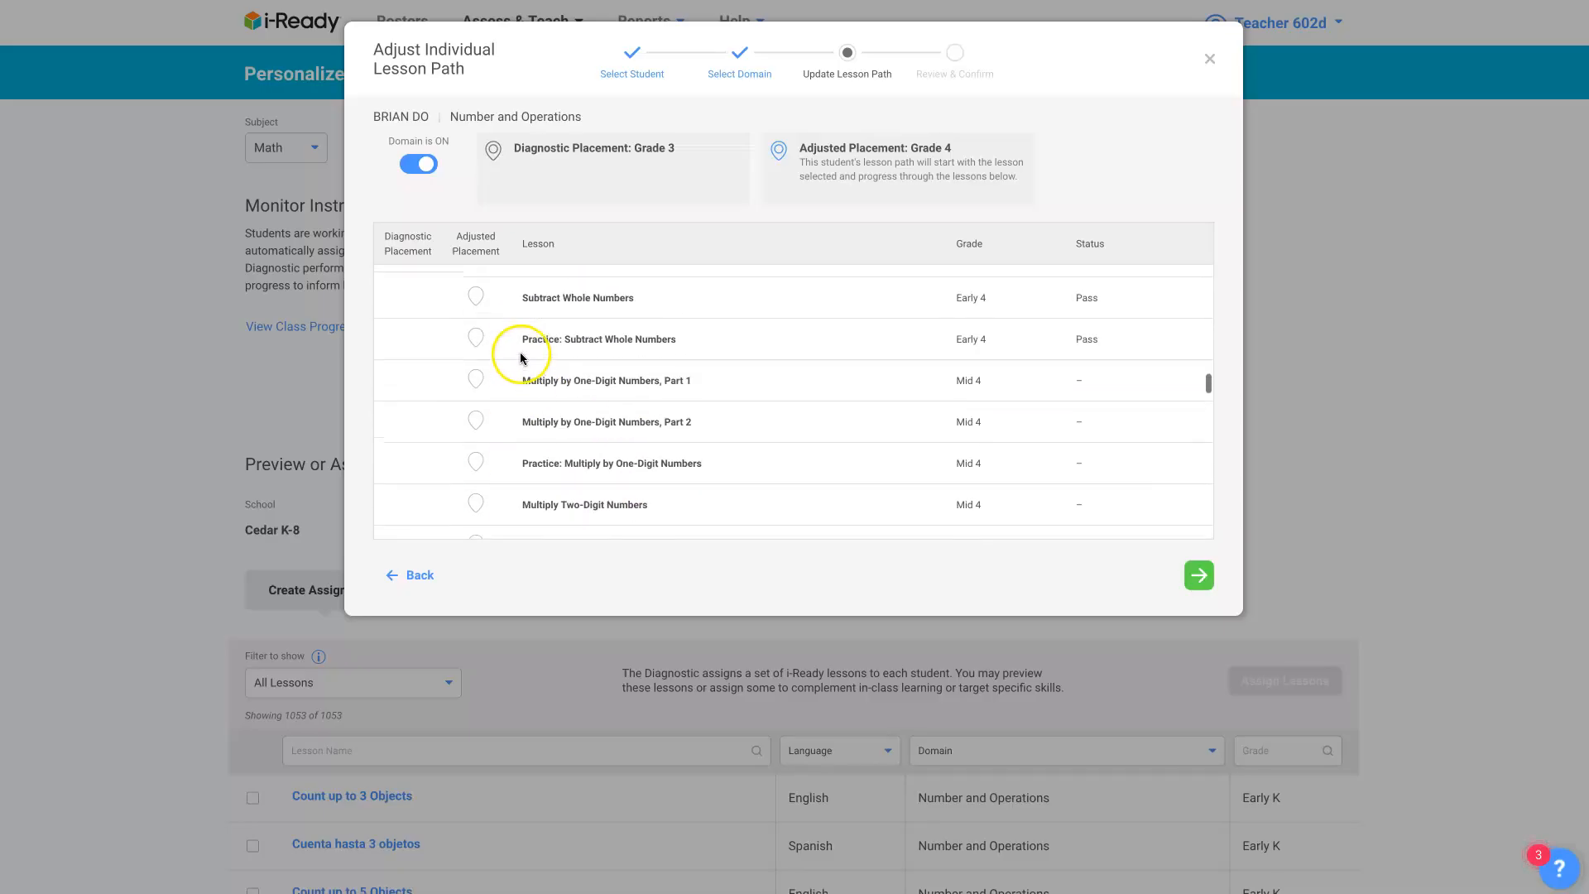
pyautogui.scroll(3)
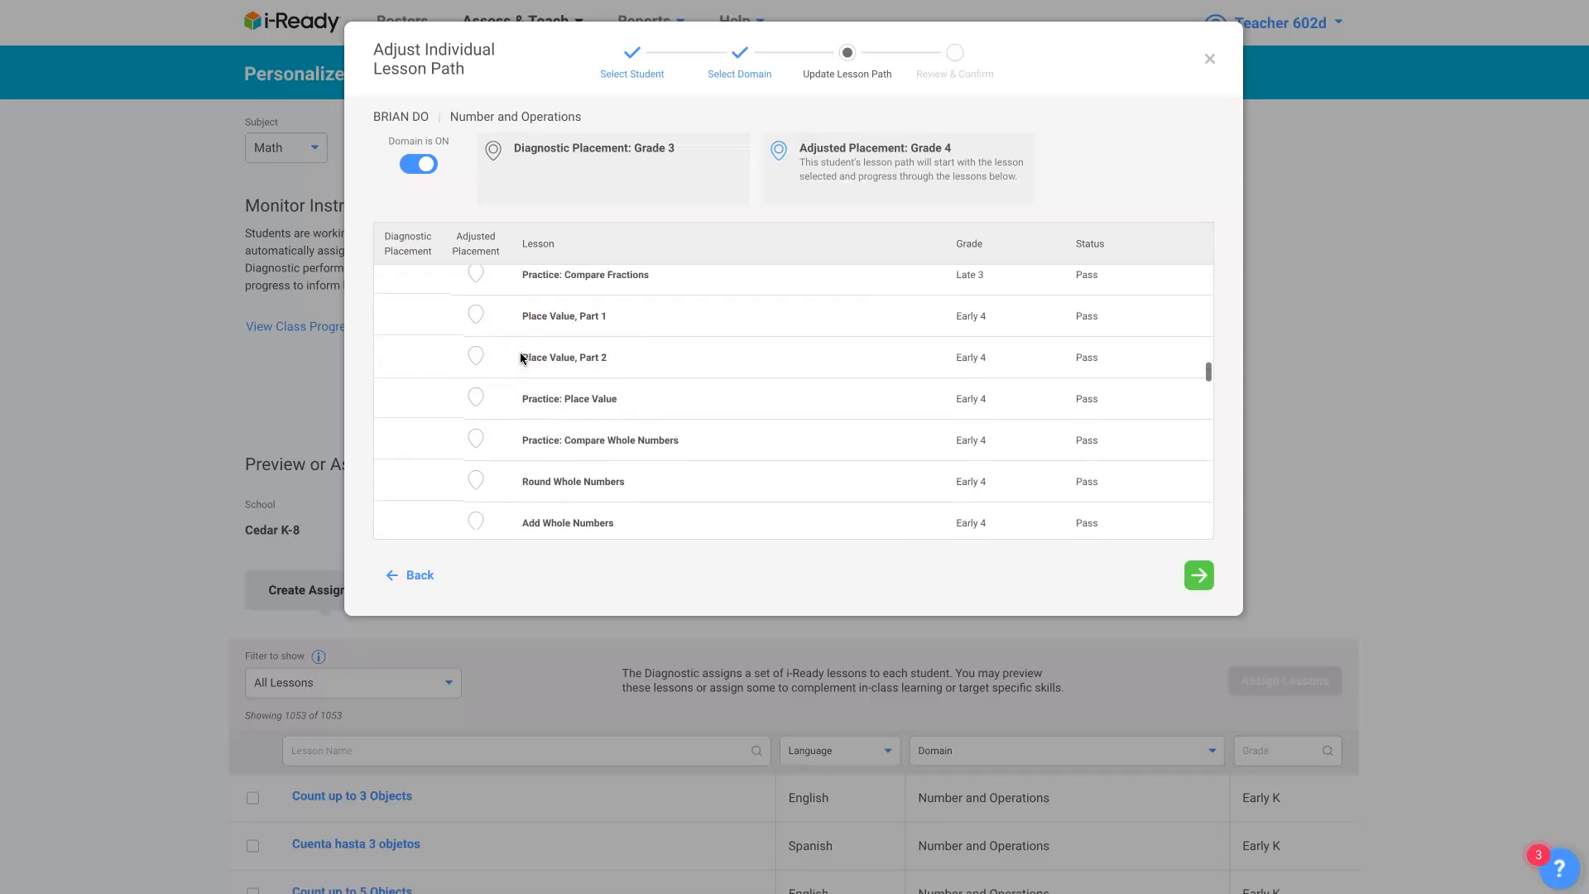
pyautogui.scroll(3)
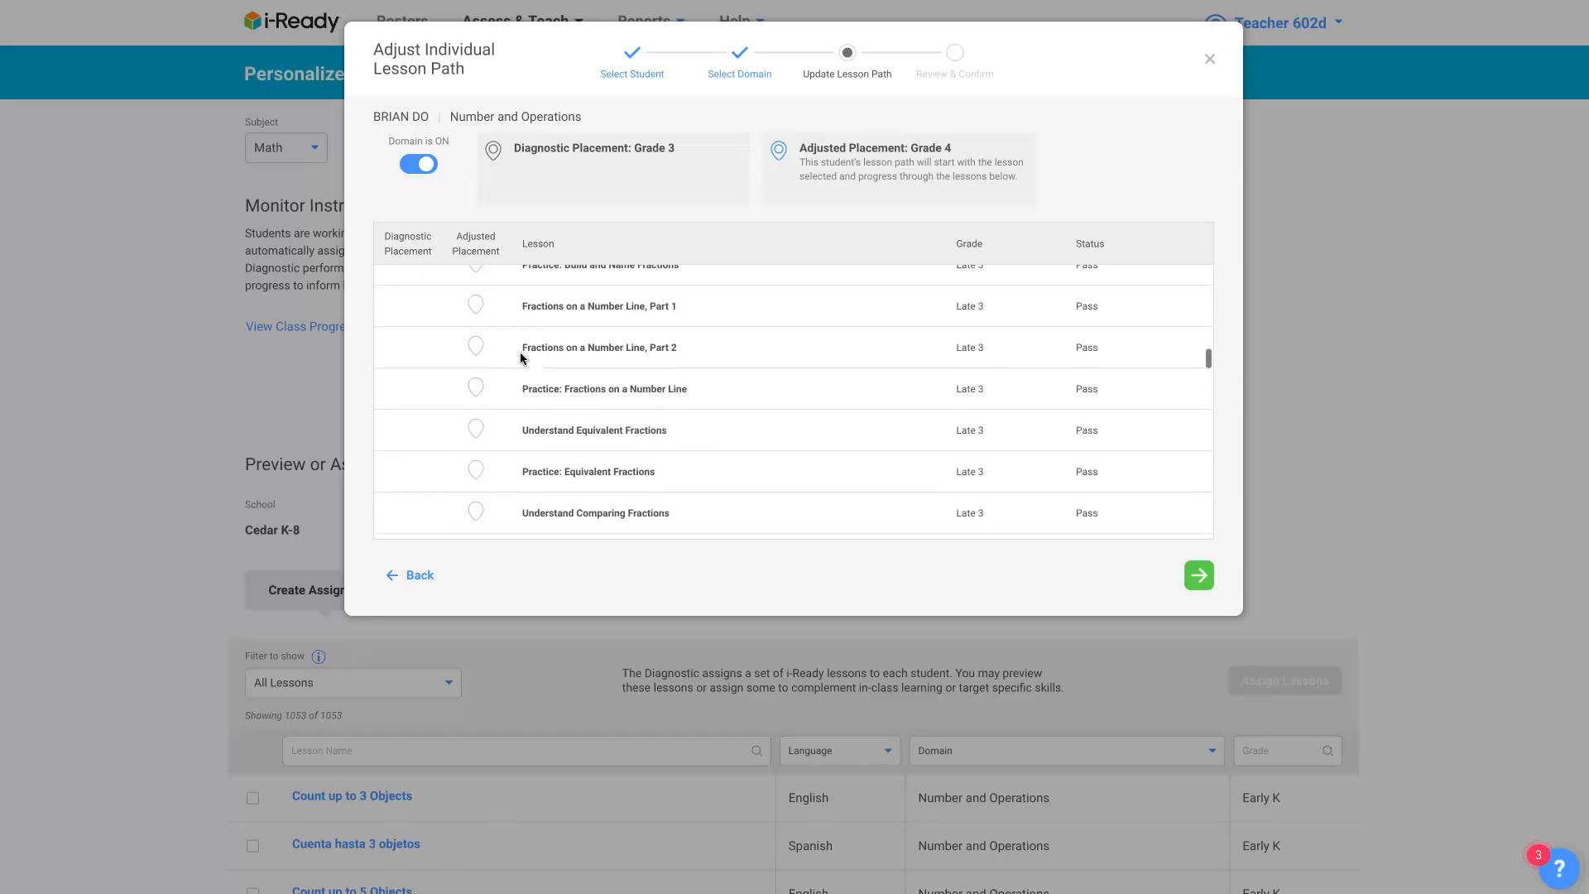
pyautogui.scroll(-3)
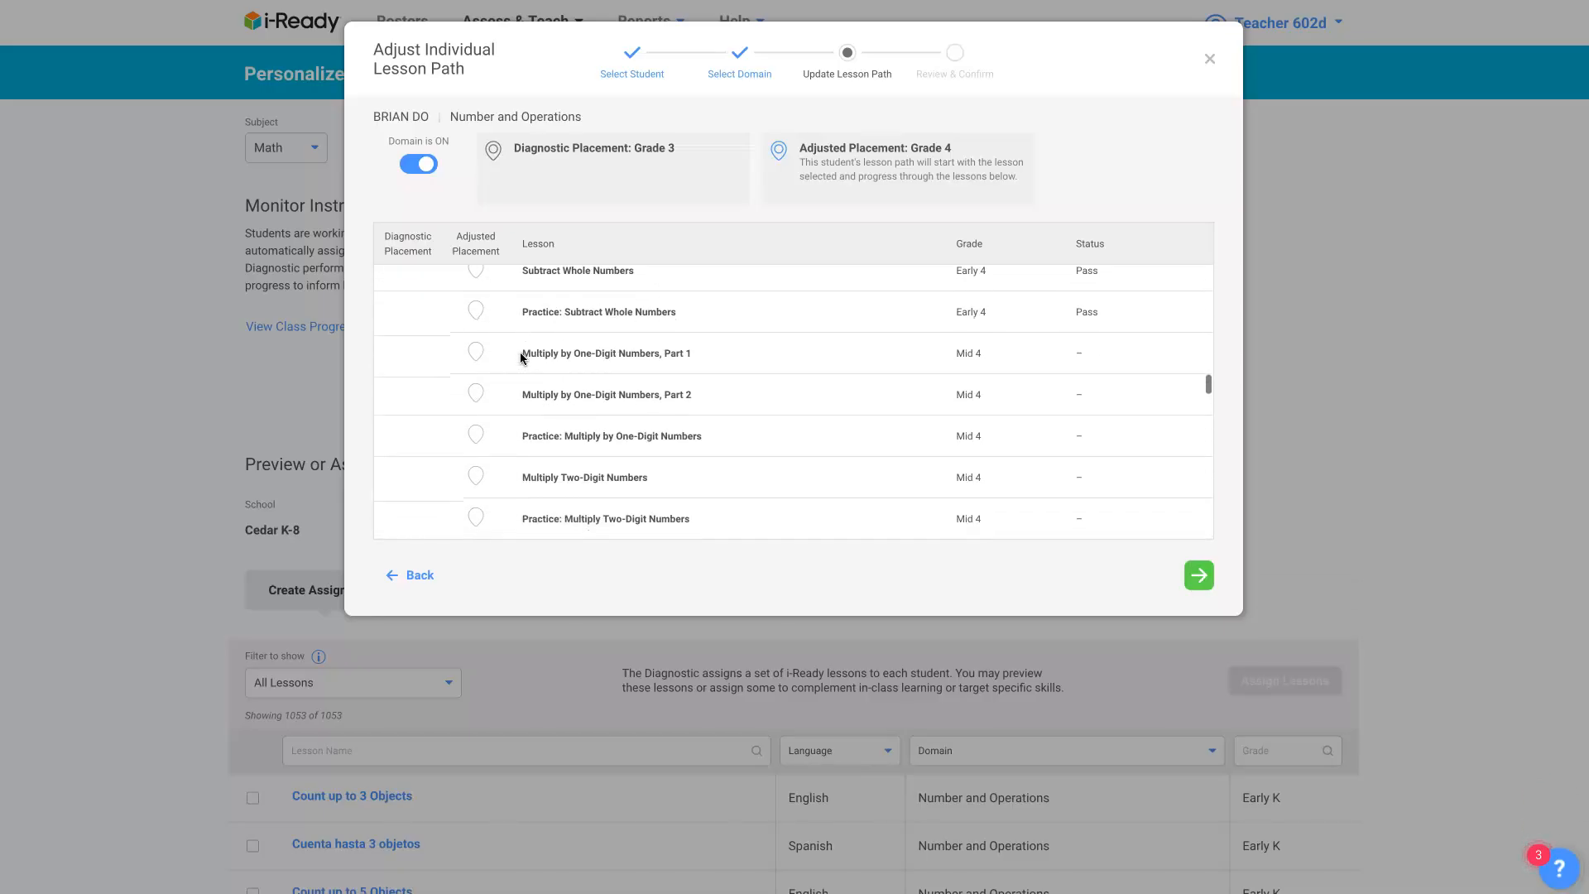
pyautogui.moveTo(942, 315)
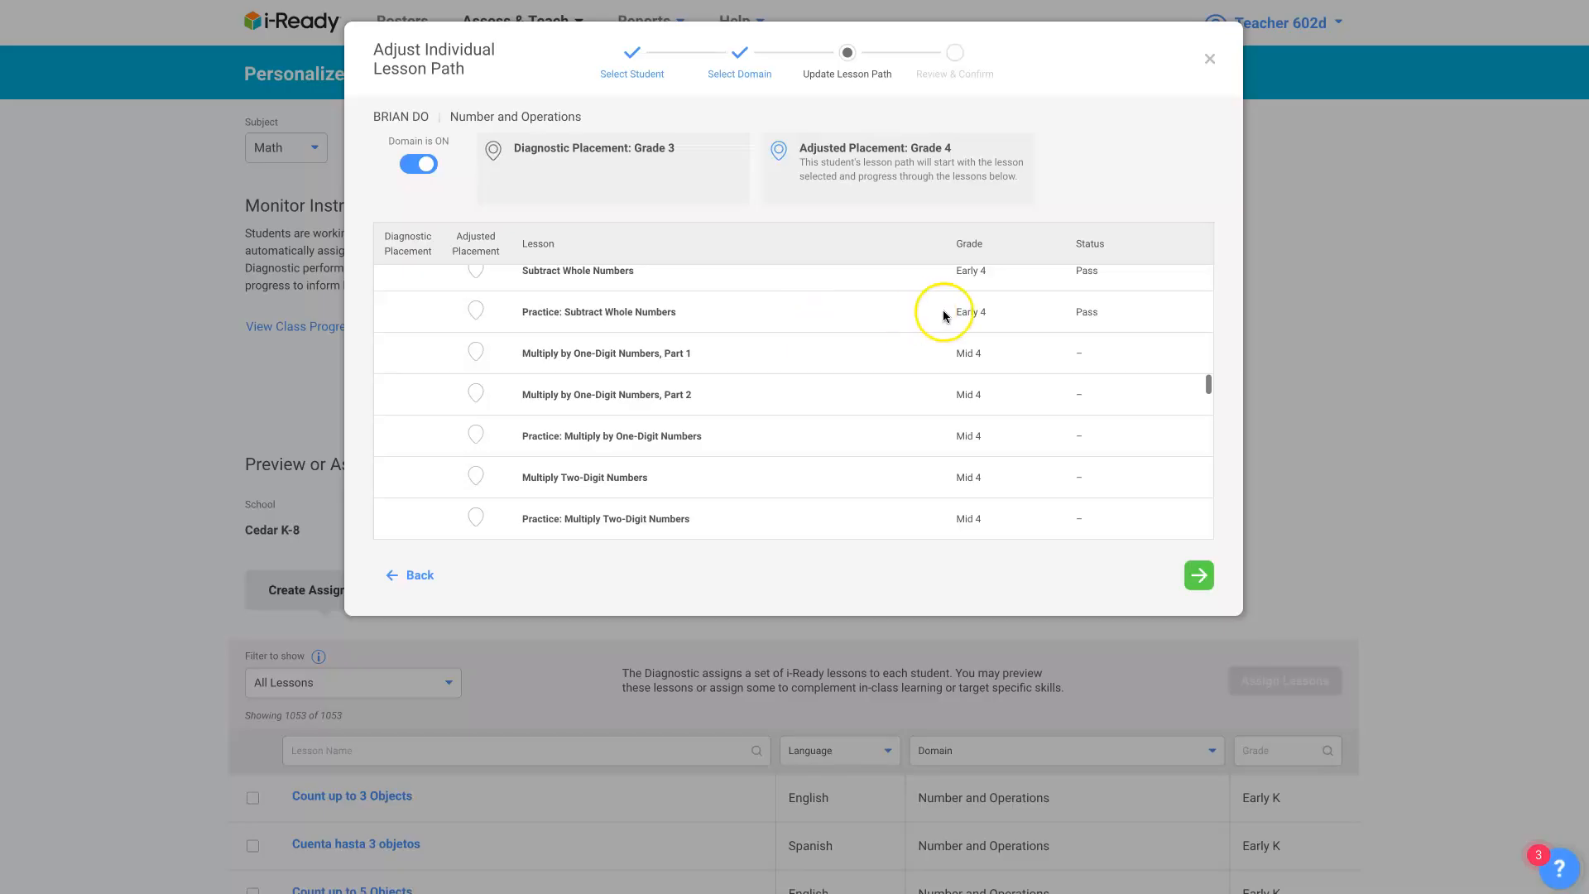
pyautogui.moveTo(1087, 312)
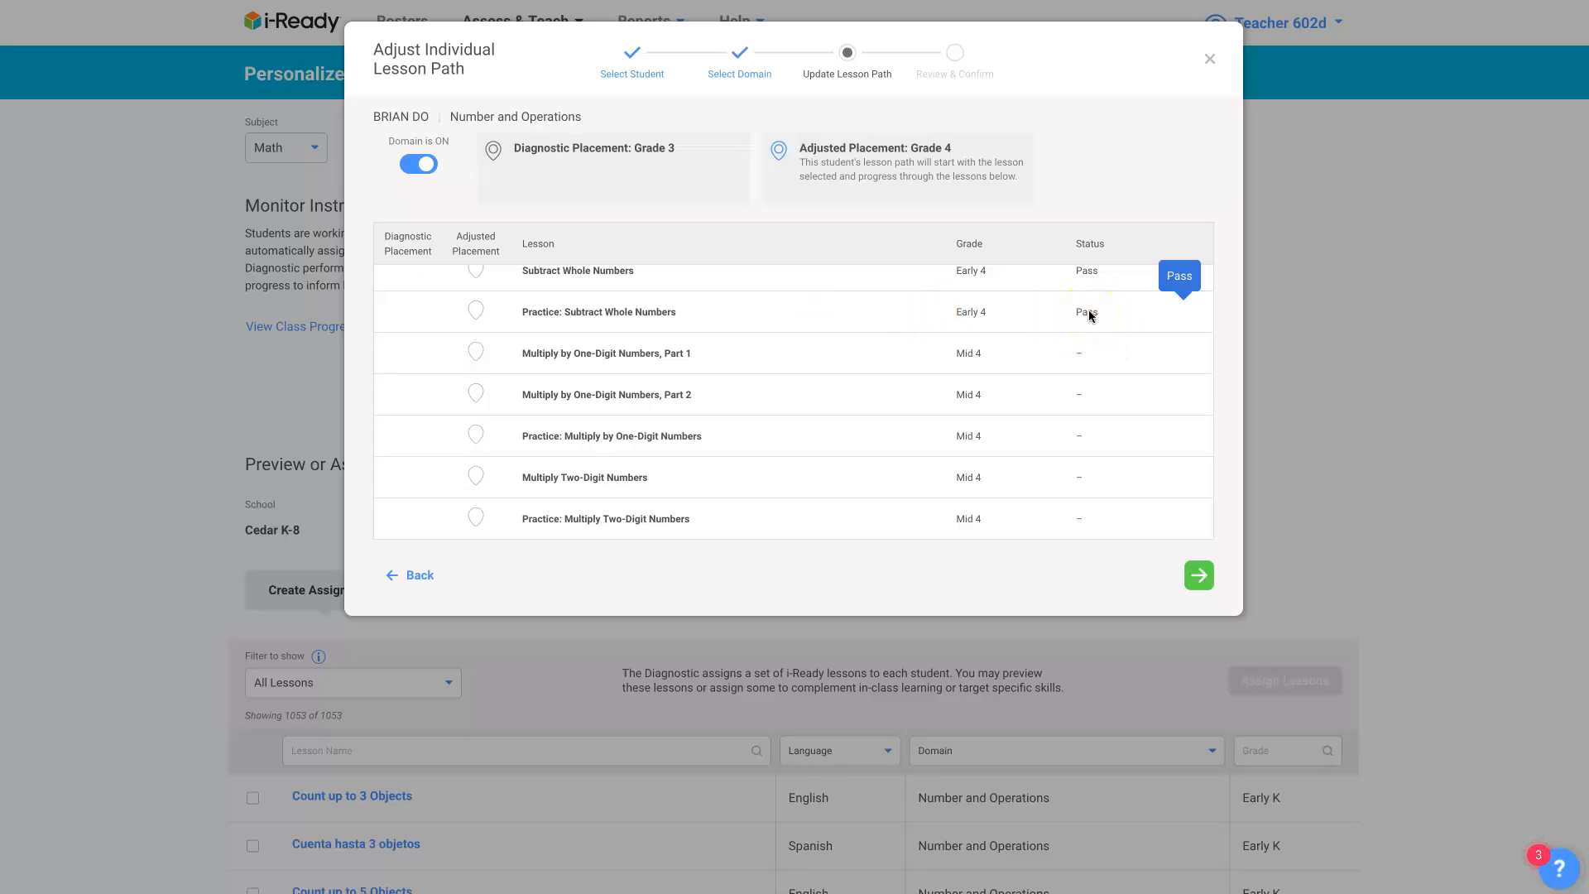
pyautogui.moveTo(1051, 381)
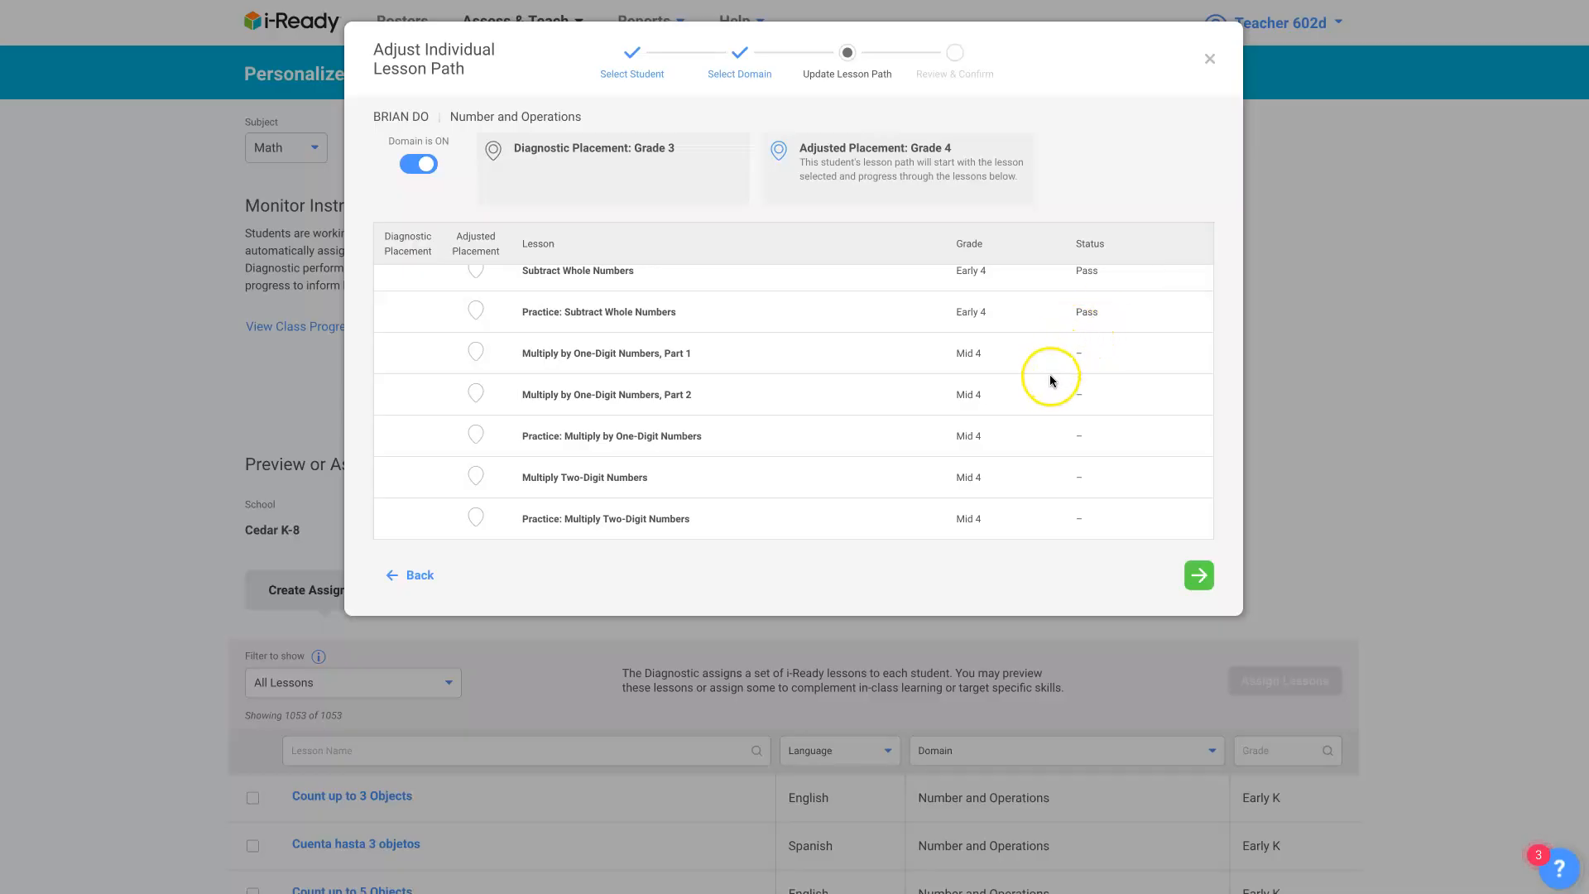
pyautogui.moveTo(1046, 383)
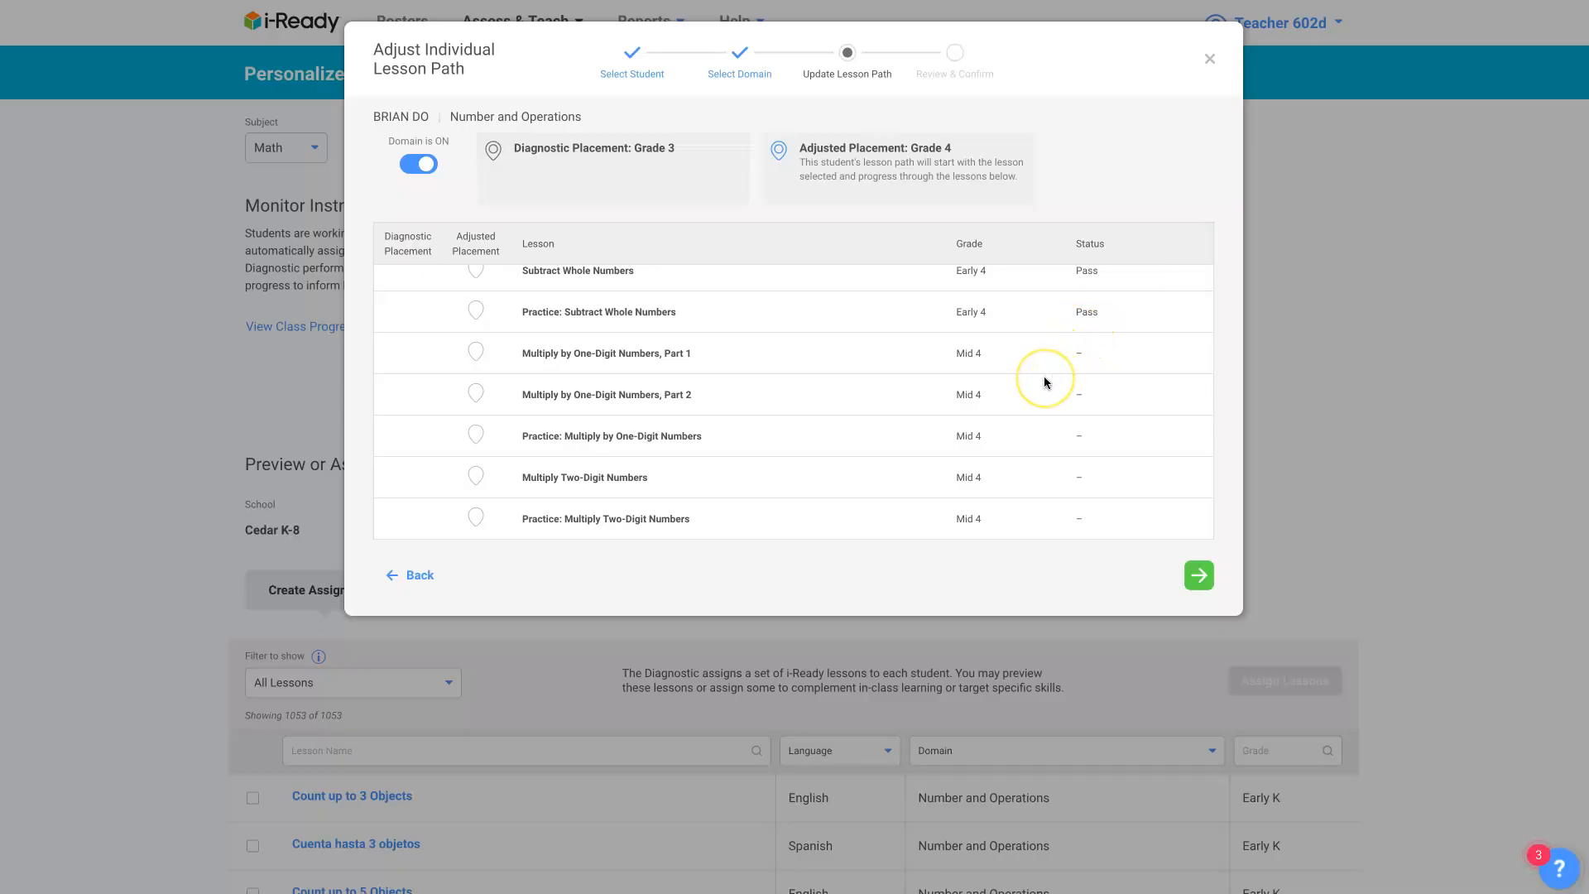
pyautogui.moveTo(1046, 382)
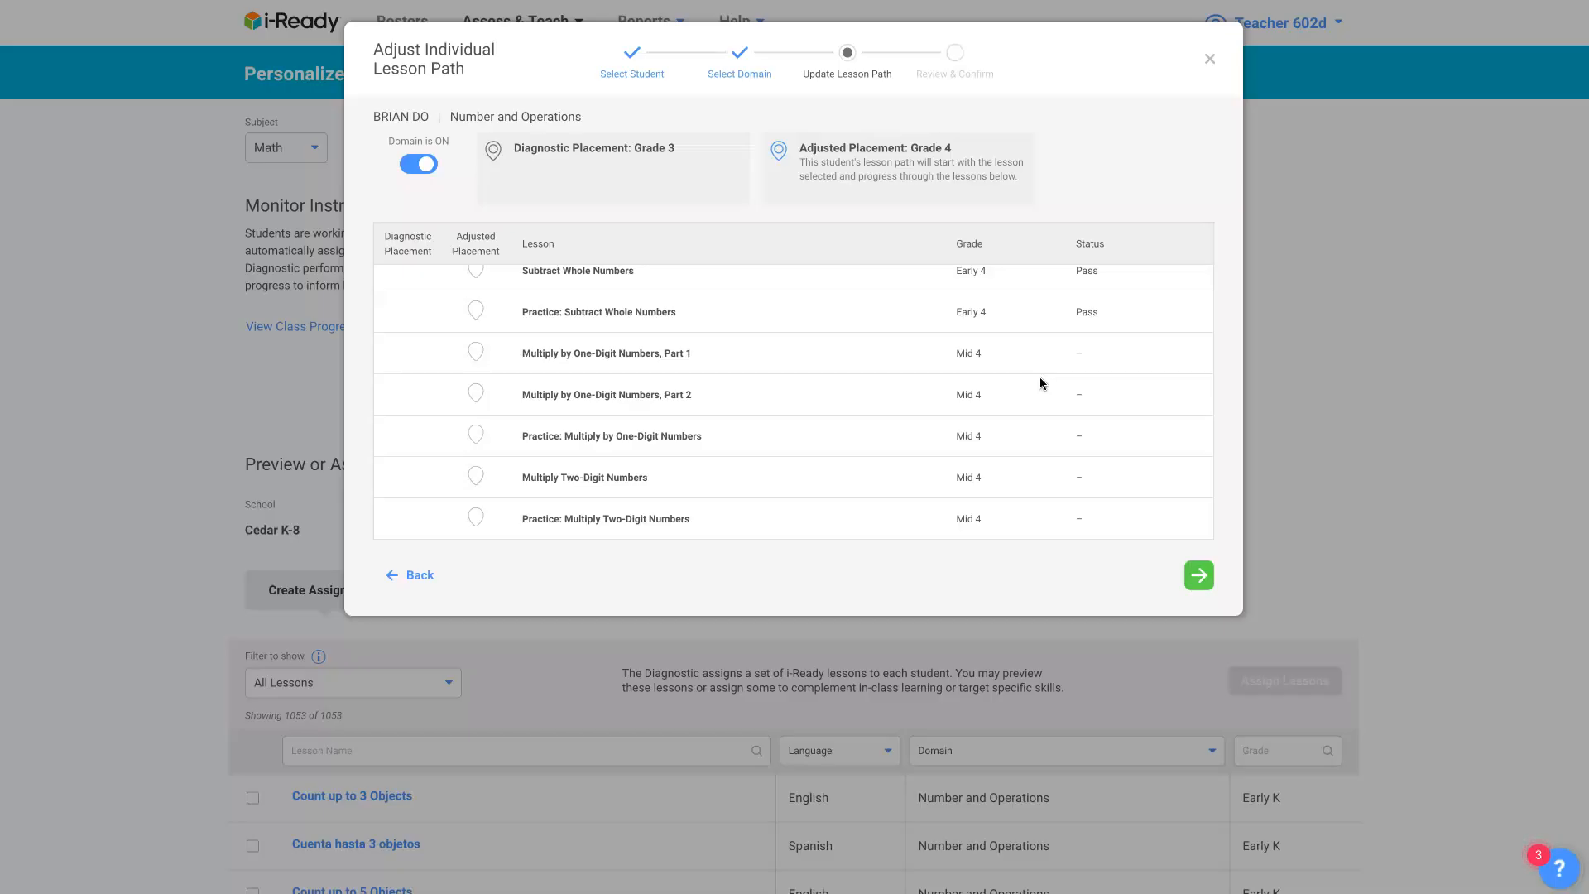
pyautogui.scroll(3)
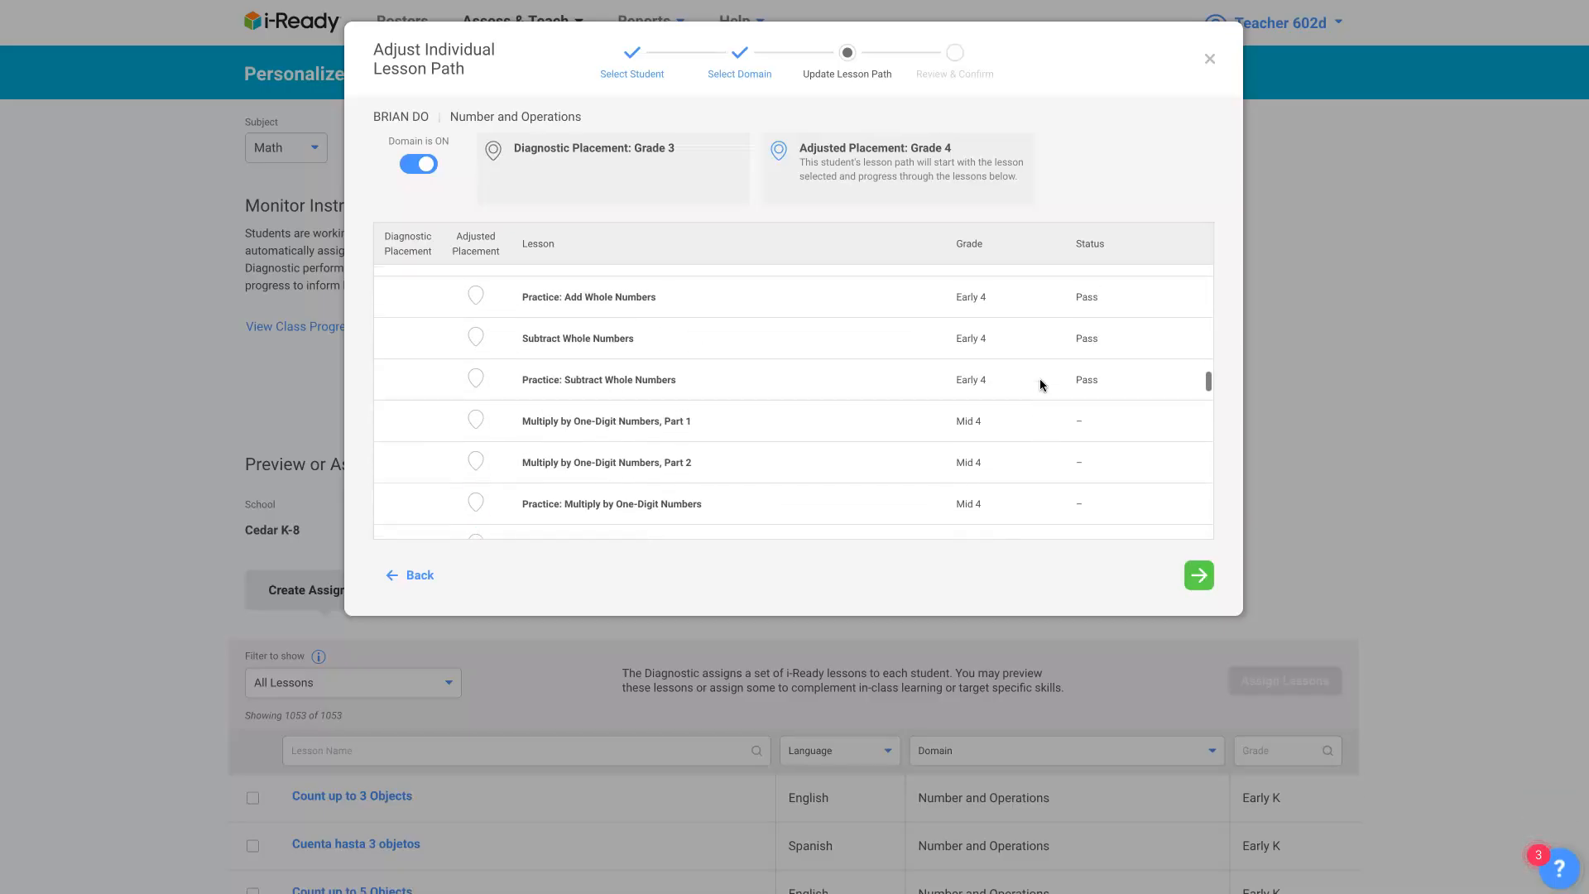
pyautogui.scroll(3)
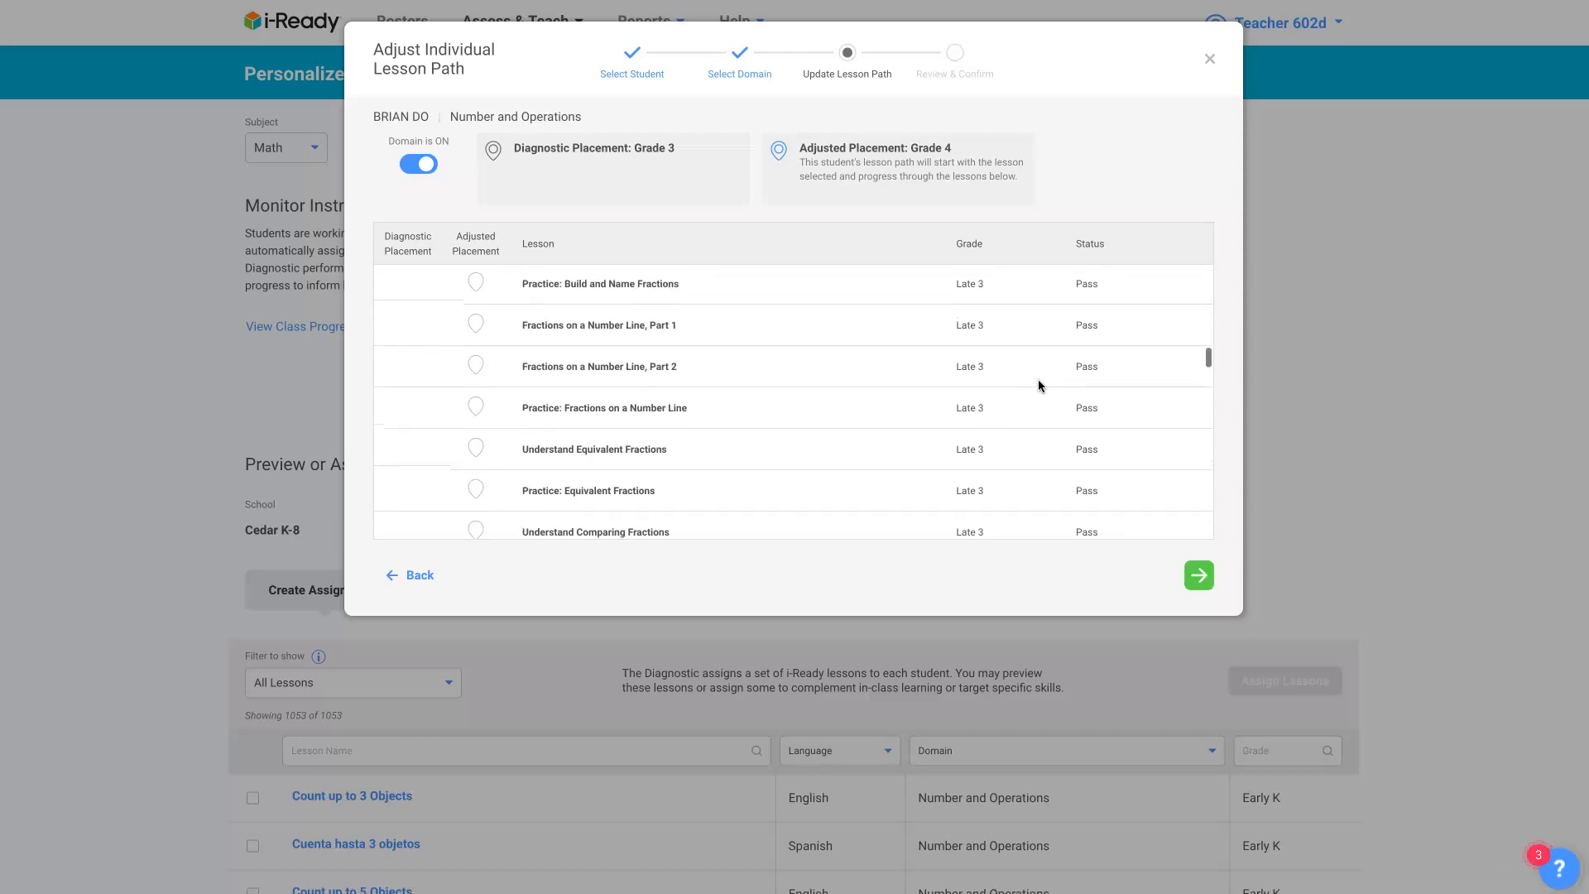
pyautogui.scroll(3)
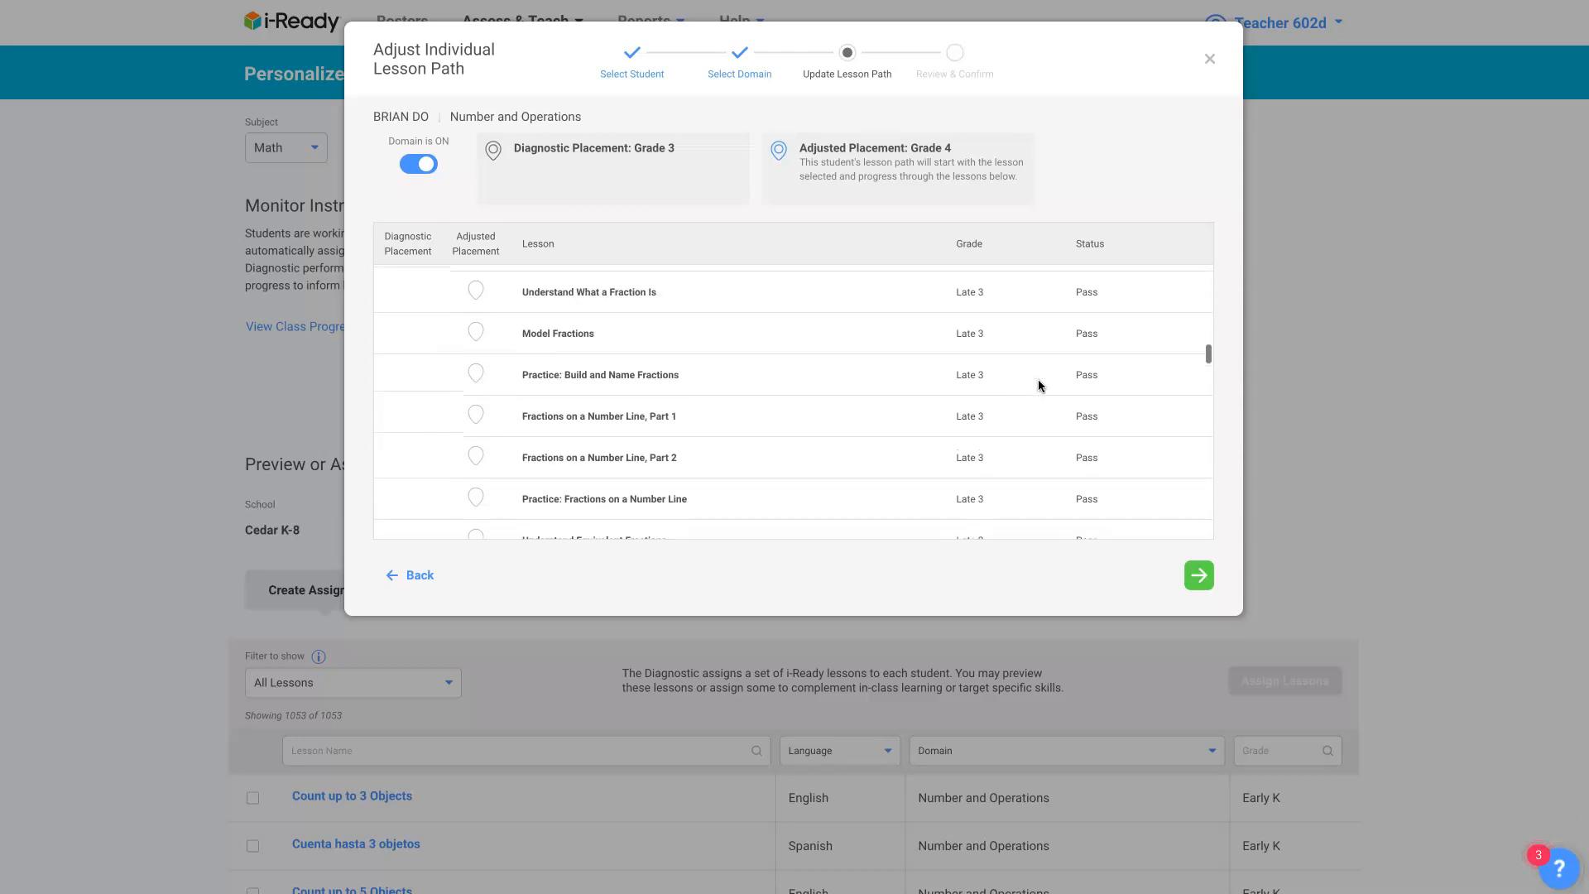
pyautogui.scroll(-3)
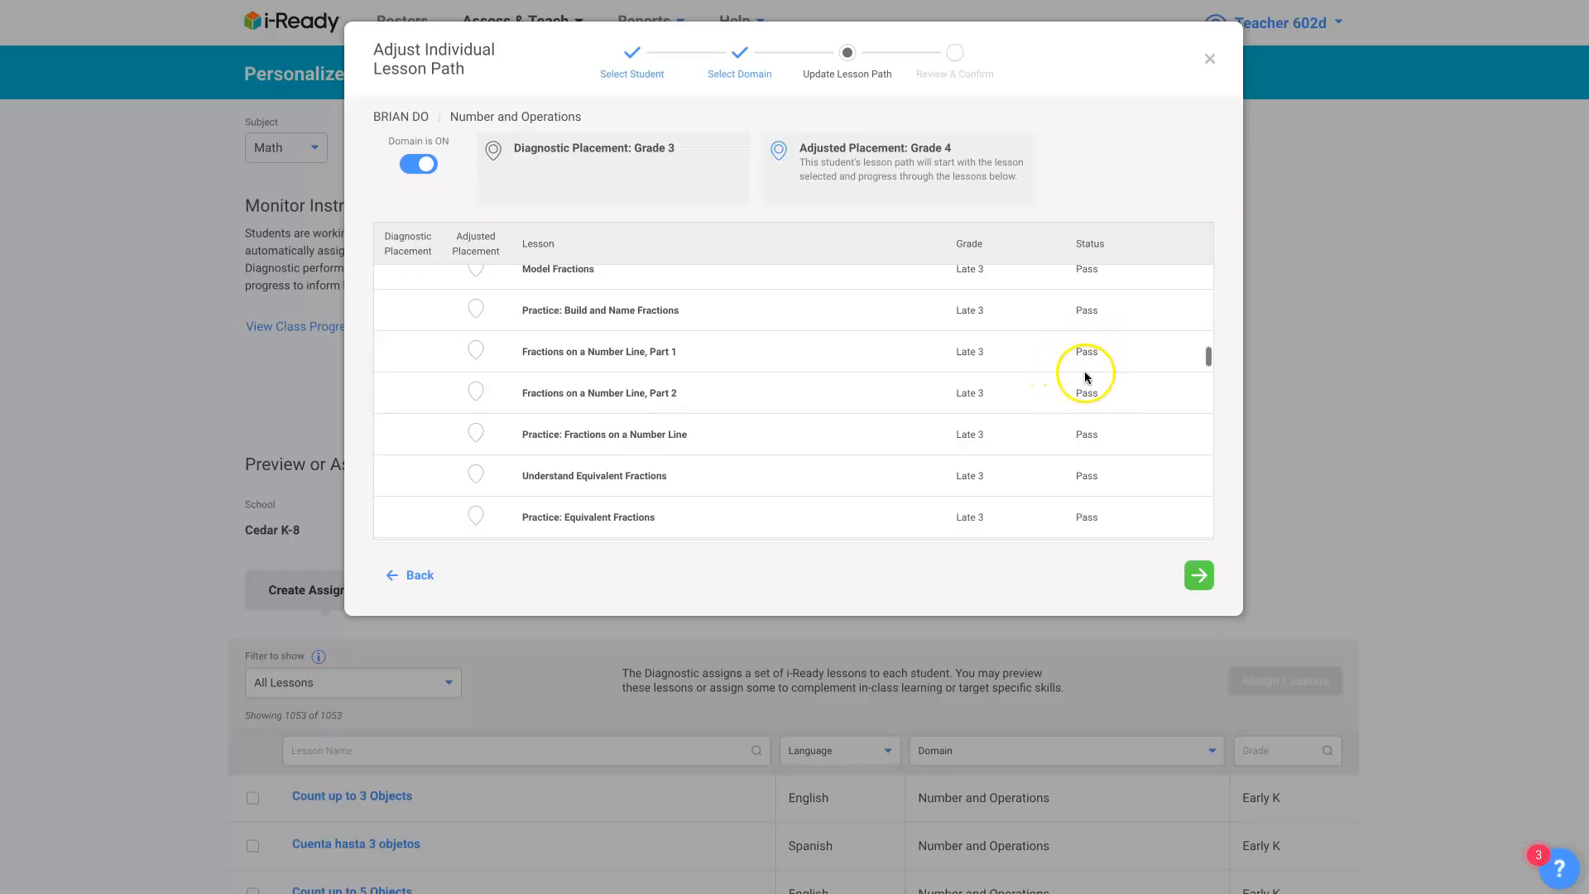
pyautogui.moveTo(1099, 341)
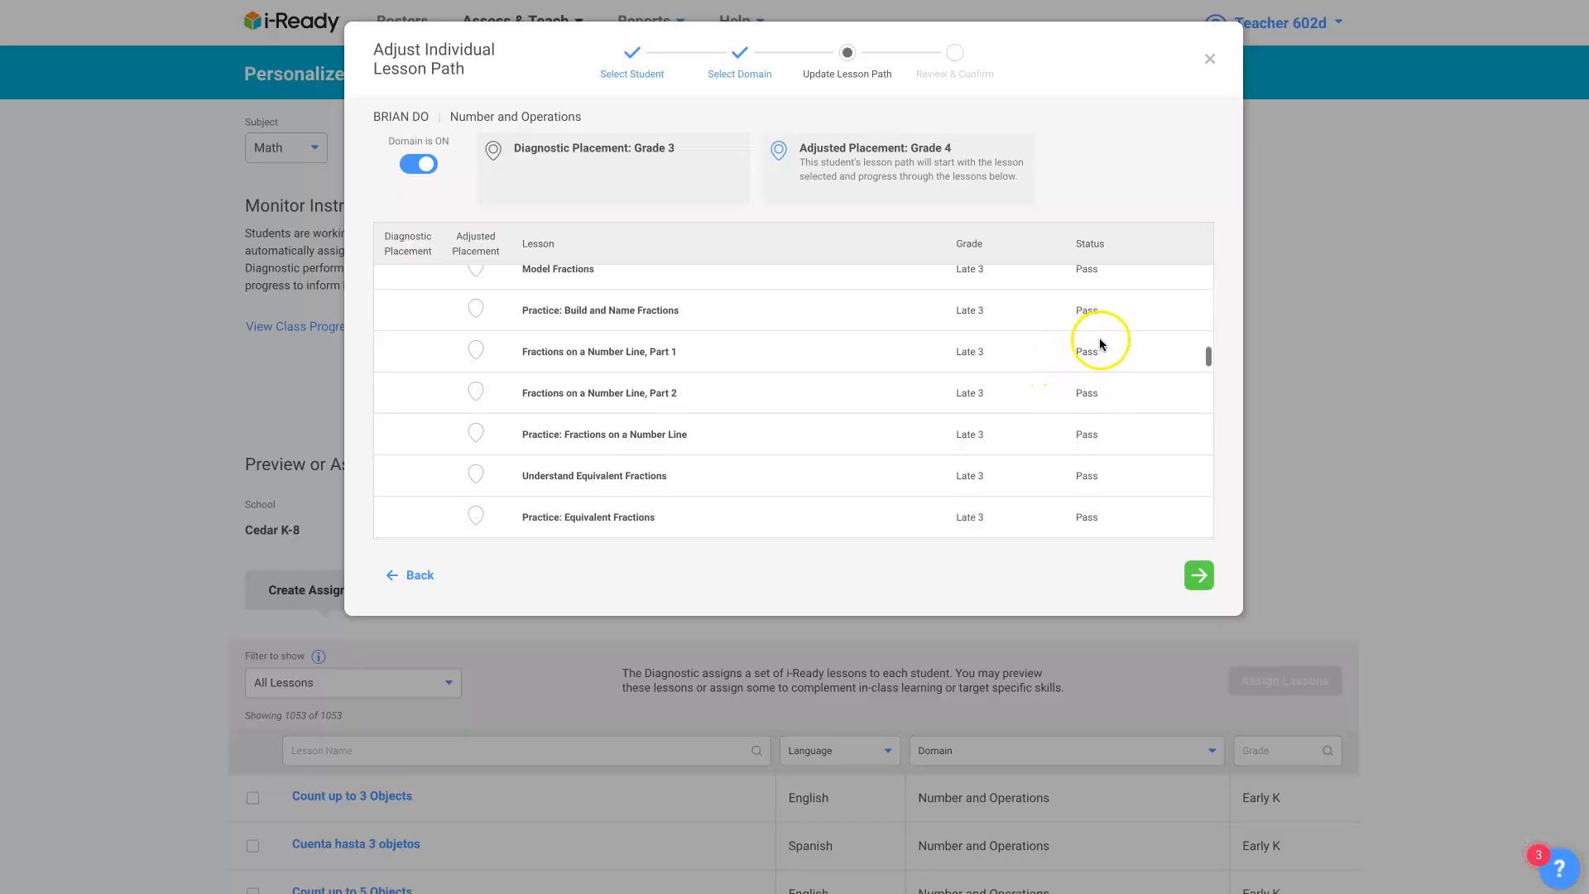
pyautogui.scroll(-3)
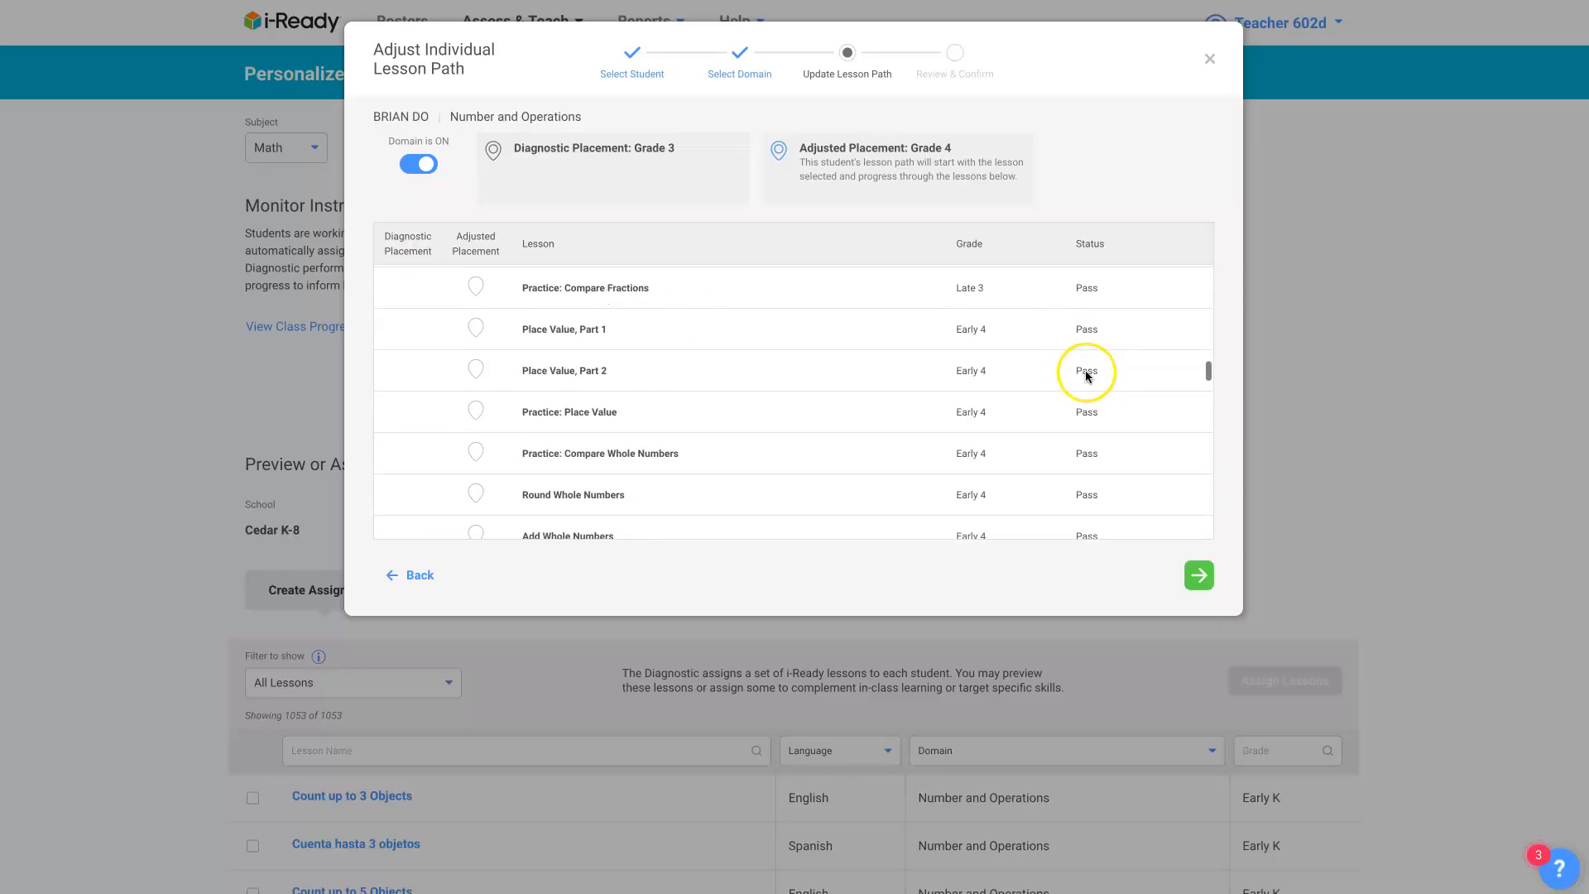
pyautogui.scroll(-3)
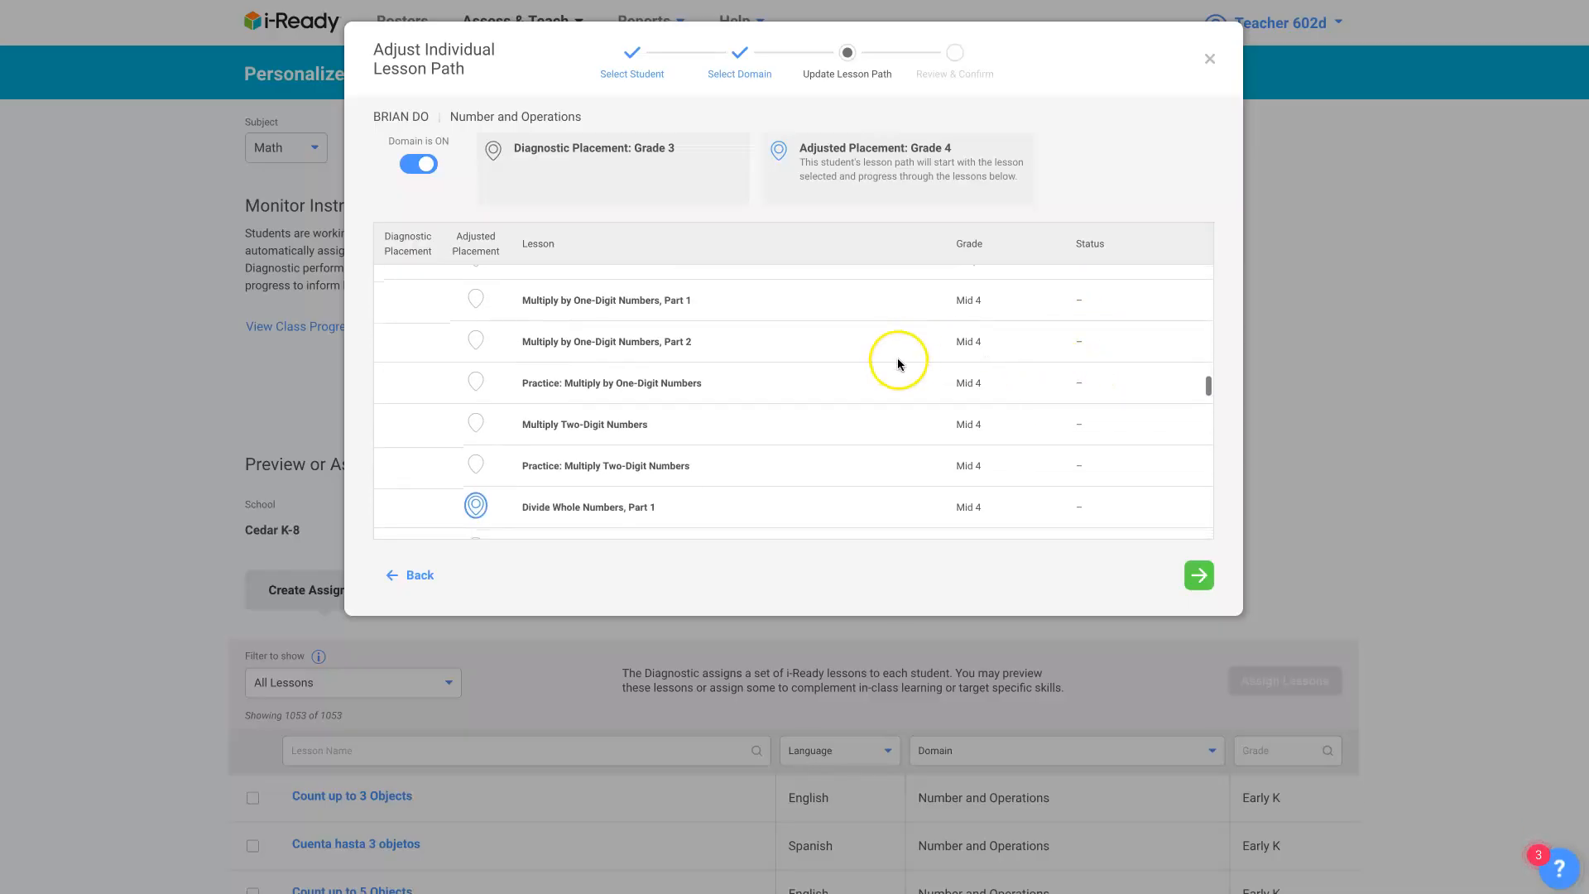
pyautogui.scroll(-3)
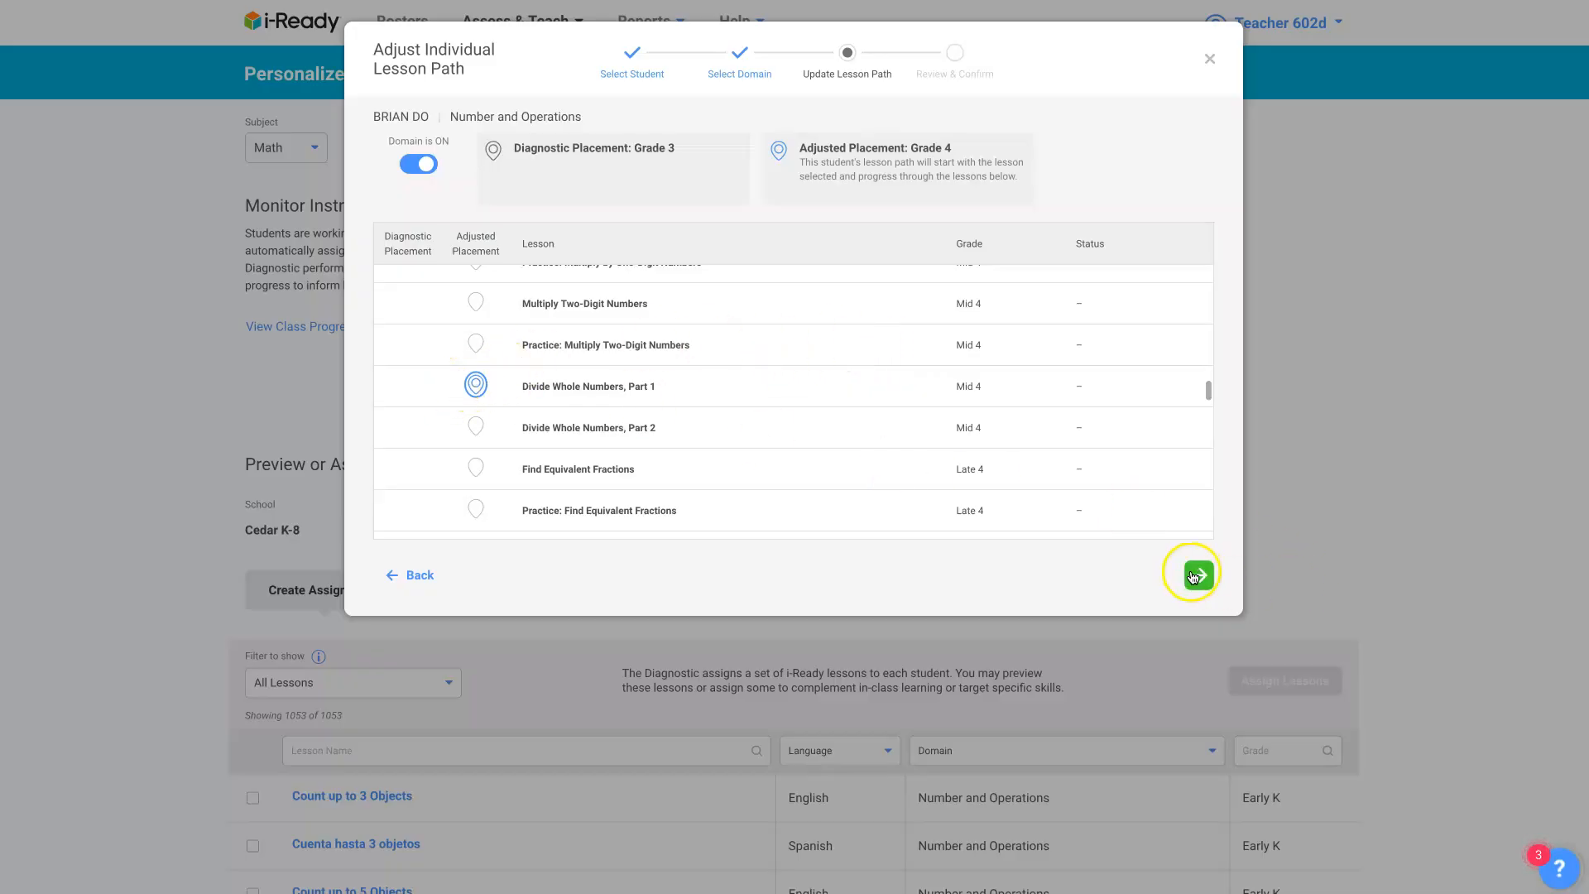
# Confirm the Grade 4 adjusted placement and save the new lesson path.
pyautogui.click(1190, 572)
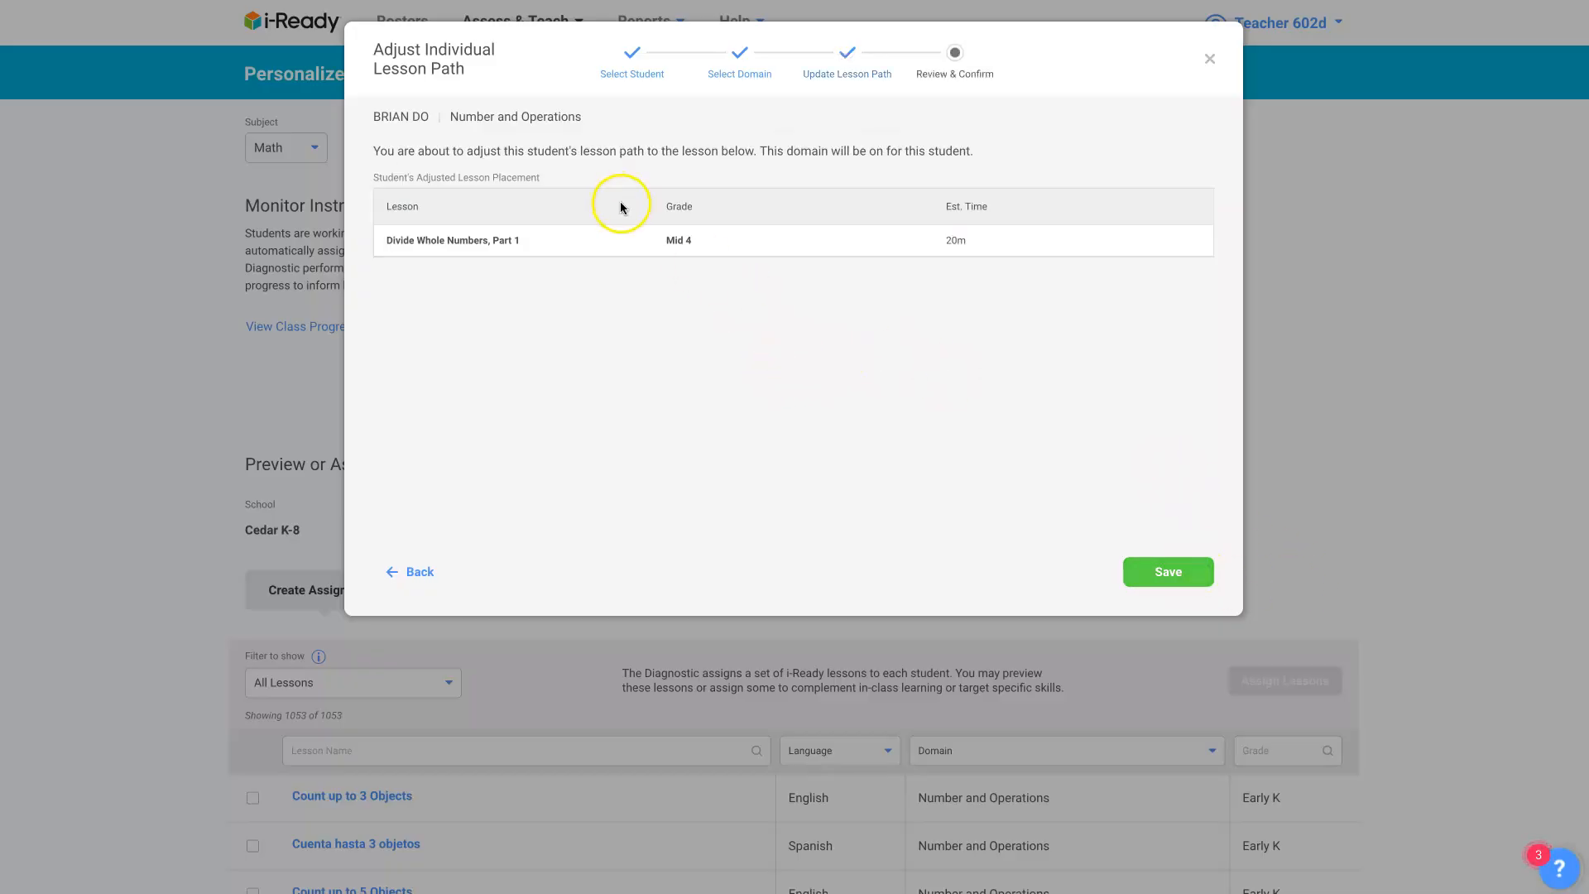
pyautogui.moveTo(1080, 471)
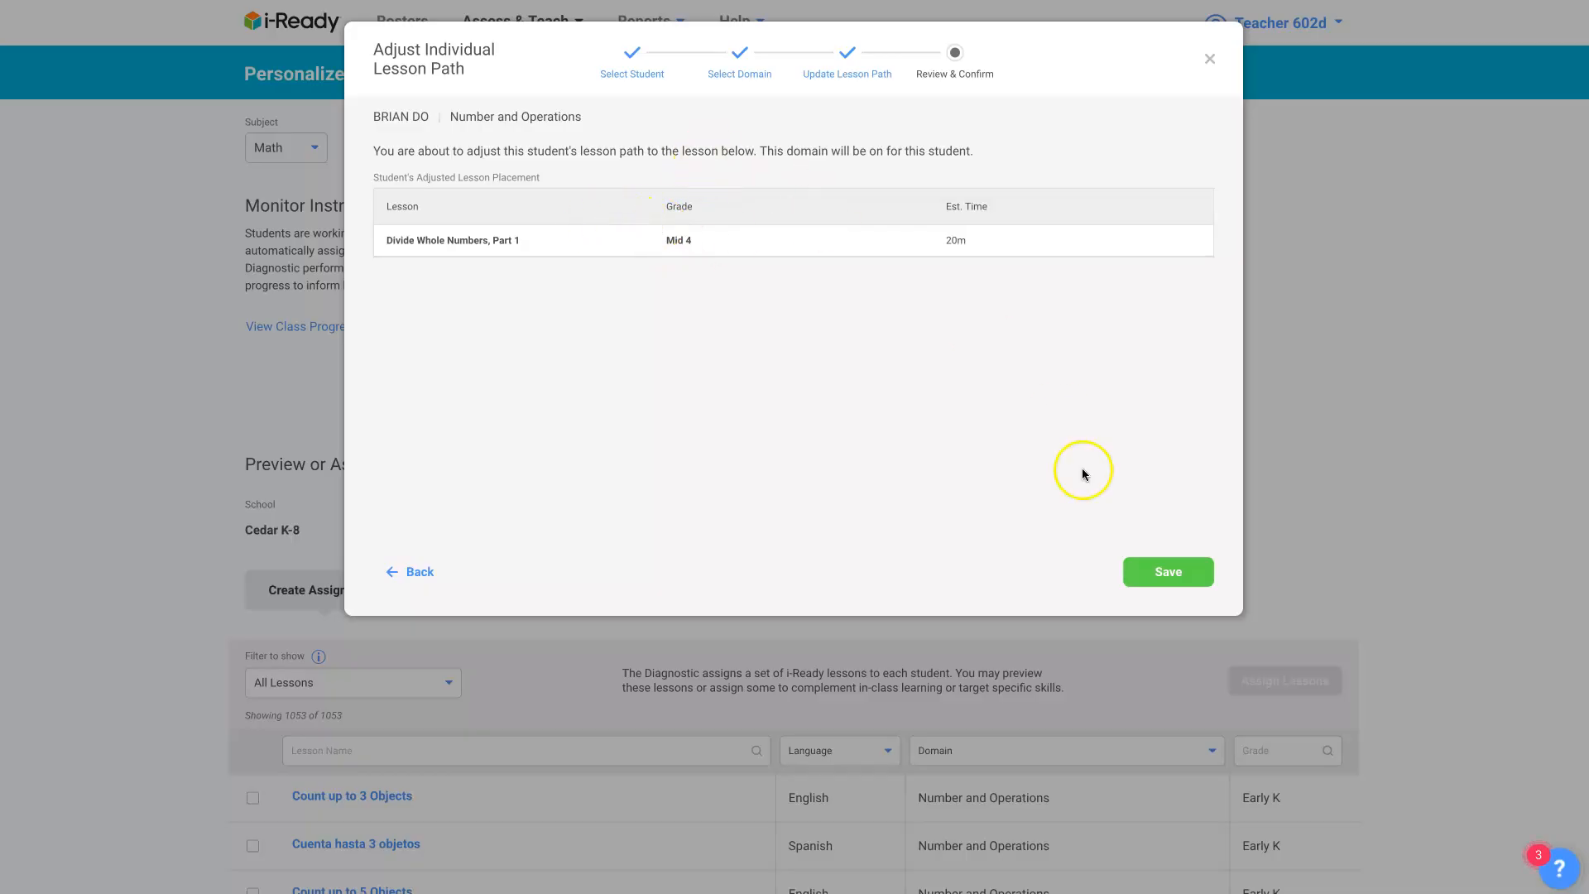
pyautogui.click(1165, 571)
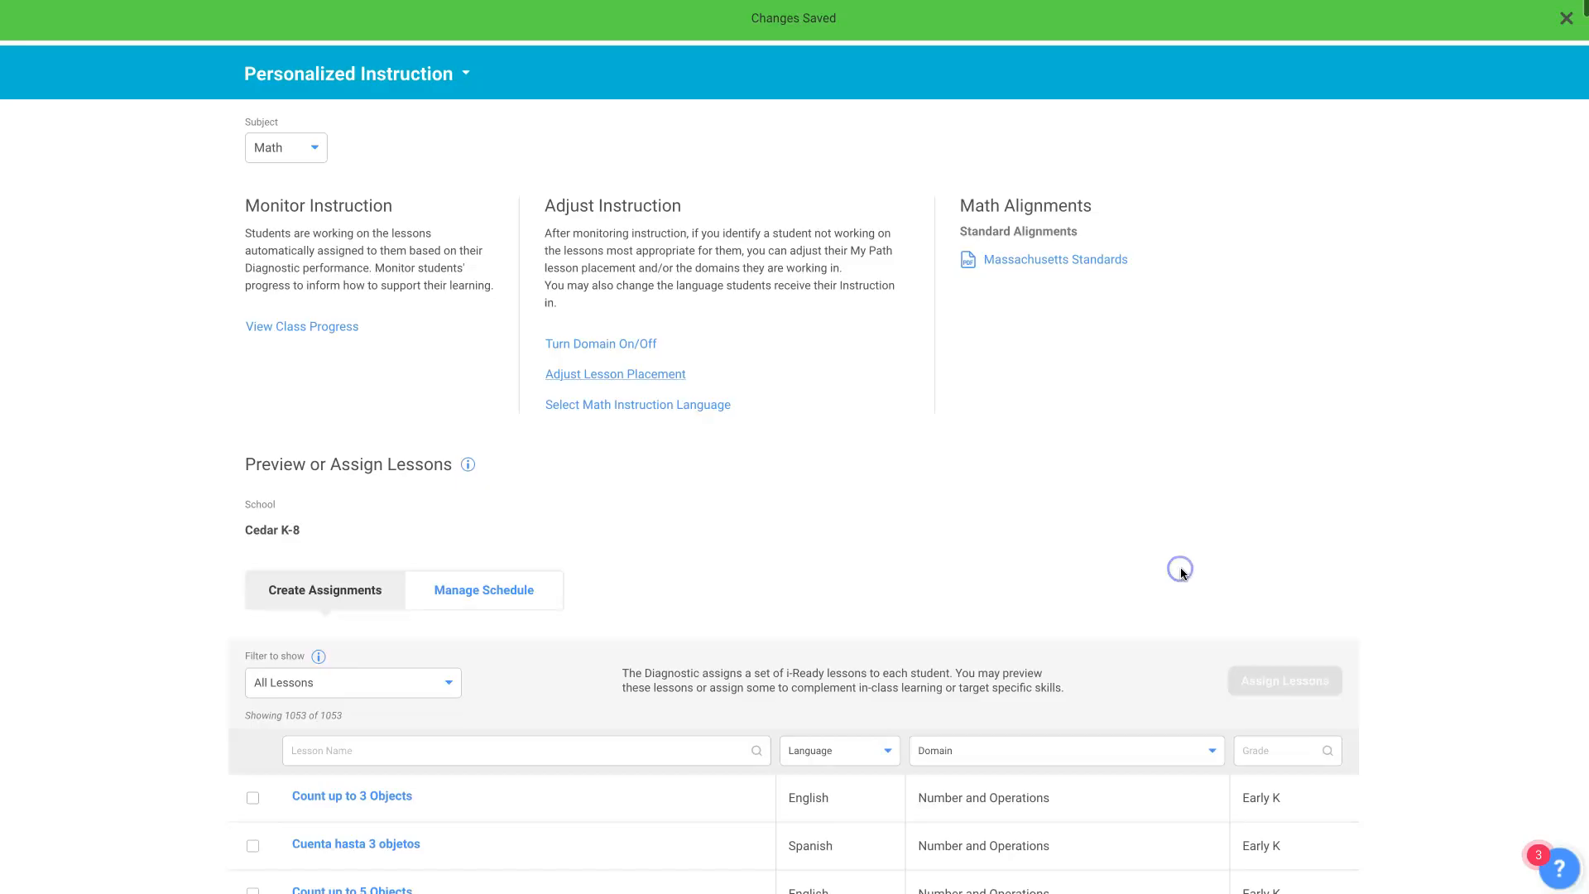
pyautogui.moveTo(1173, 574)
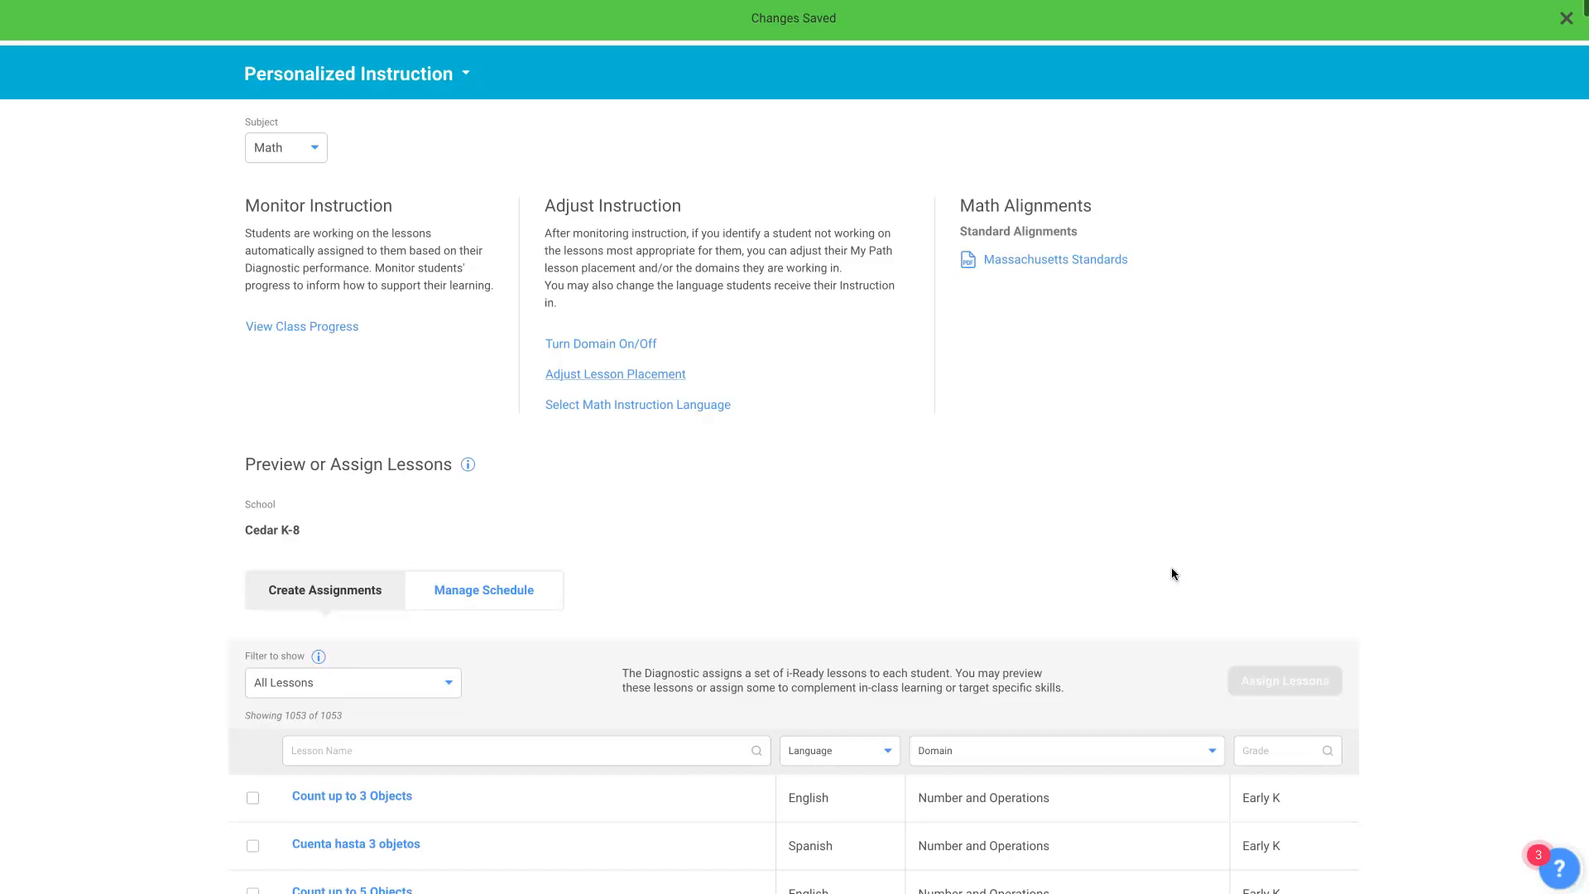